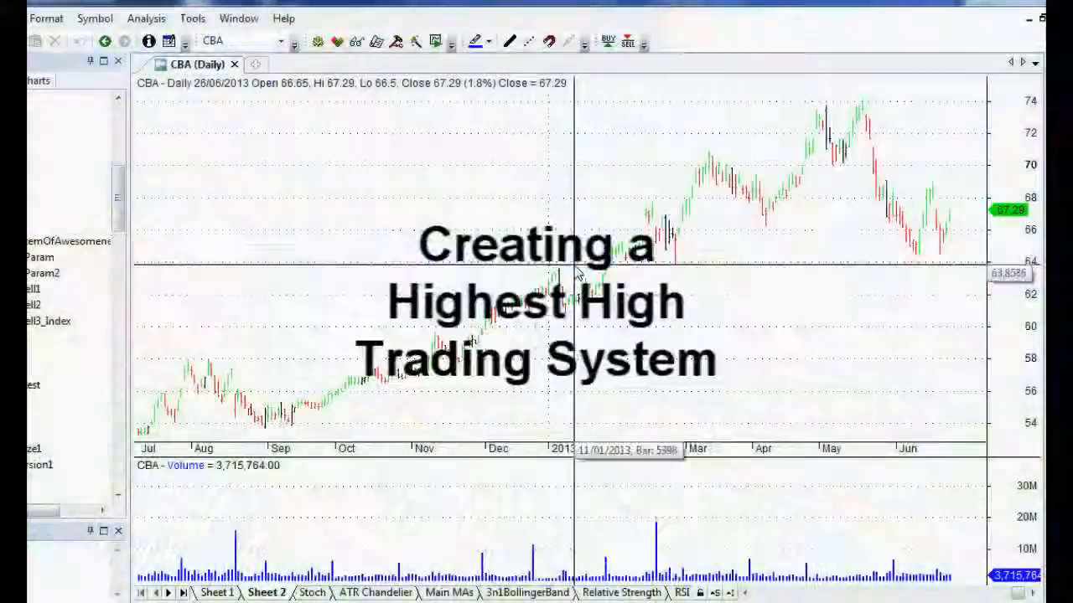
pyautogui.moveTo(572, 268)
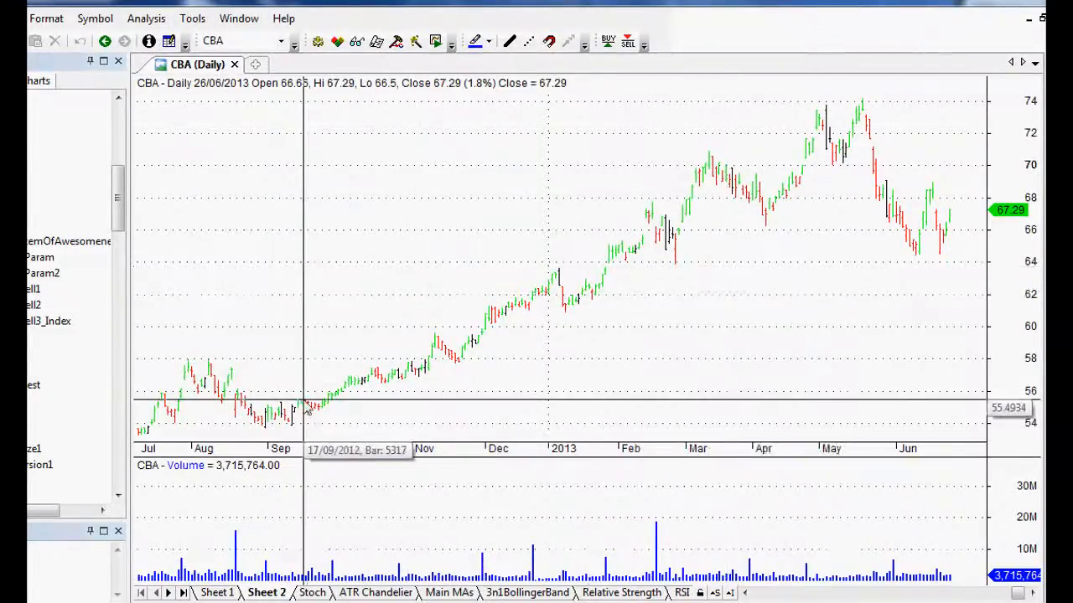
pyautogui.moveTo(268, 390)
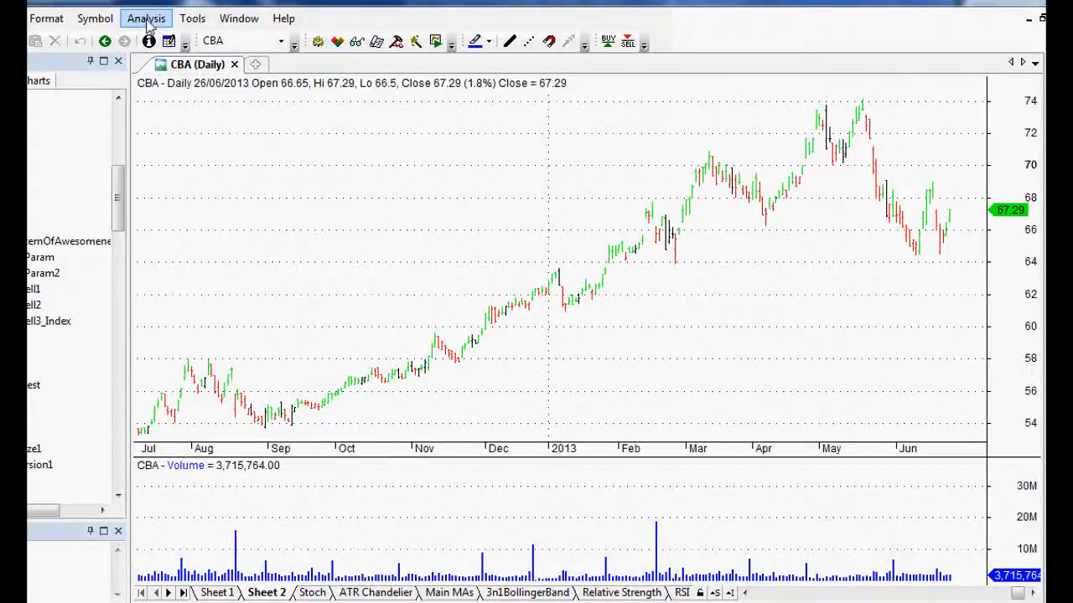
# Step: Open a new blank formula in the Formula Editor via Analysis and place the cursor in it
pyautogui.click(145, 18)
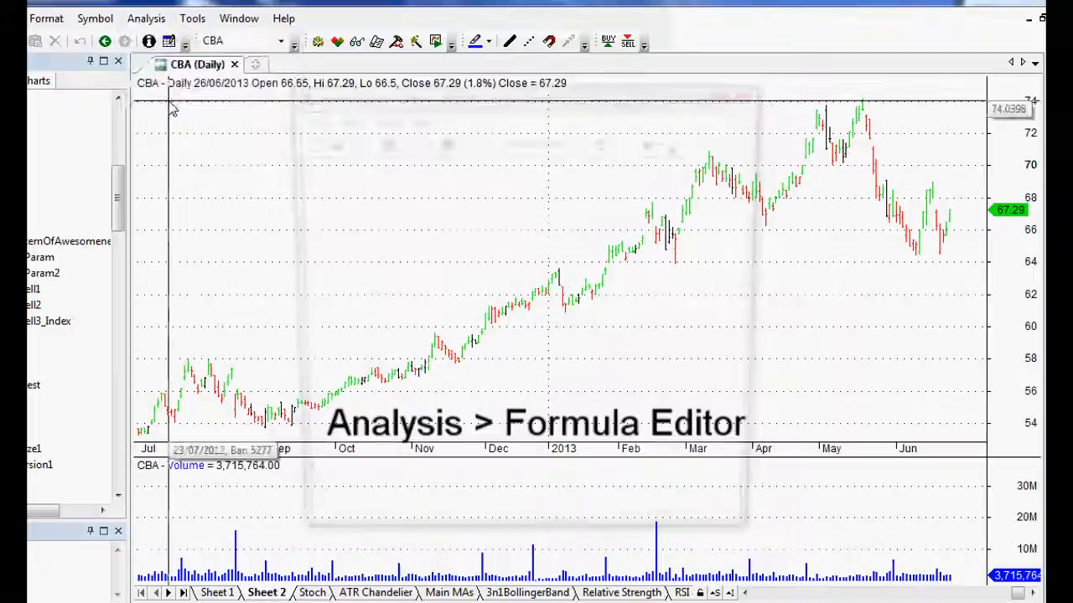
pyautogui.click(145, 17)
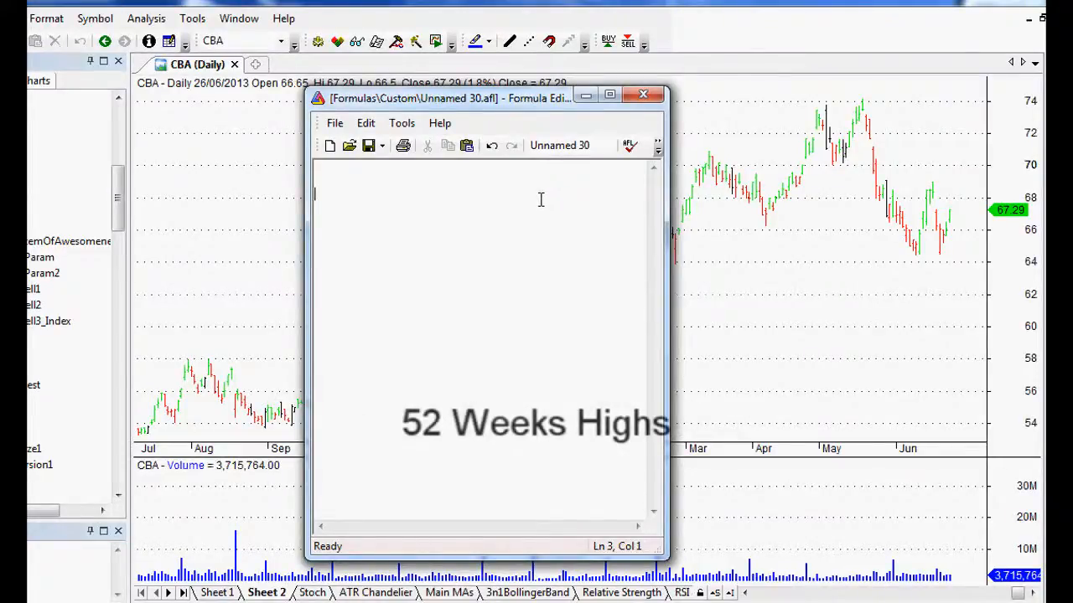
pyautogui.moveTo(531, 191)
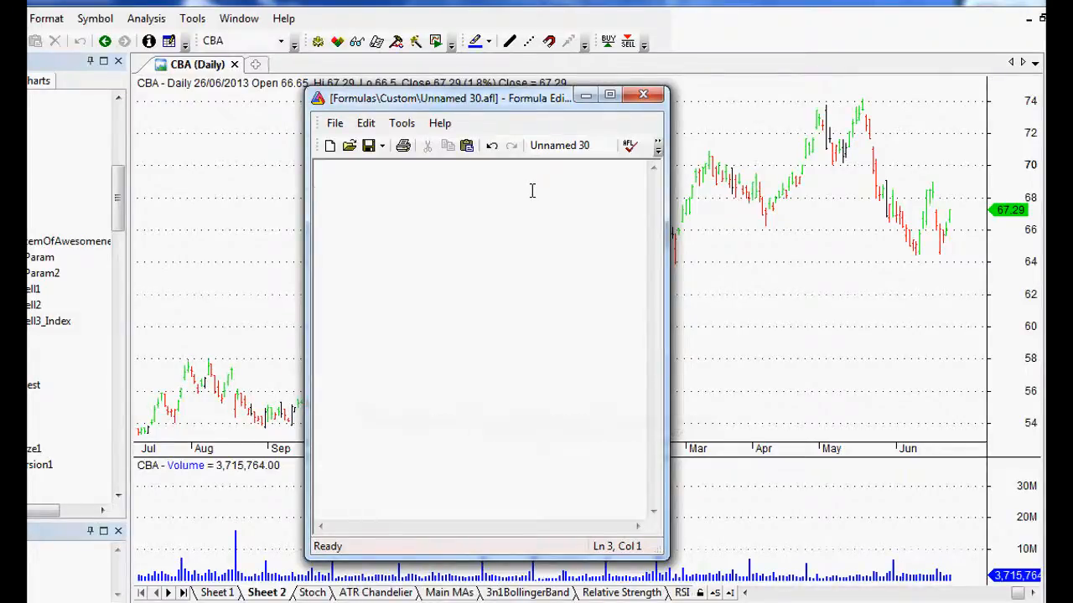
pyautogui.click(498, 202)
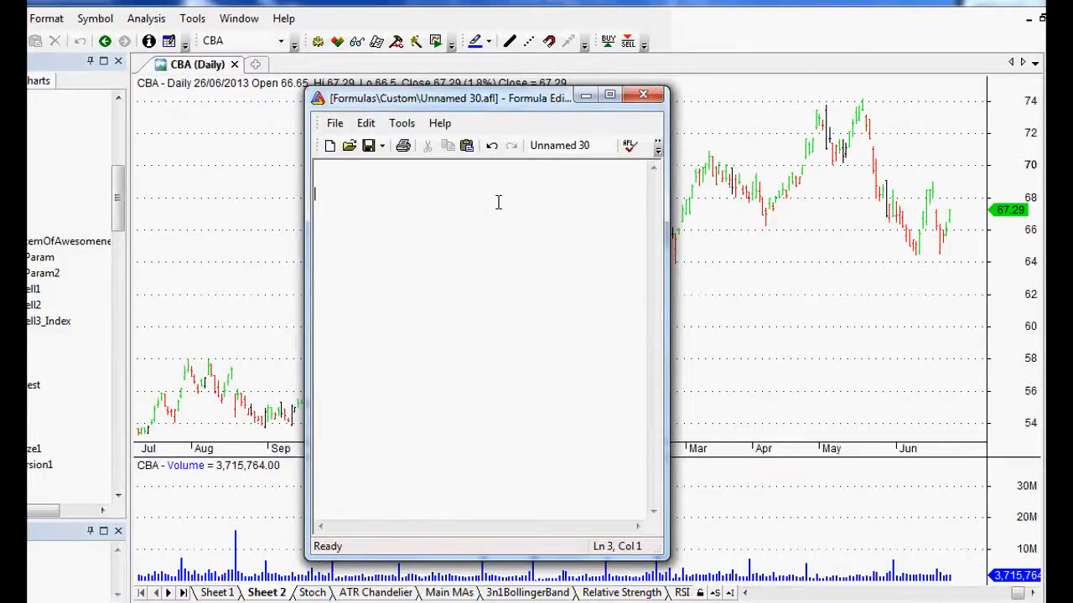
pyautogui.moveTo(532, 340)
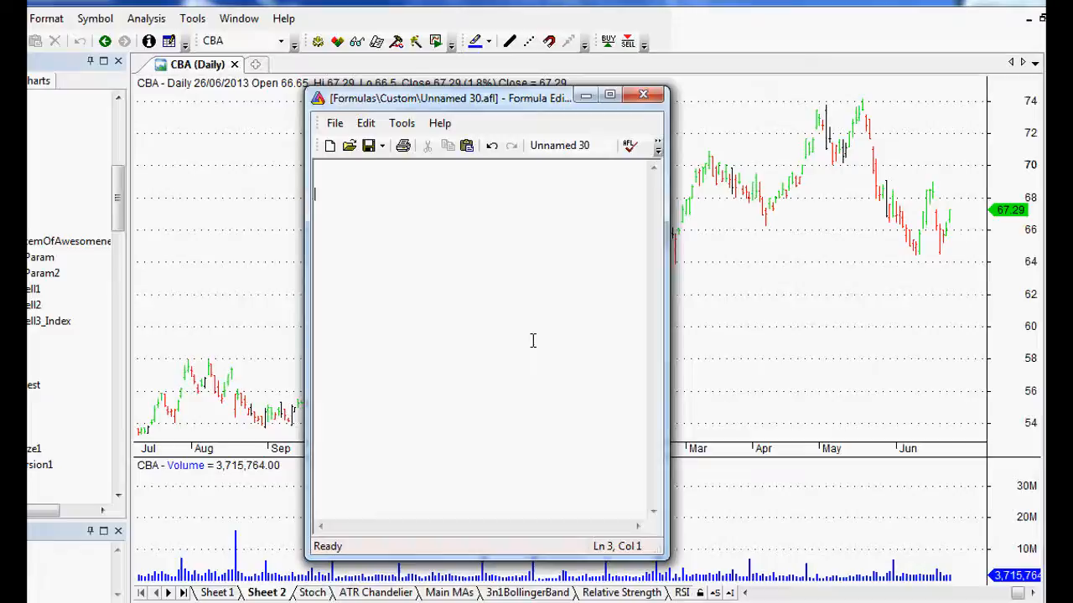
# Step: Write the first statement HHV(C, 85); for the highest close over 85 bars
pyautogui.write('HHV')
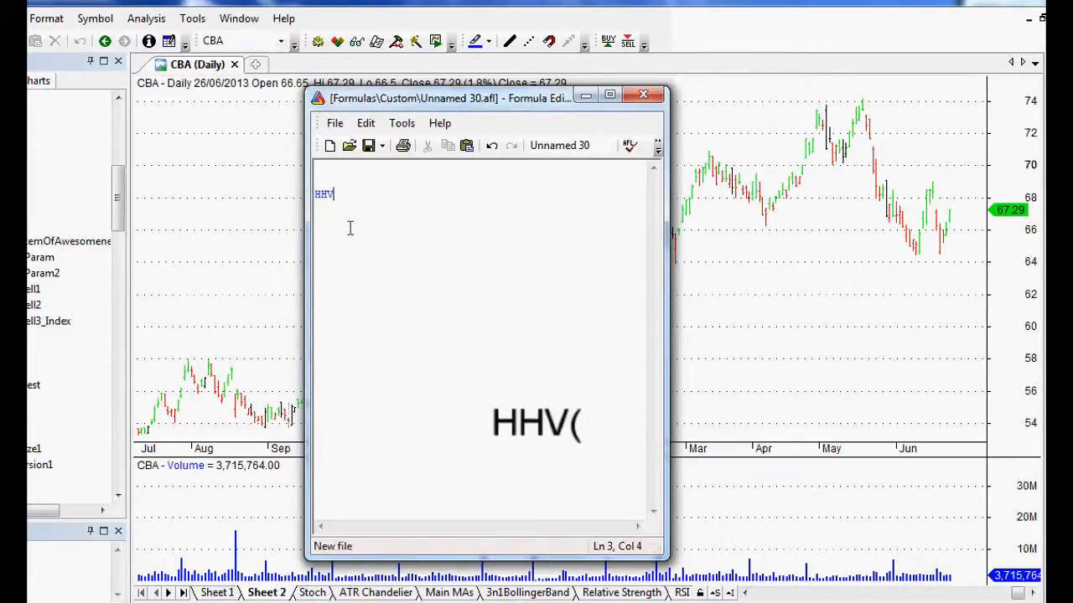
pyautogui.moveTo(368, 191)
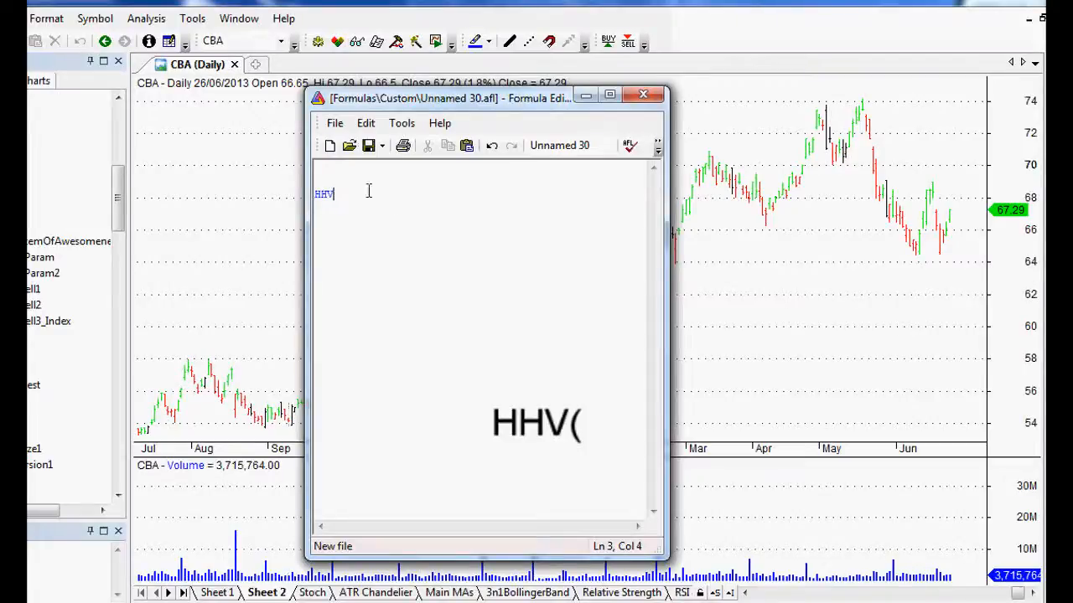
pyautogui.moveTo(459, 337)
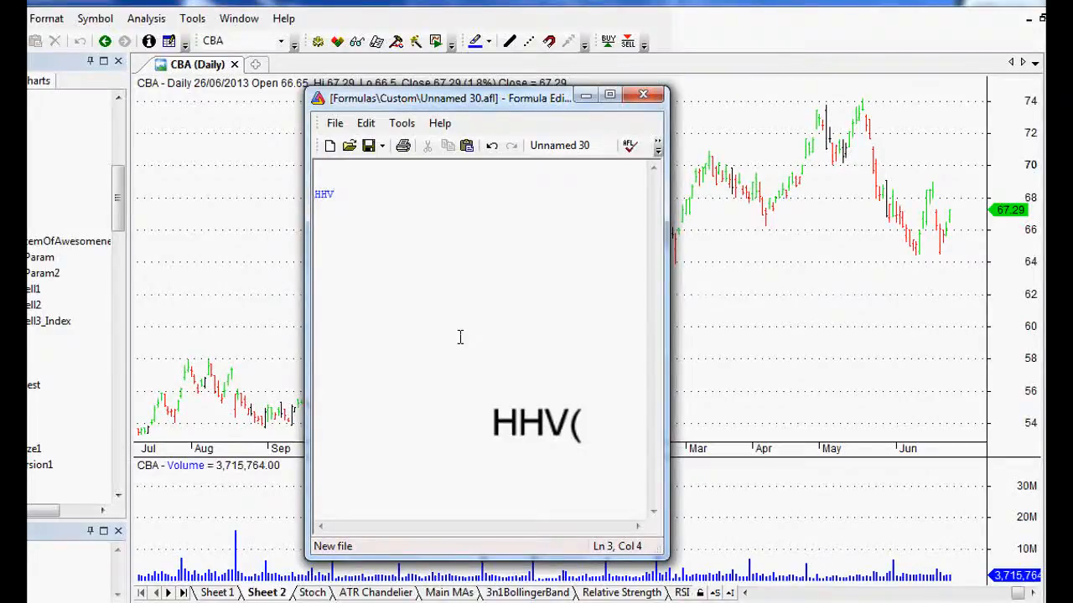
pyautogui.write('(')
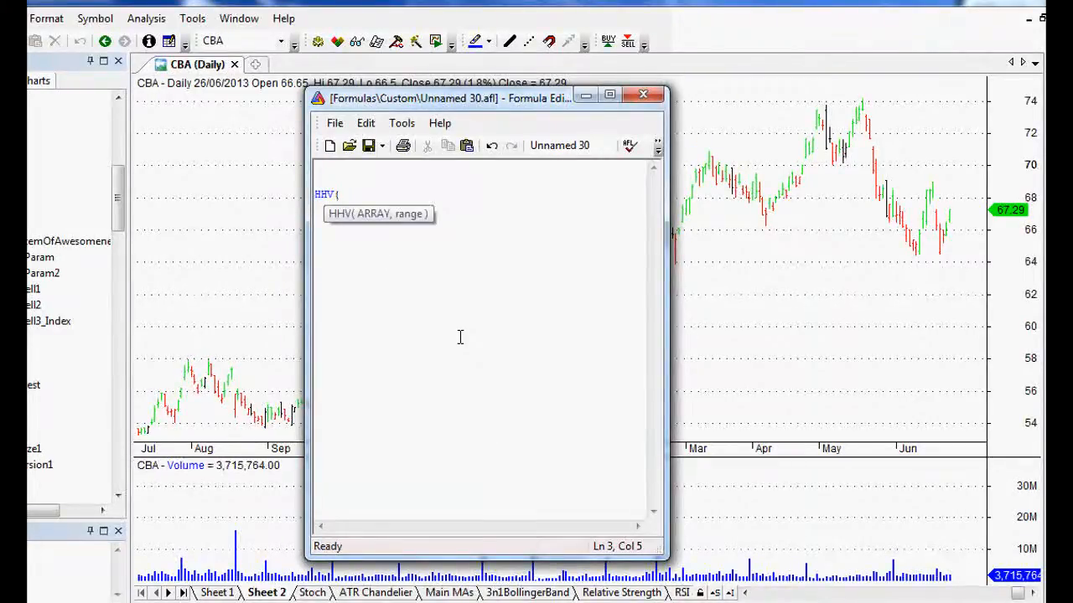
pyautogui.moveTo(480, 345)
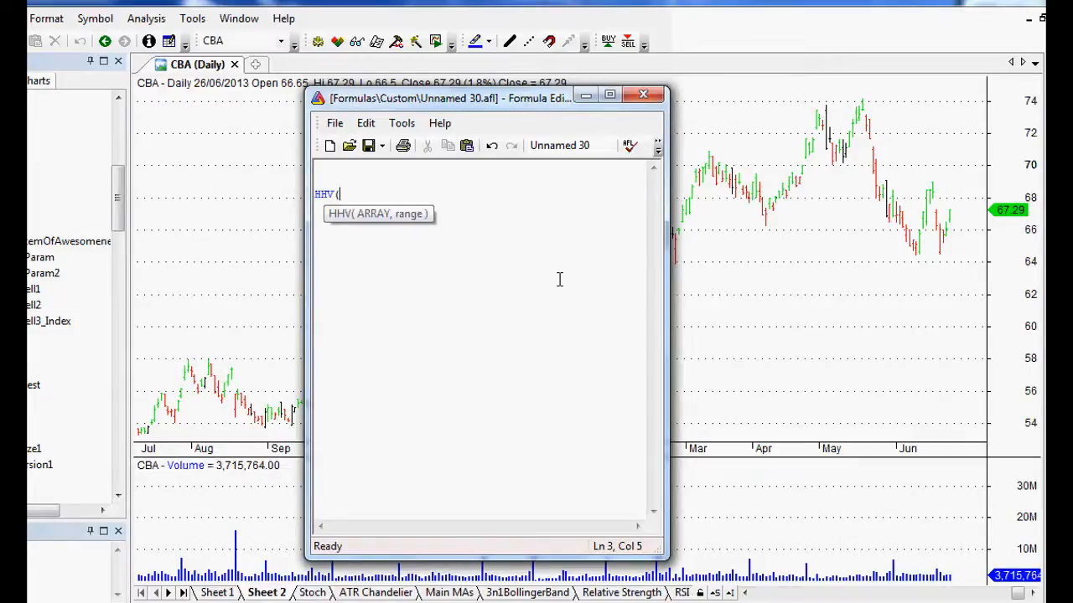
pyautogui.moveTo(422, 321)
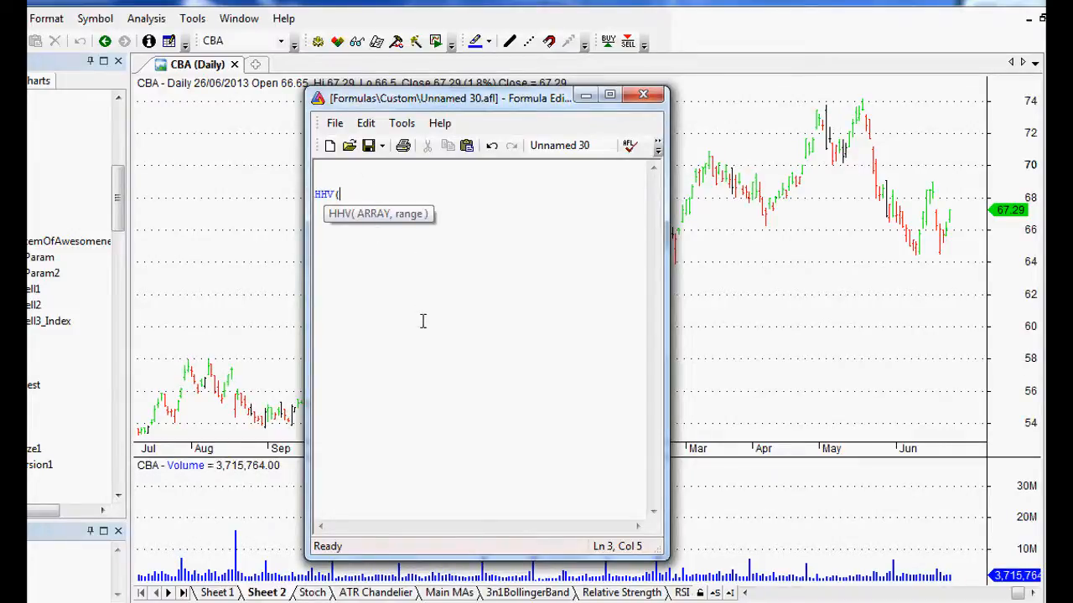
pyautogui.write('C,')
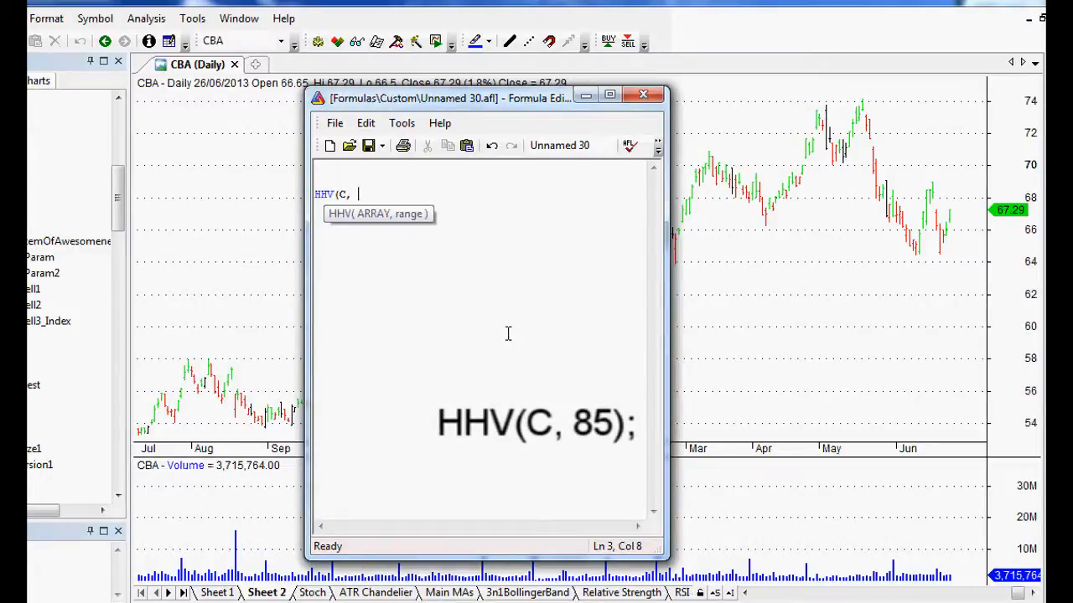
pyautogui.write('85);')
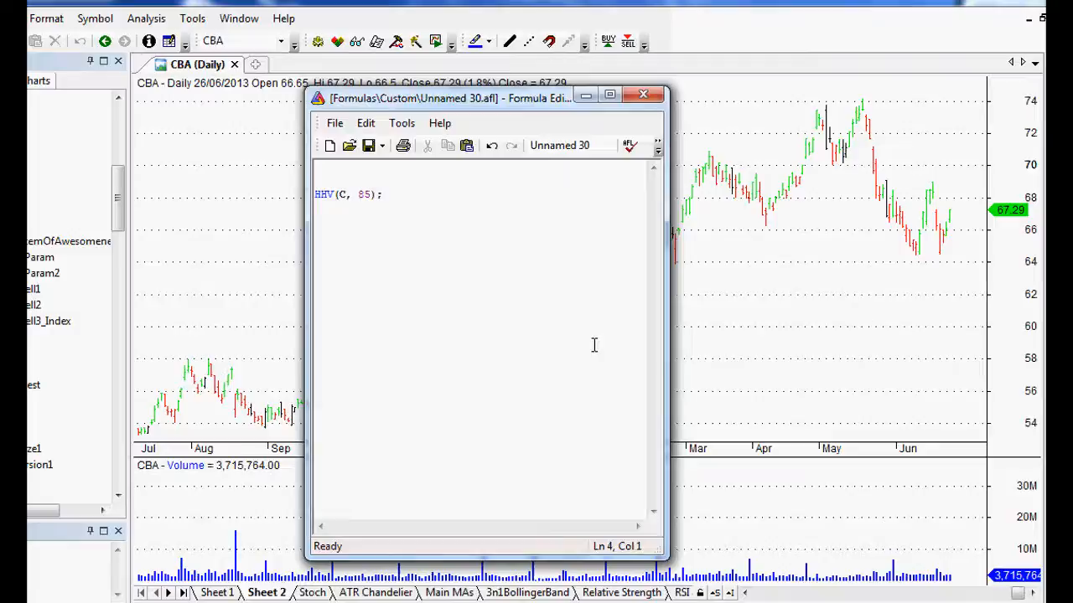
# Step: Write the second statement LLV(C, 35); for the lowest close over 35 bars
pyautogui.write('L')
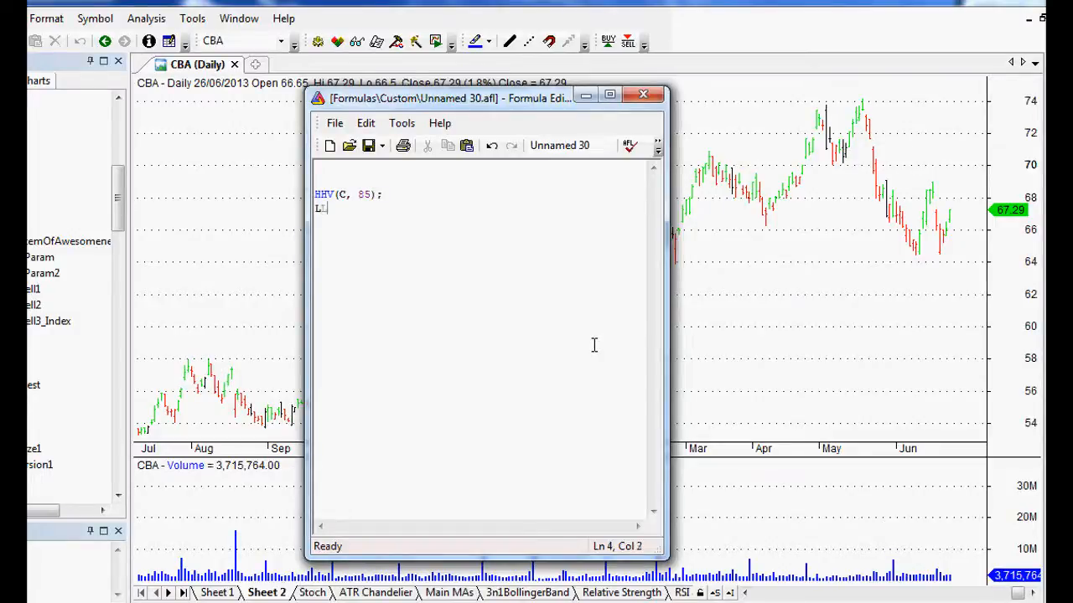
pyautogui.write('LV(')
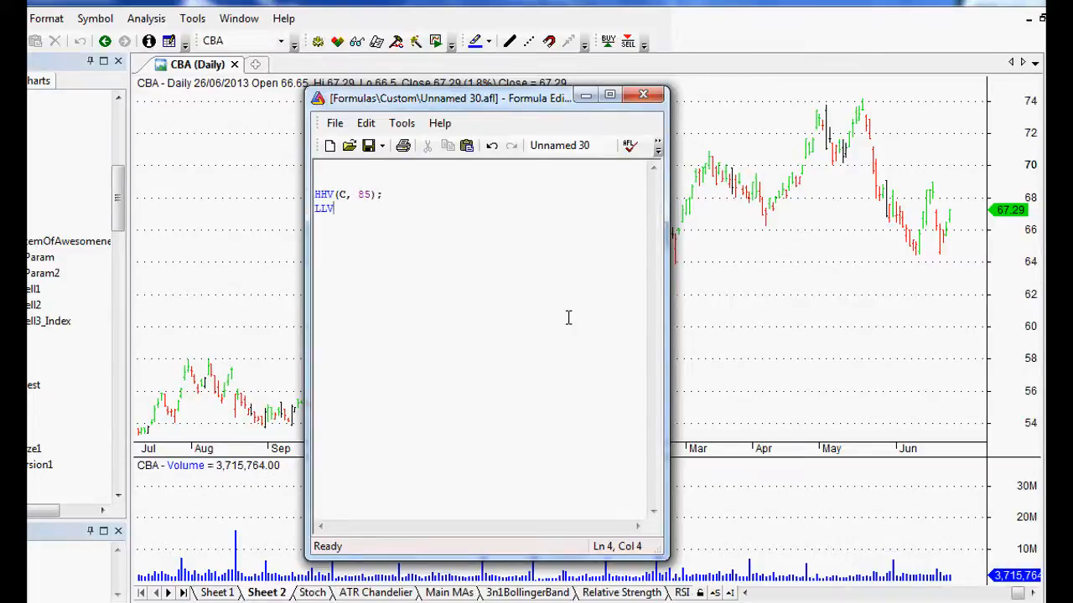
pyautogui.write('(')
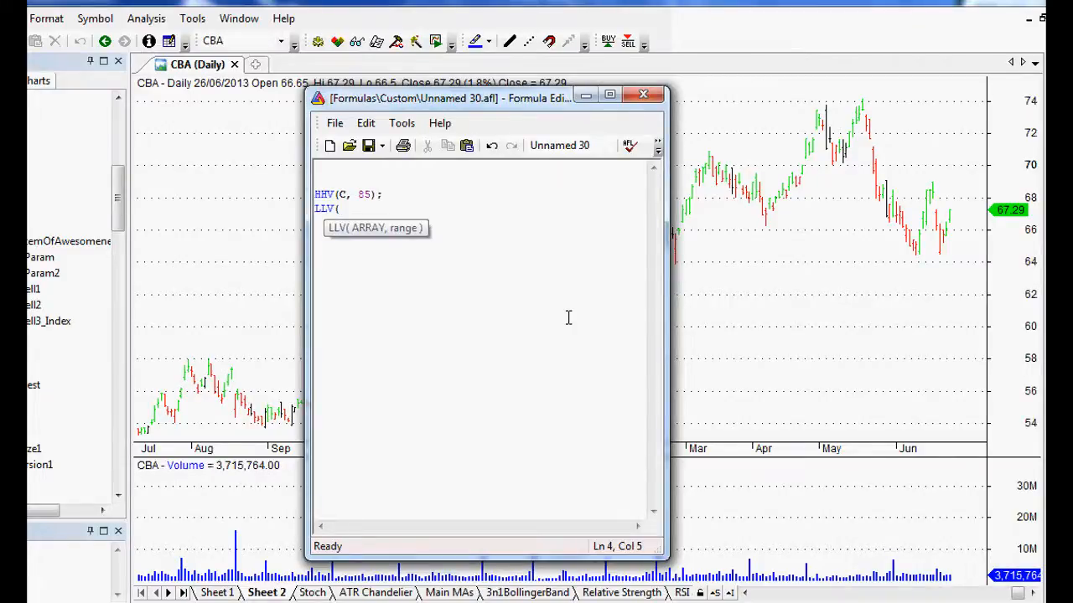
pyautogui.write('C,')
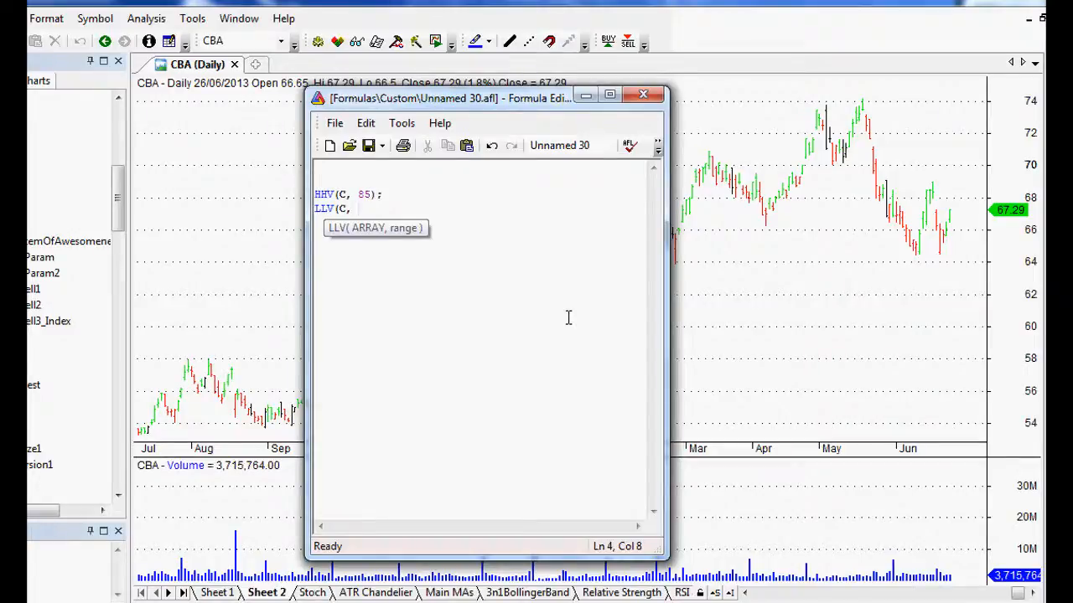
pyautogui.write('35')
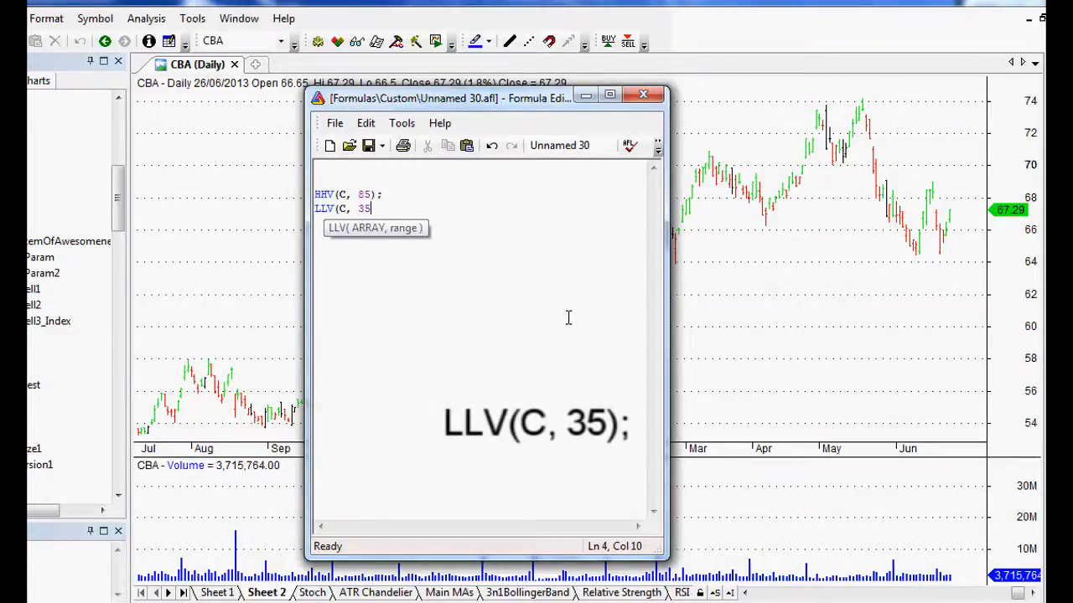
pyautogui.write(';')
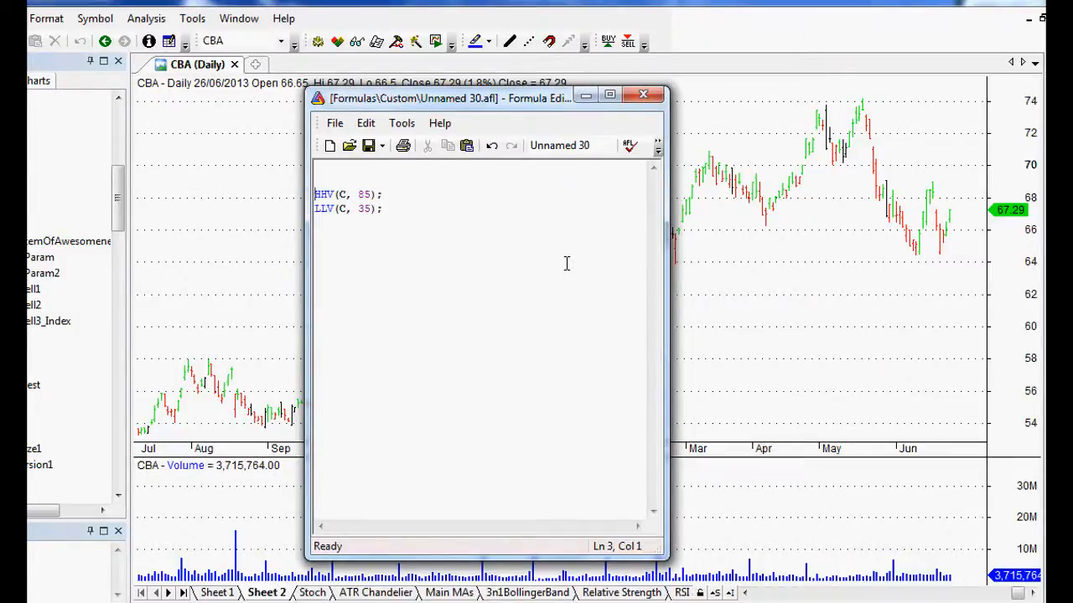
pyautogui.moveTo(505, 342)
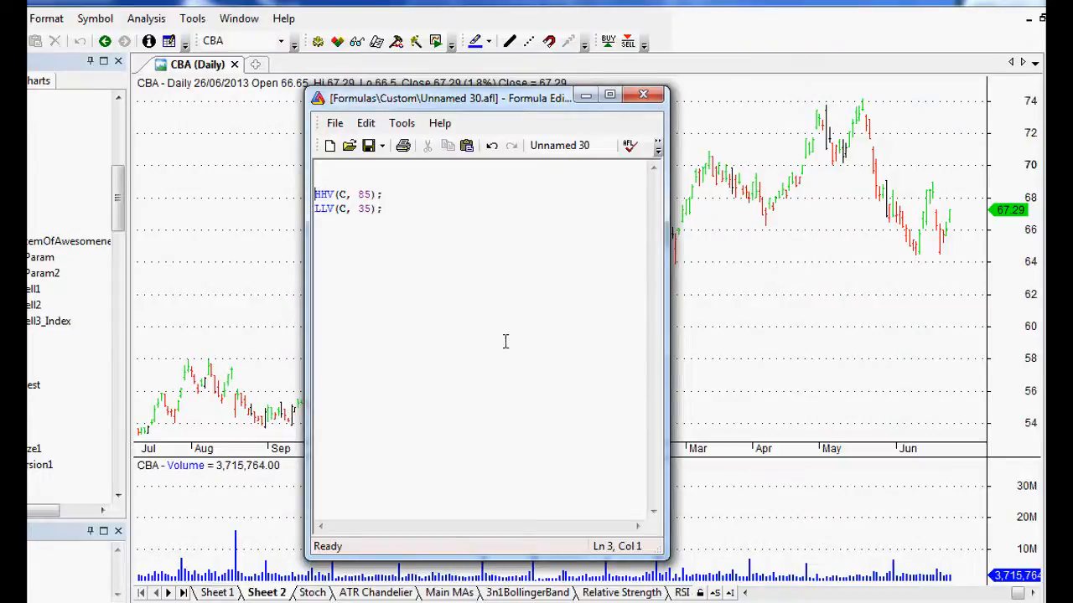
# Step: Assign the calculations to HighestValue = HHV(C, 85); and LowestValue = LLV(C, 35);
pyautogui.write('Highest')
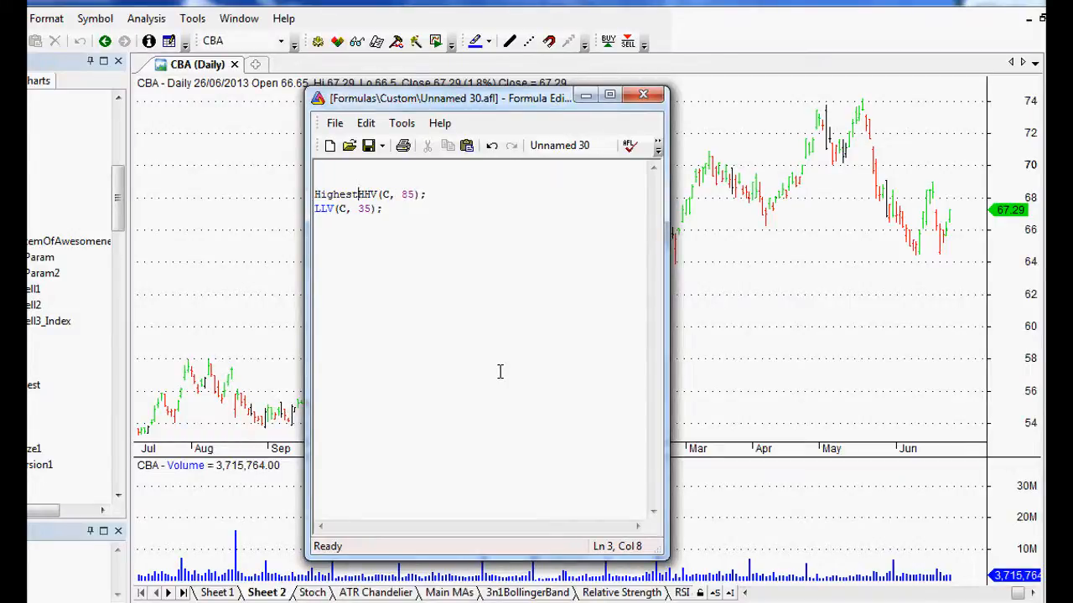
pyautogui.write('Value =')
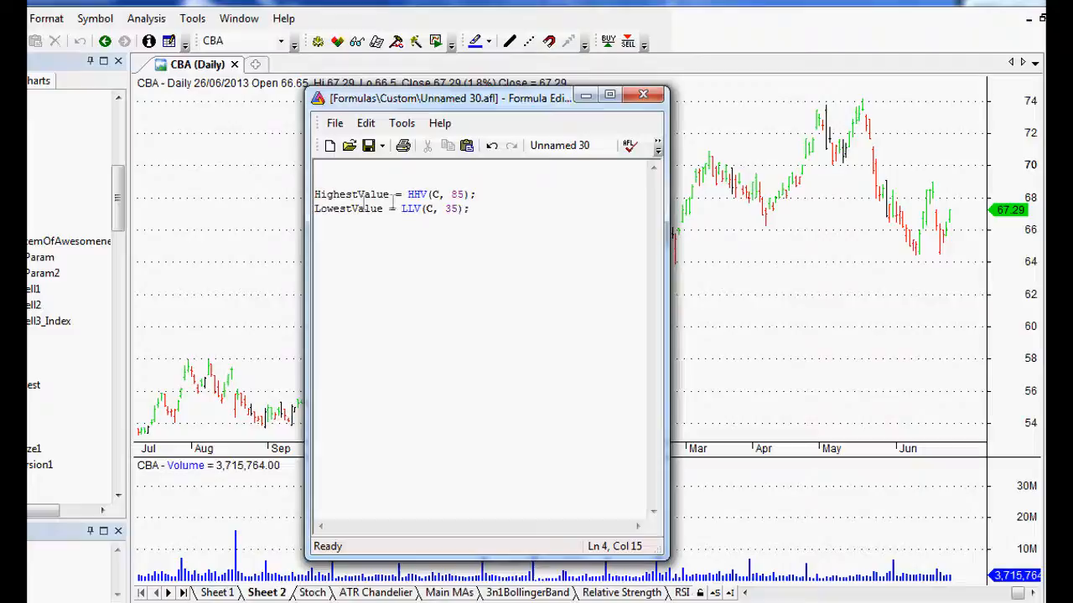
pyautogui.click(366, 208)
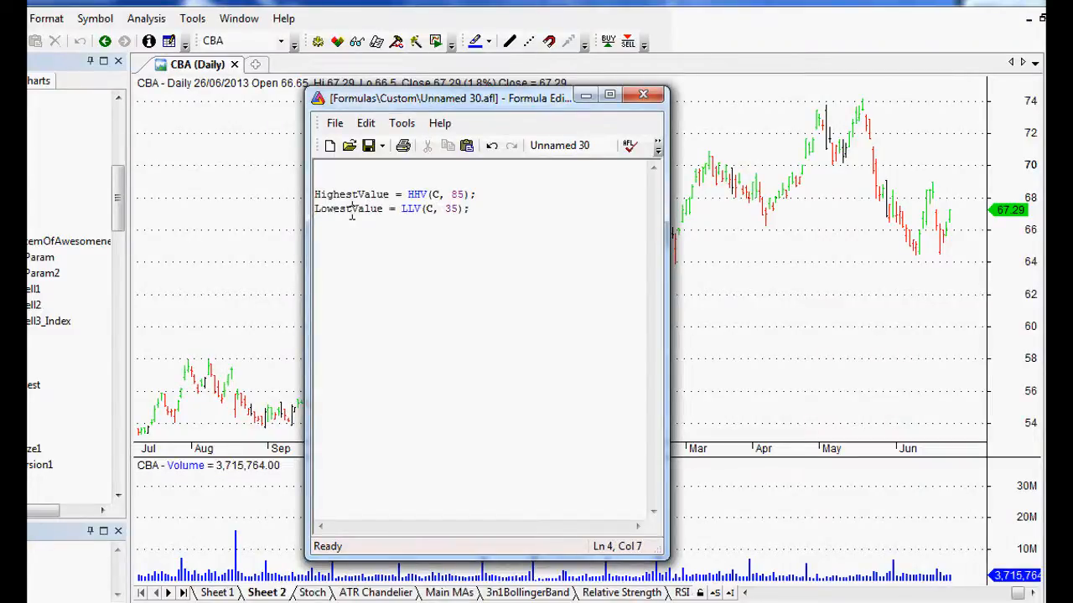
pyautogui.click(472, 208)
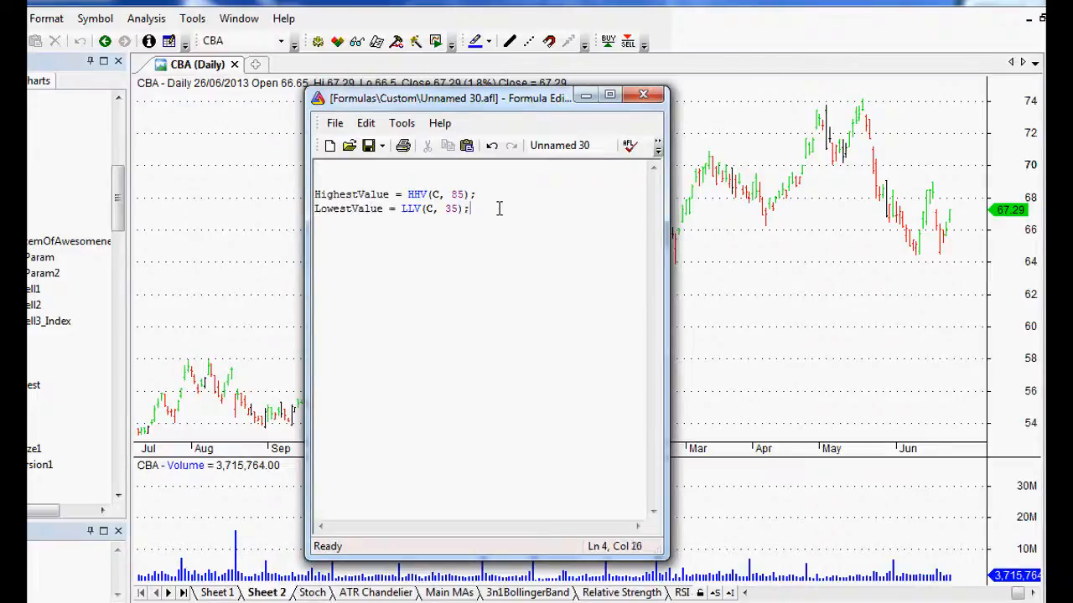
# Step: Write the buy rule Buy = C >= HighestValue; reusing the variable name from above
pyautogui.write('Buy')
pyautogui.write('Sell')
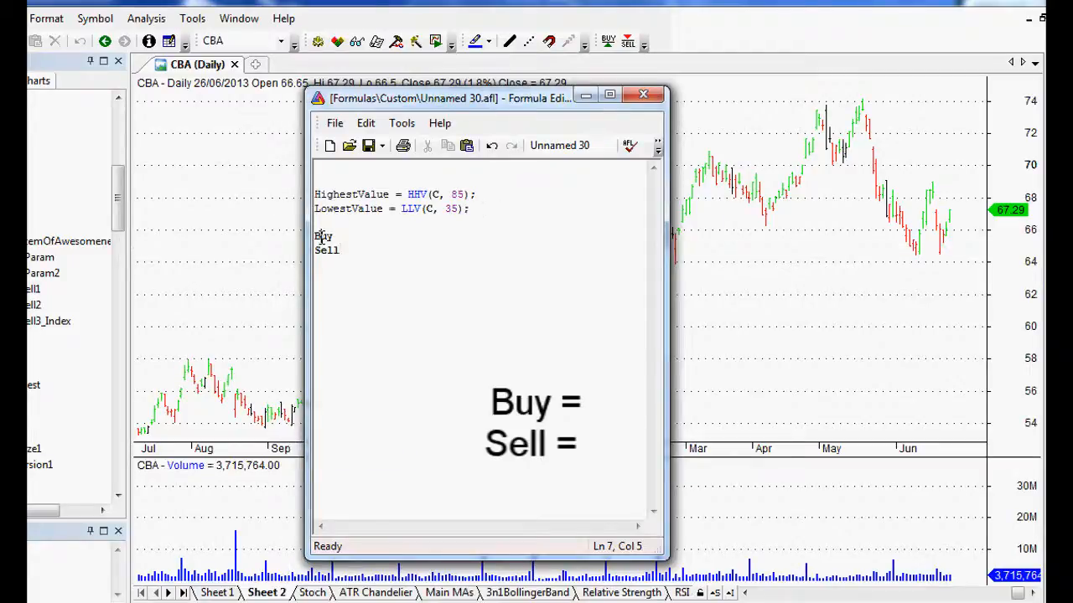
pyautogui.doubleClick(324, 236)
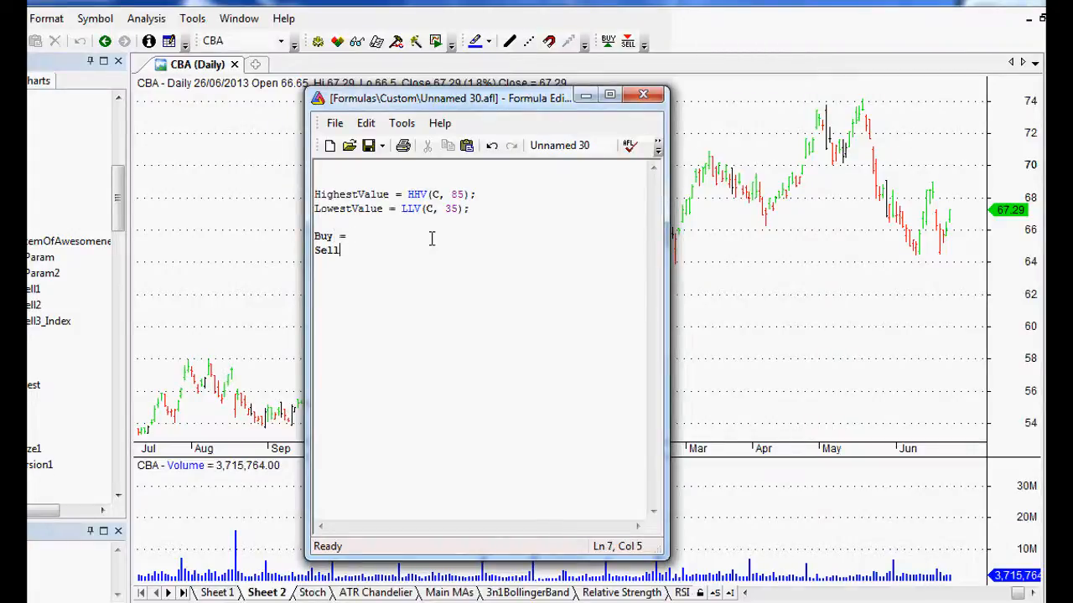
pyautogui.write('=')
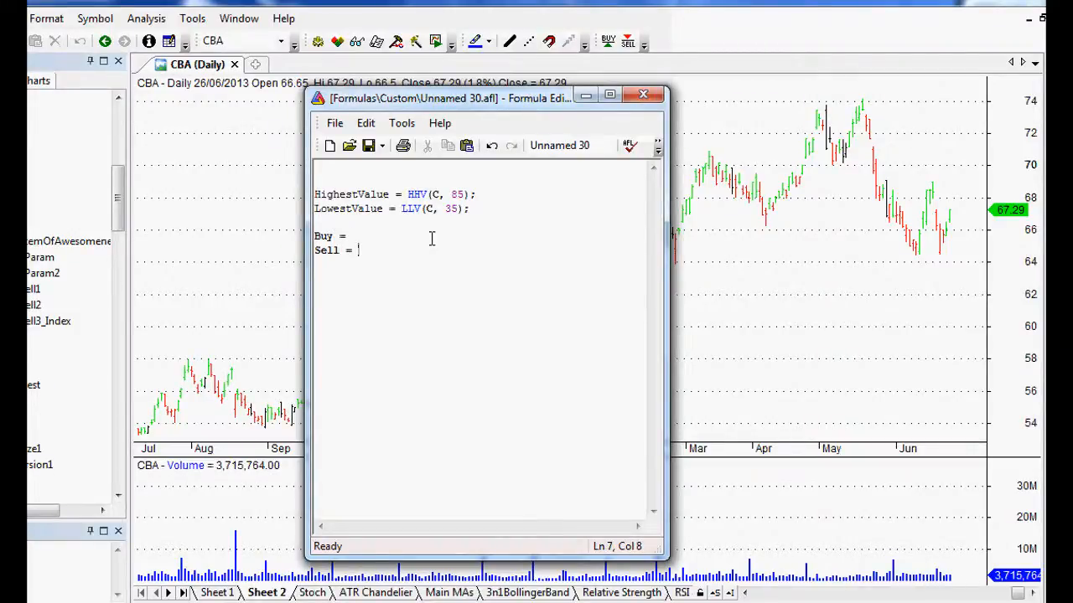
pyautogui.write('C')
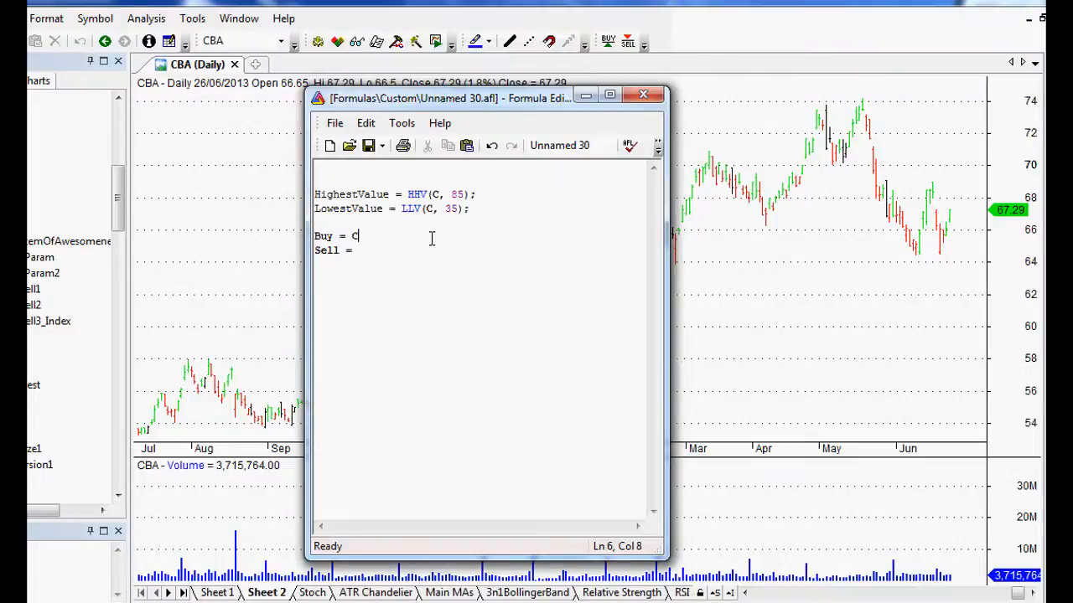
pyautogui.write('>')
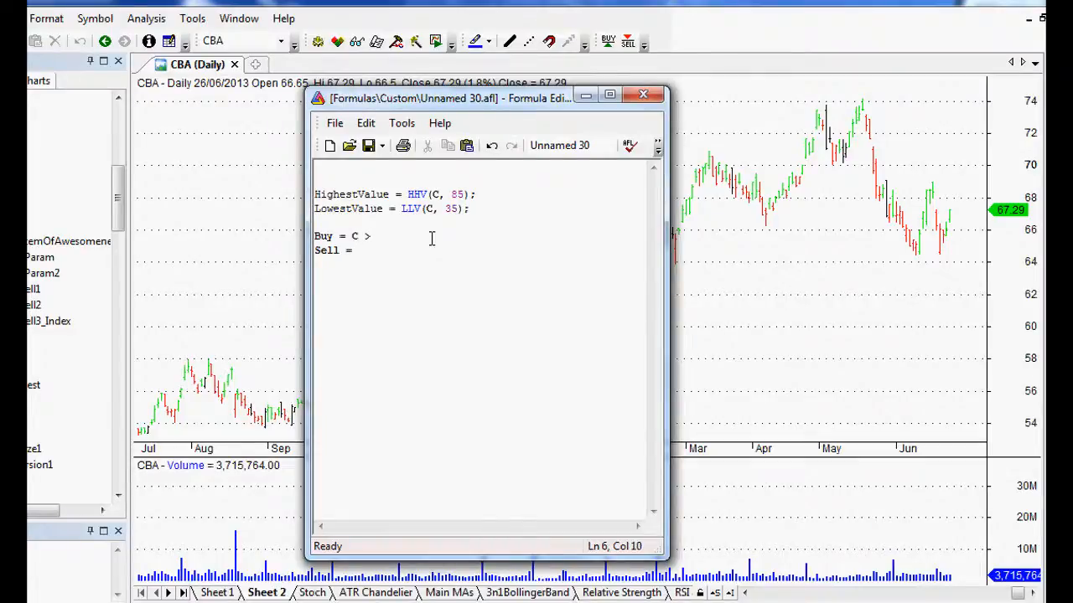
pyautogui.write('=')
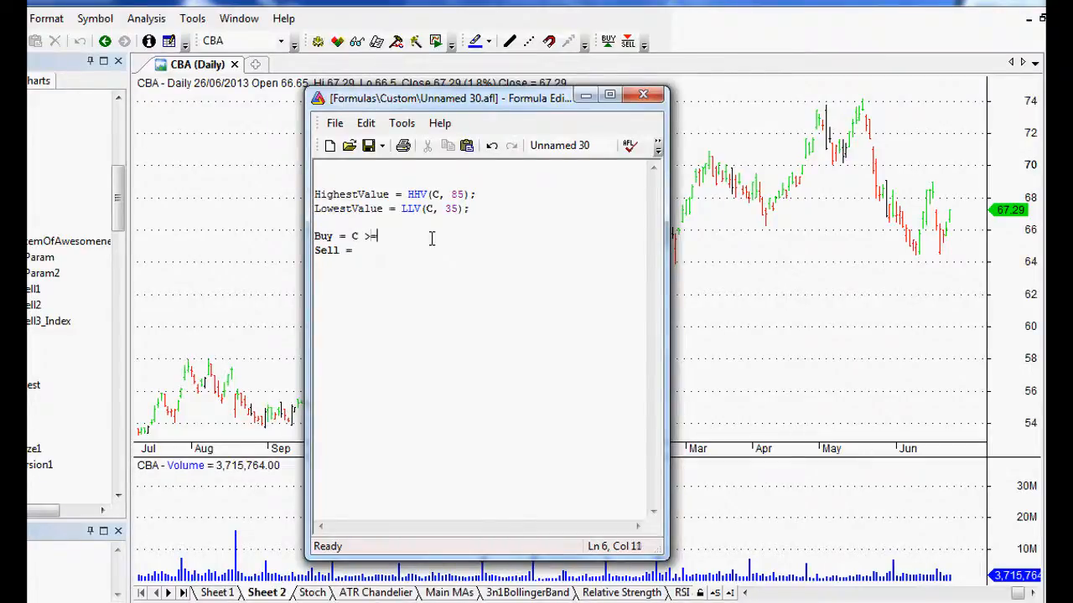
pyautogui.doubleClick(352, 194)
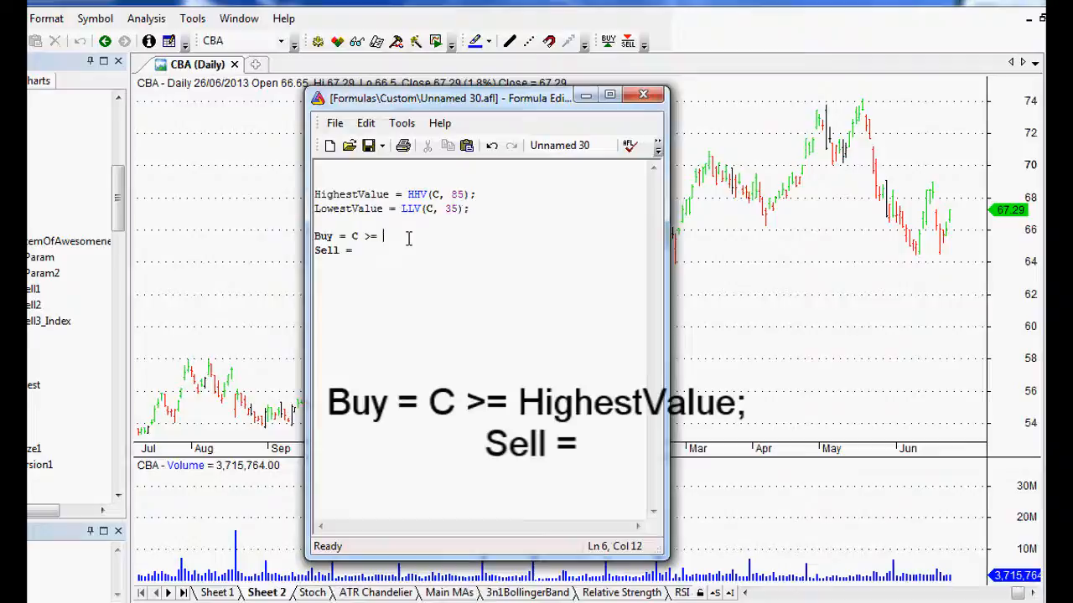
pyautogui.write('HighestValue;')
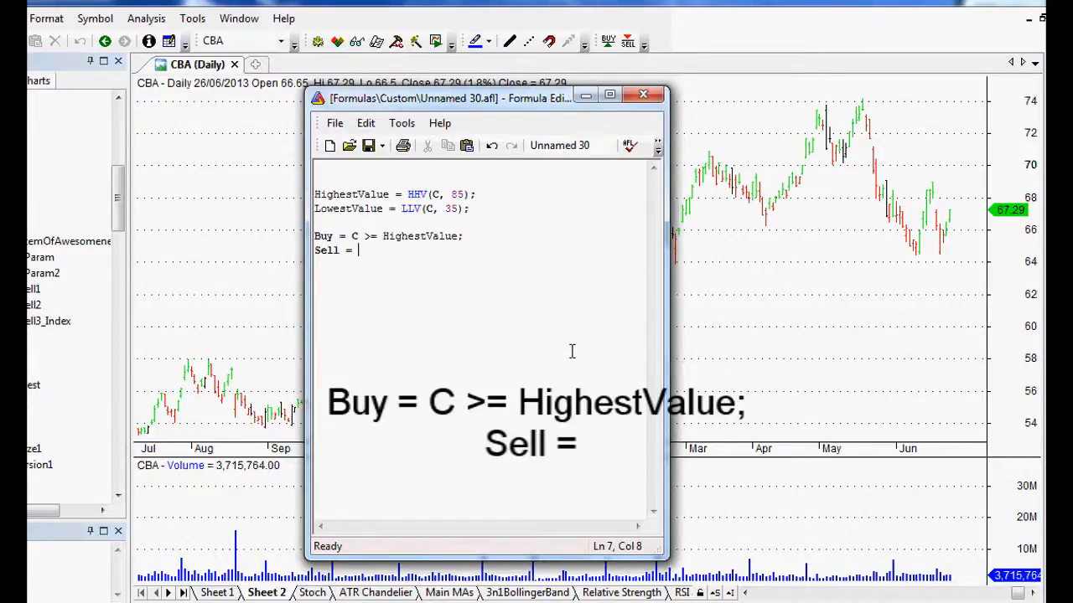
# Step: Write the sell rule Sell = C <= LowestValue; copying the LowestValue name
pyautogui.write('C')
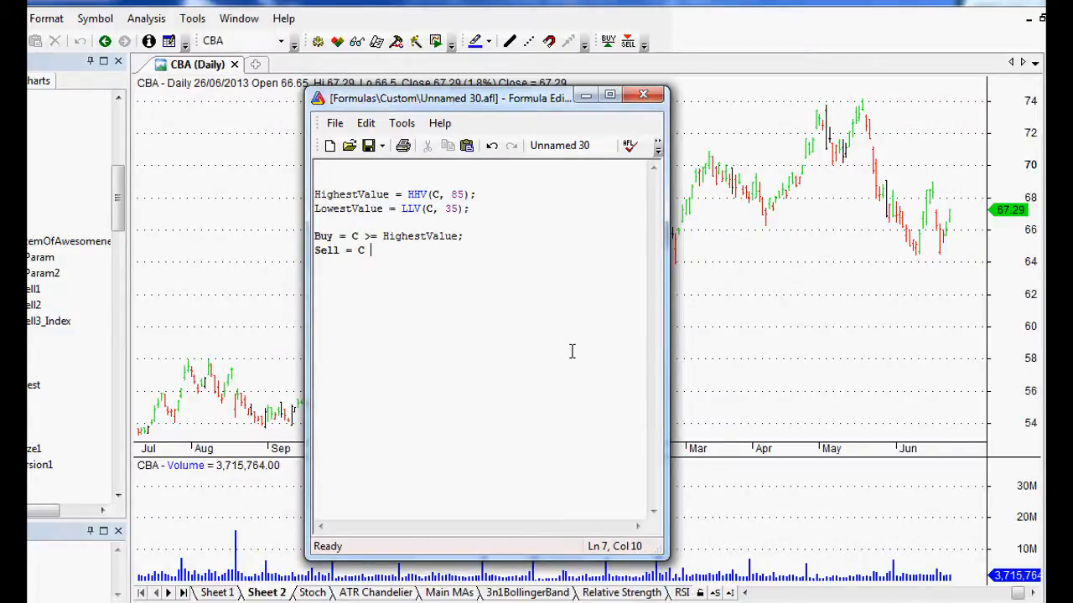
pyautogui.write('<= Hi')
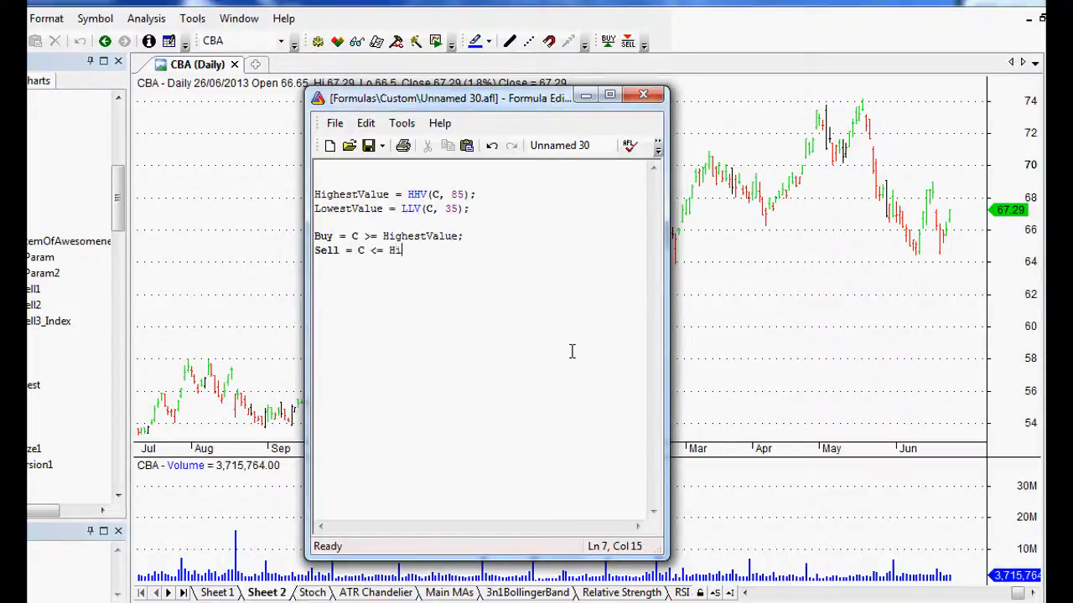
pyautogui.write('g')
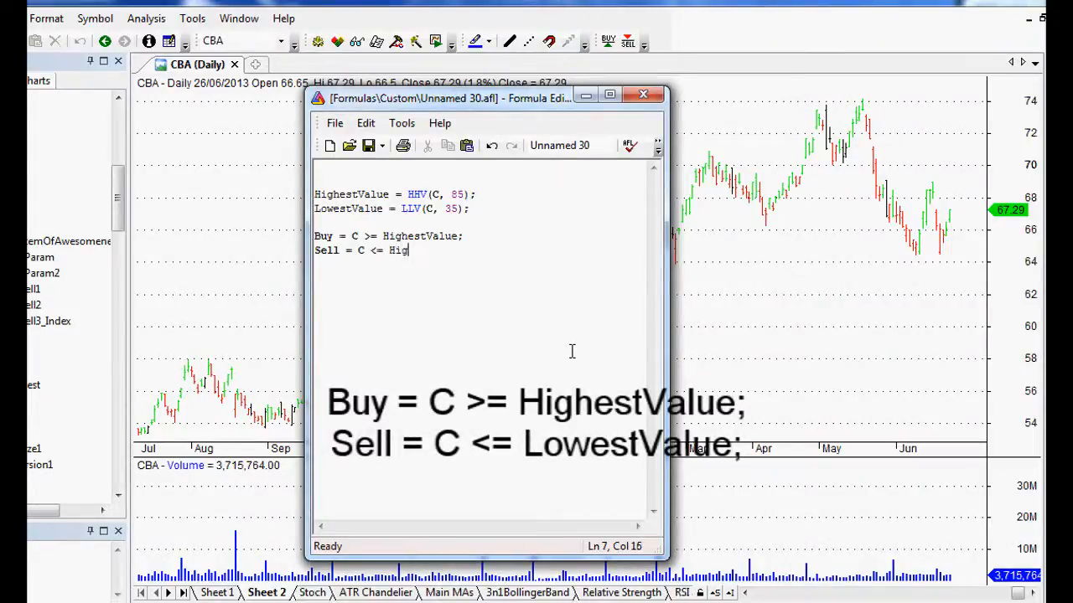
pyautogui.press('BackSpace')
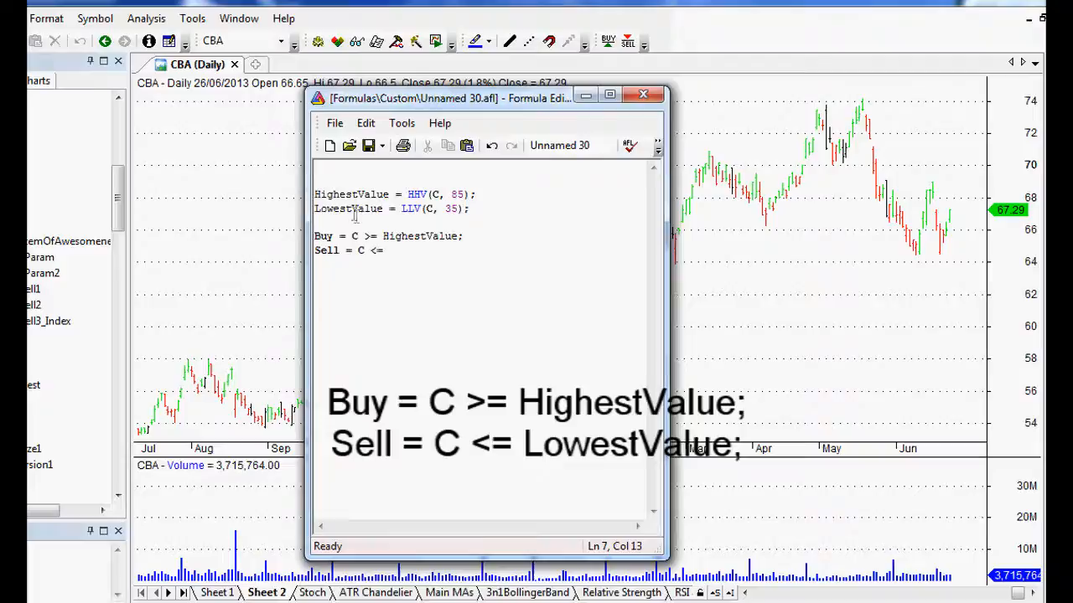
pyautogui.doubleClick(349, 209)
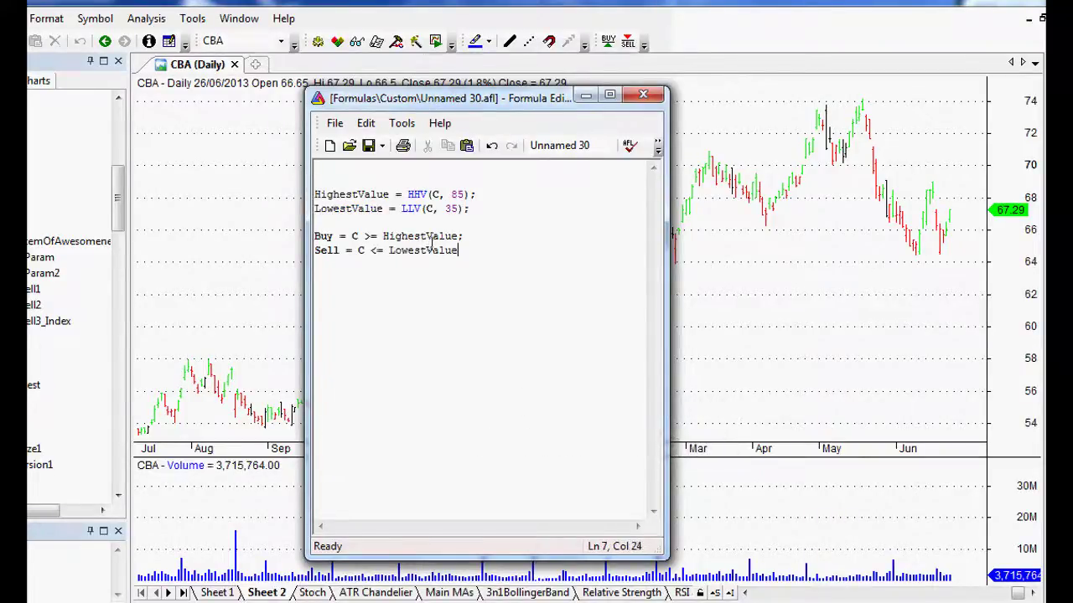
pyautogui.write(';')
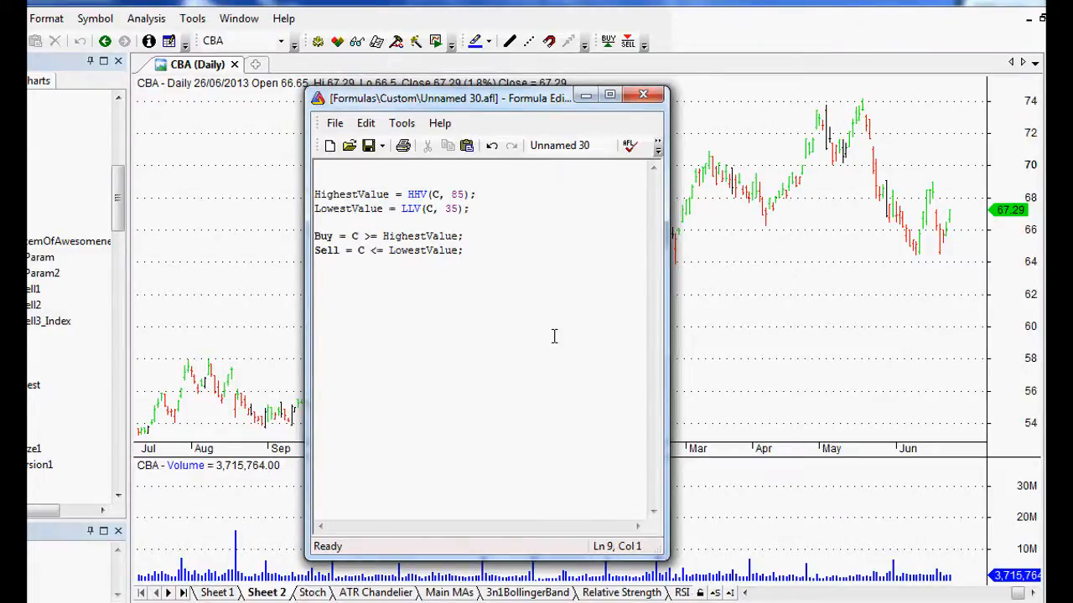
# Step: Add Buy = ExRem(Buy, Sell); to strip repeated buy signals
pyautogui.write('exre')
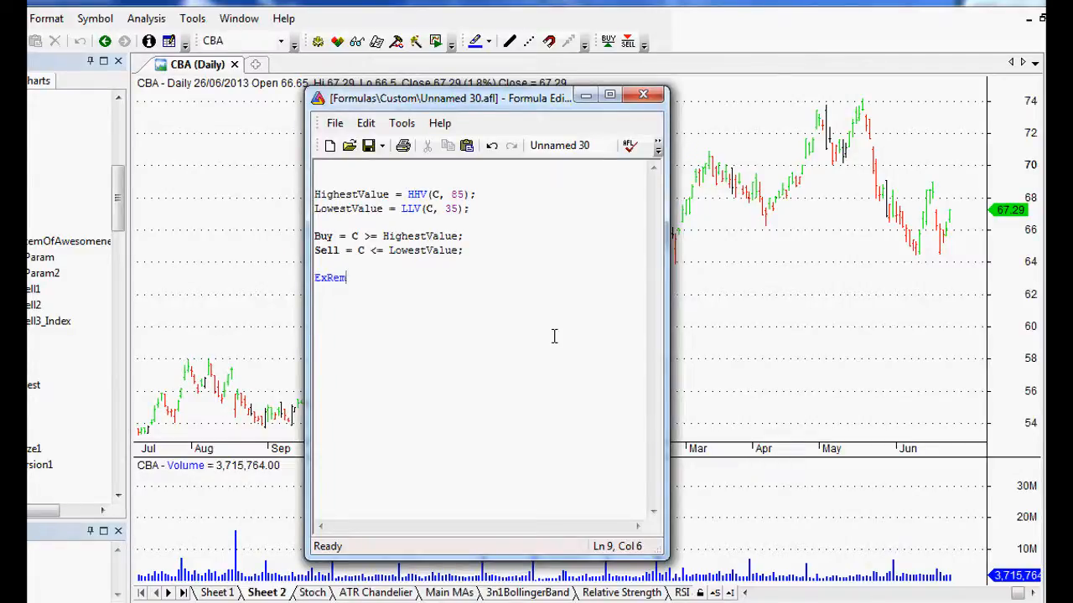
pyautogui.write('=')
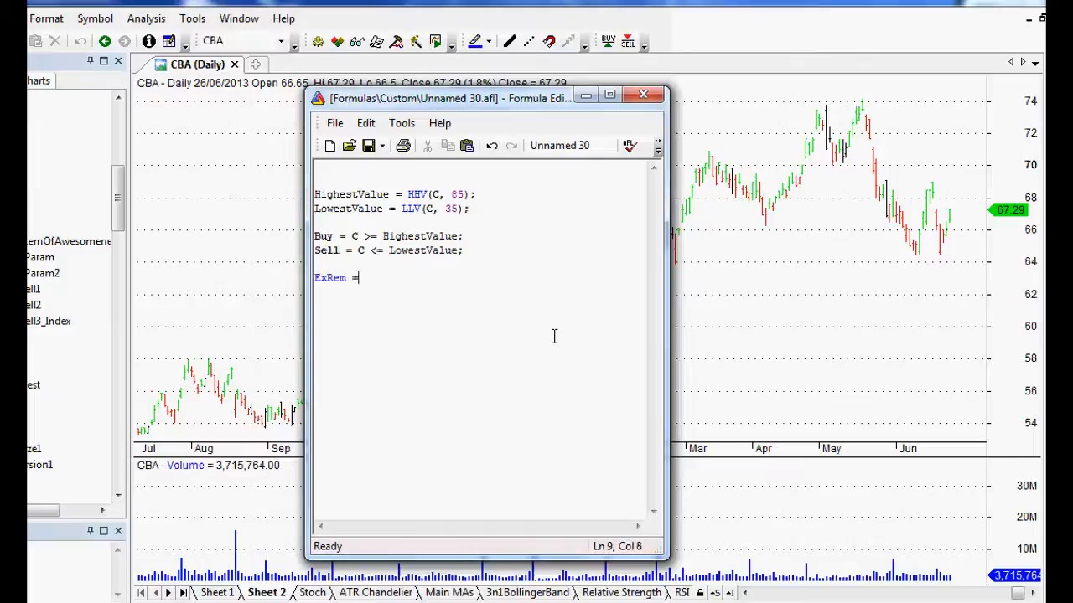
pyautogui.write('Buy')
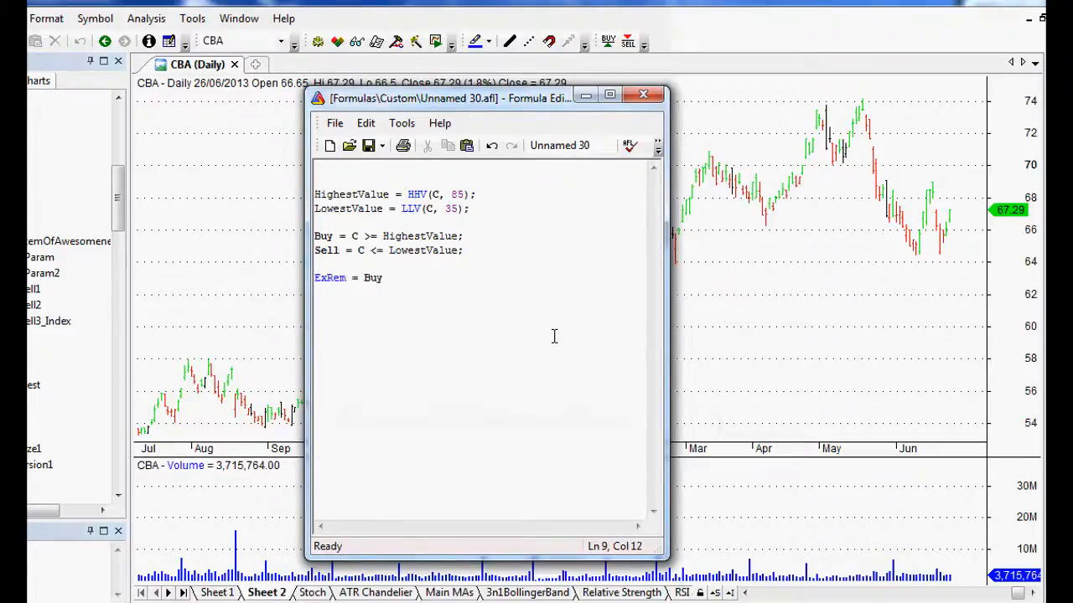
pyautogui.write('(')
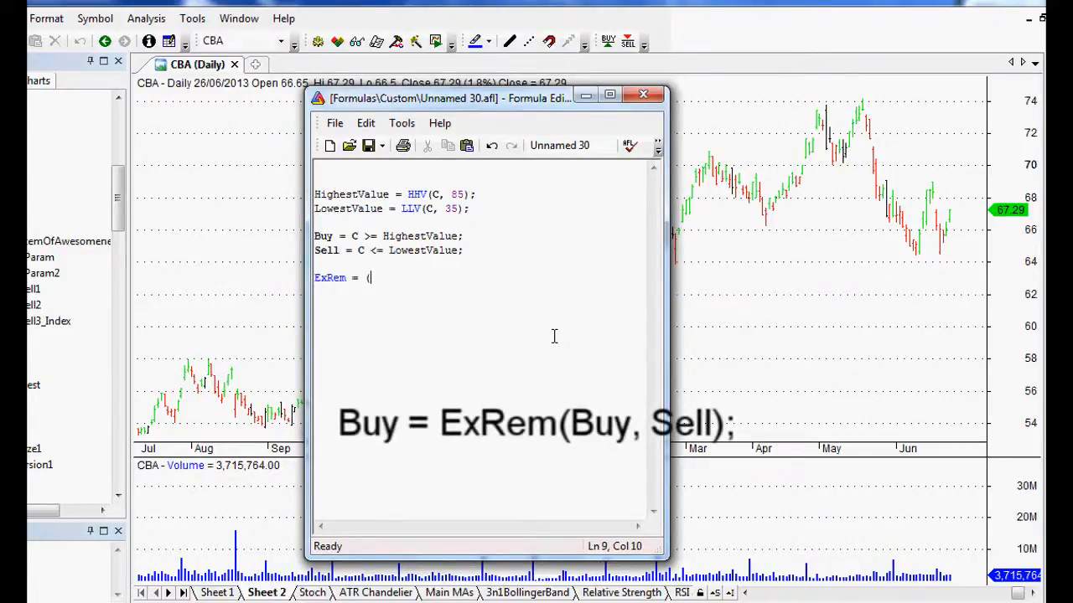
pyautogui.press('BackSpace')
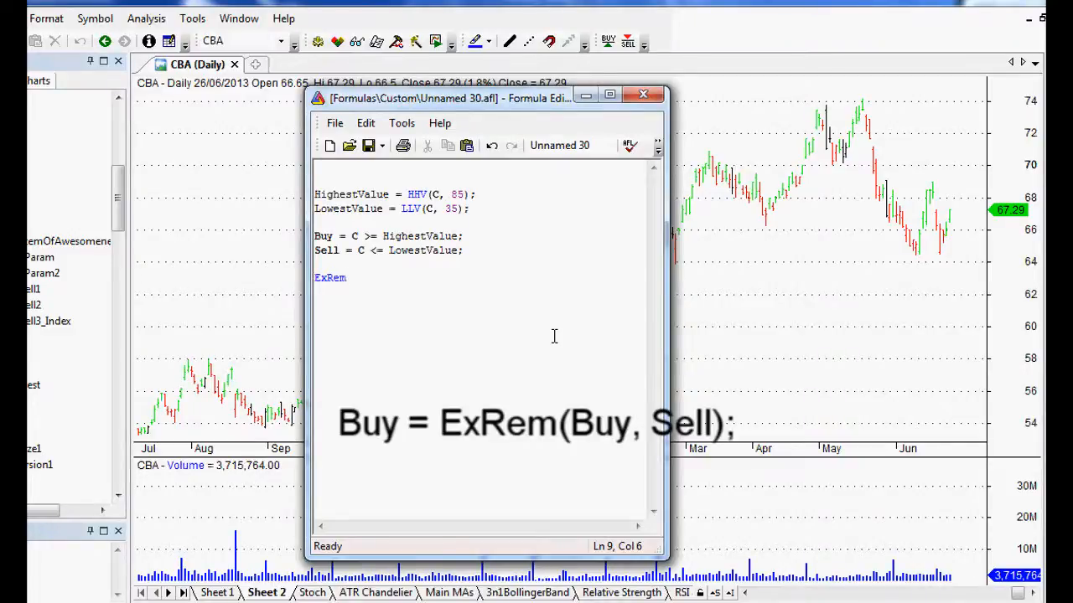
pyautogui.write('(')
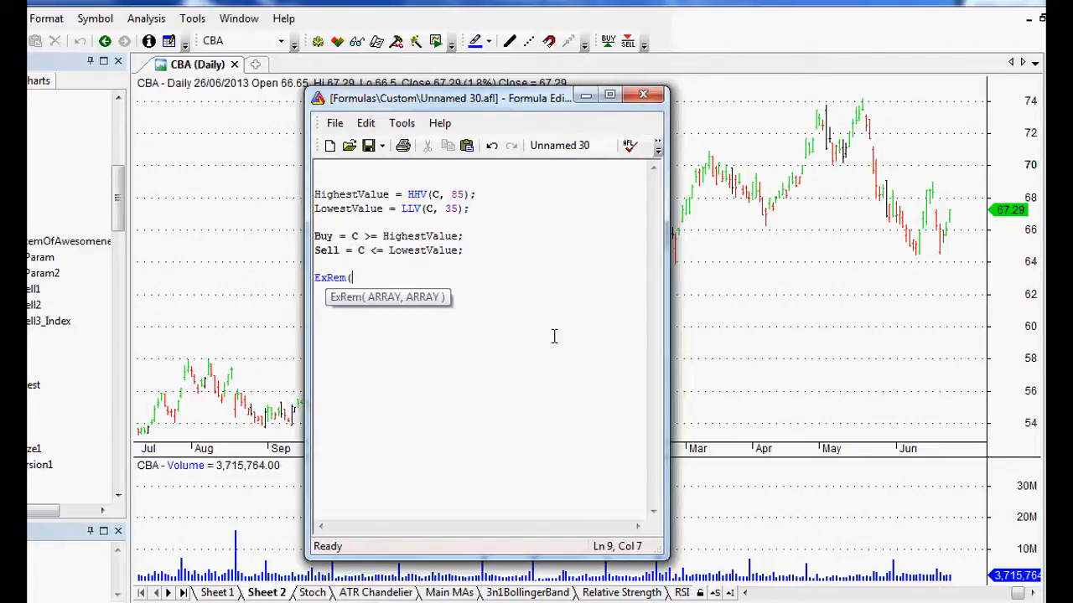
pyautogui.write('Buy')
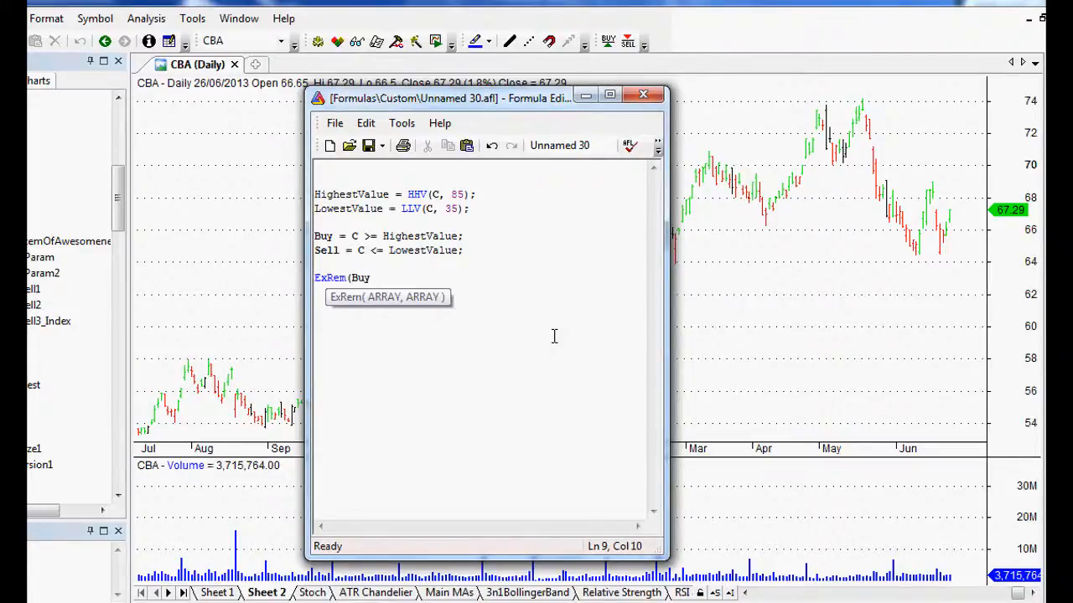
pyautogui.write(', Sell);')
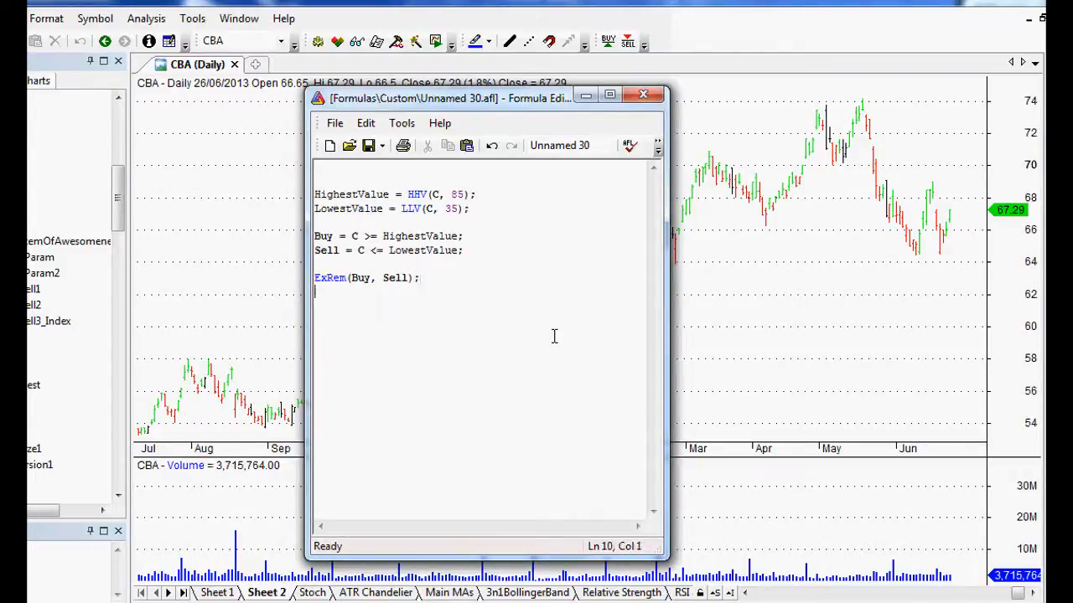
# Step: Add Sell = ExRem(Sell, Buy); to strip repeated sell signals
pyautogui.write('ExRem')
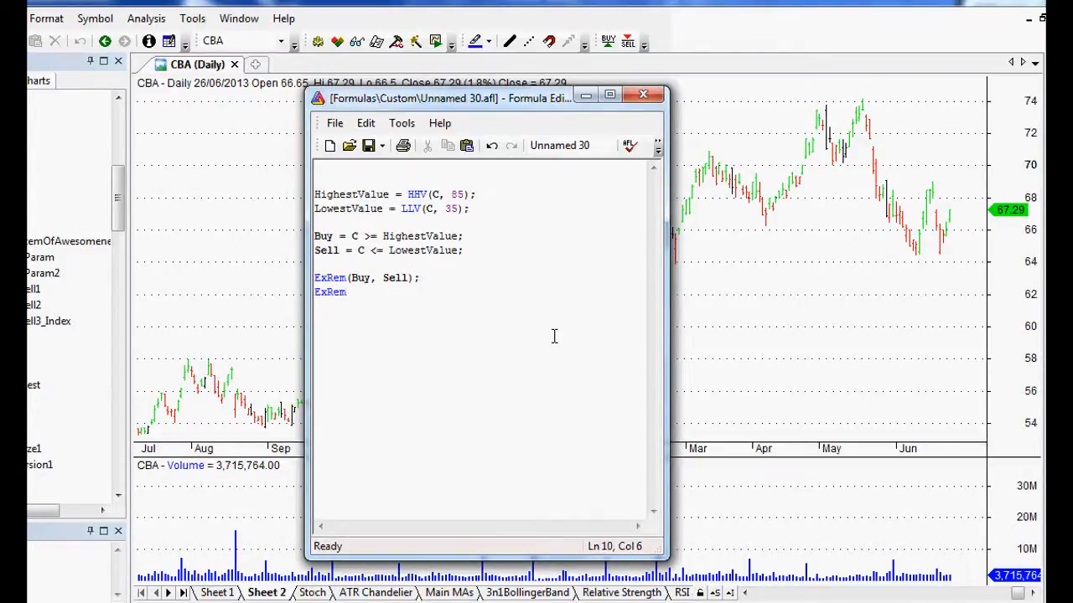
pyautogui.write('(S')
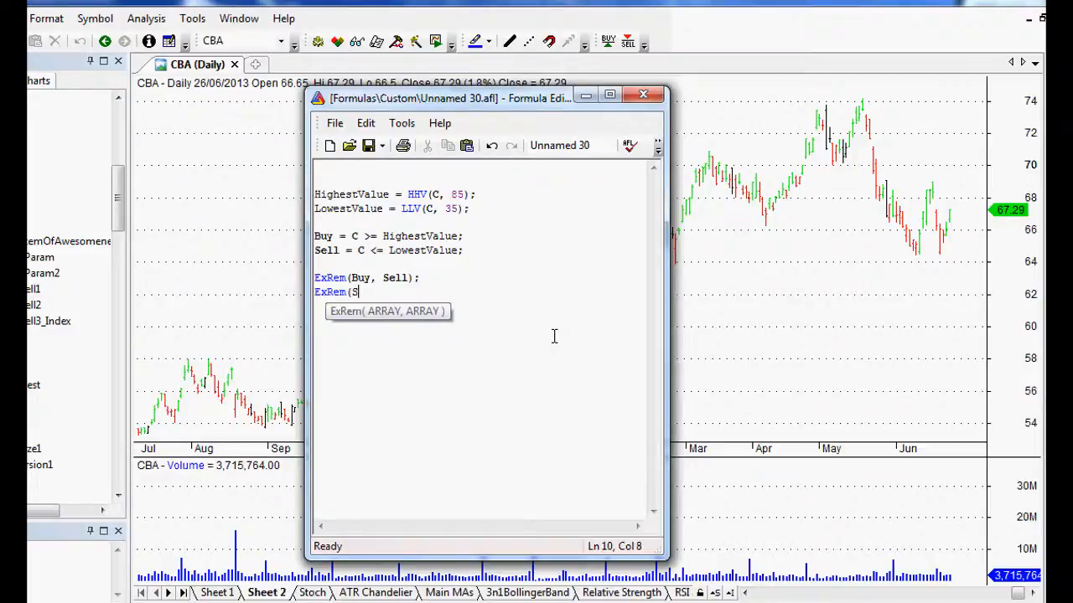
pyautogui.write('ell')
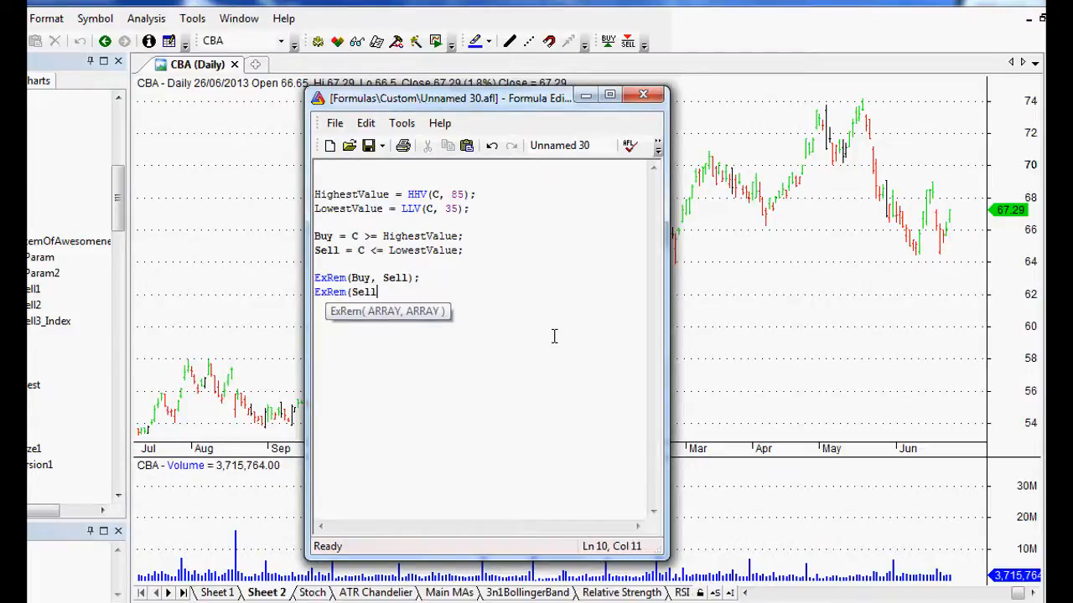
pyautogui.write(', B')
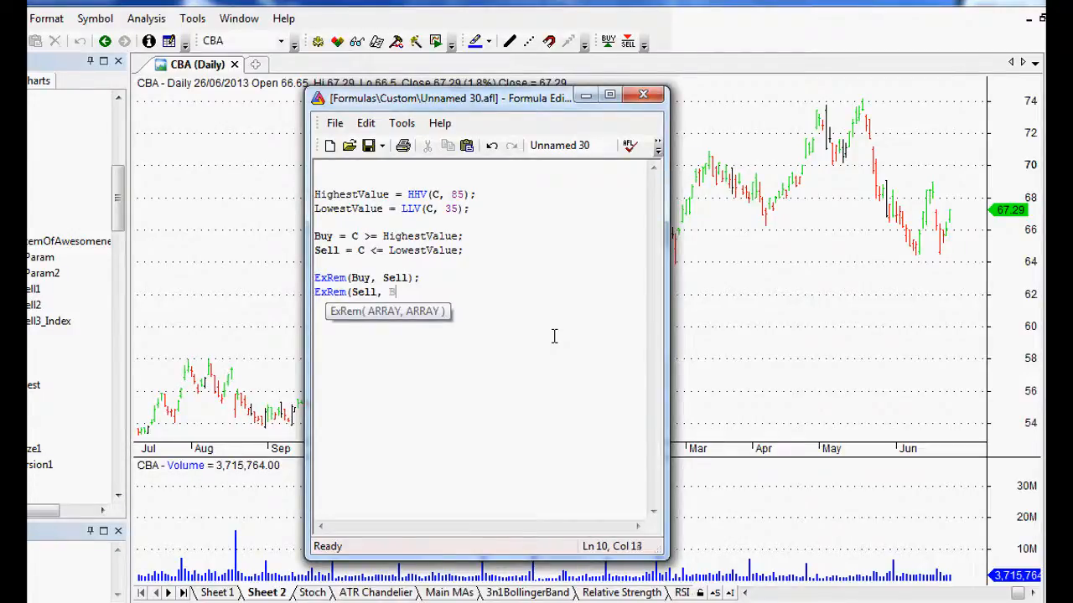
pyautogui.write('Buy);')
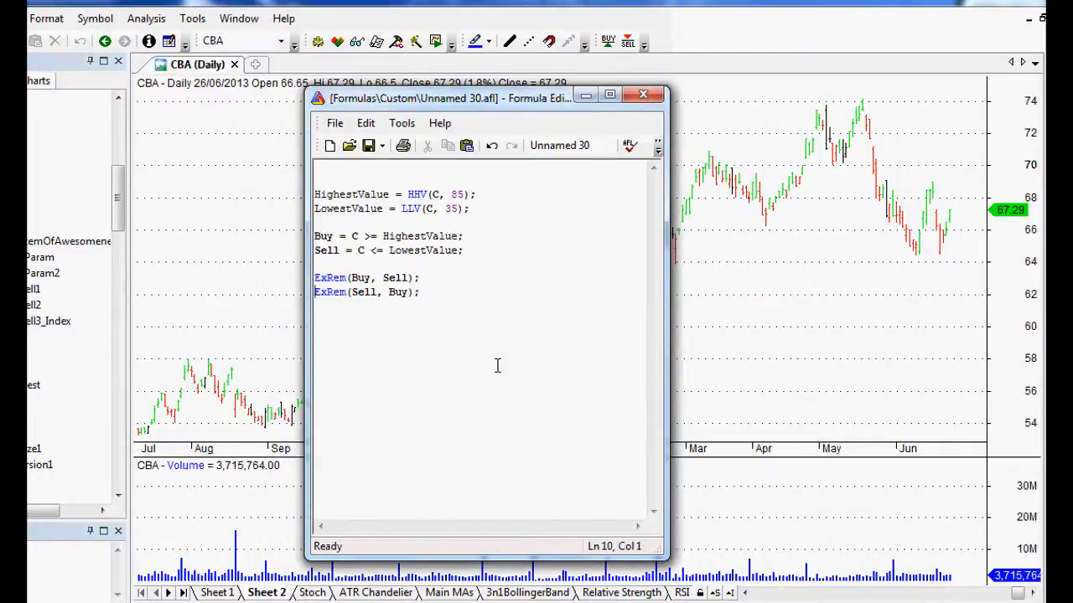
pyautogui.write('Sell =')
pyautogui.click(368, 278)
pyautogui.write('Buy = ')
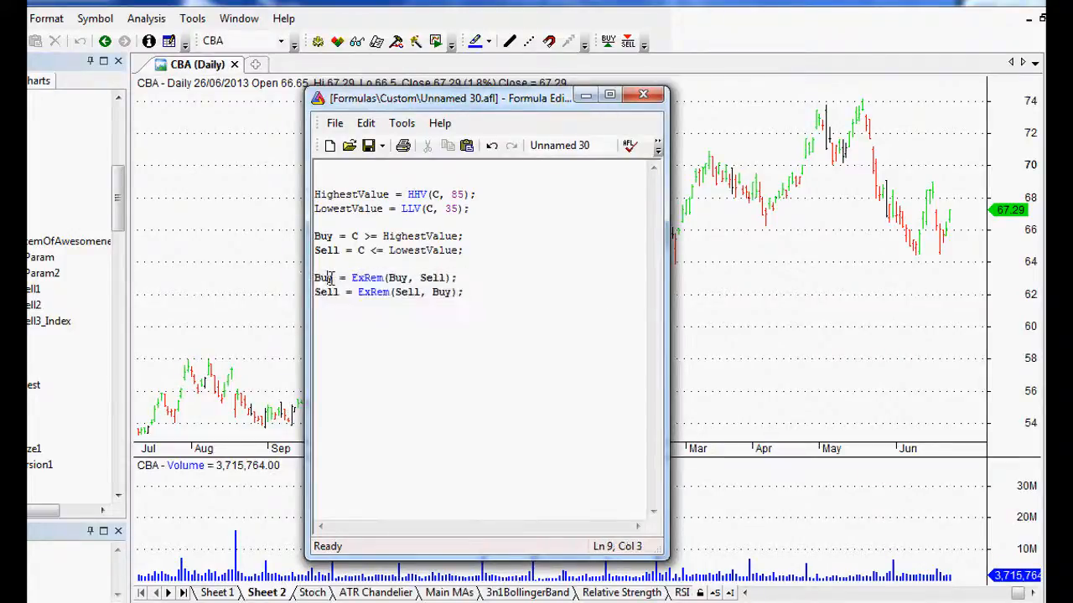
pyautogui.moveTo(352, 277); pyautogui.dragTo(434, 277)
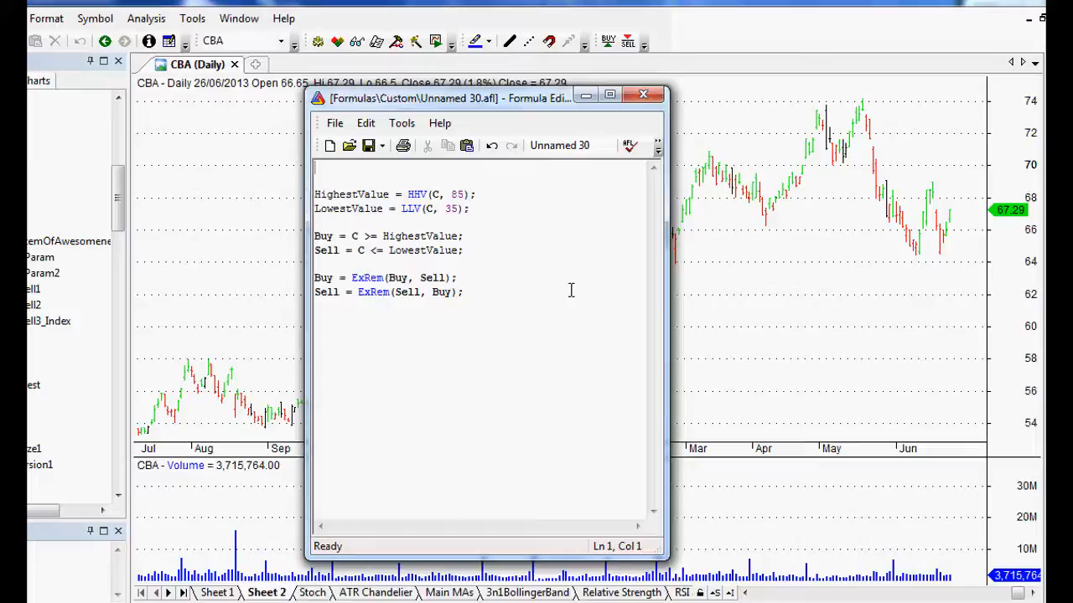
# Step: Add SetOption("MaxOpenPositions", 20); limiting the system to 20 open positions
pyautogui.write('SetOption')
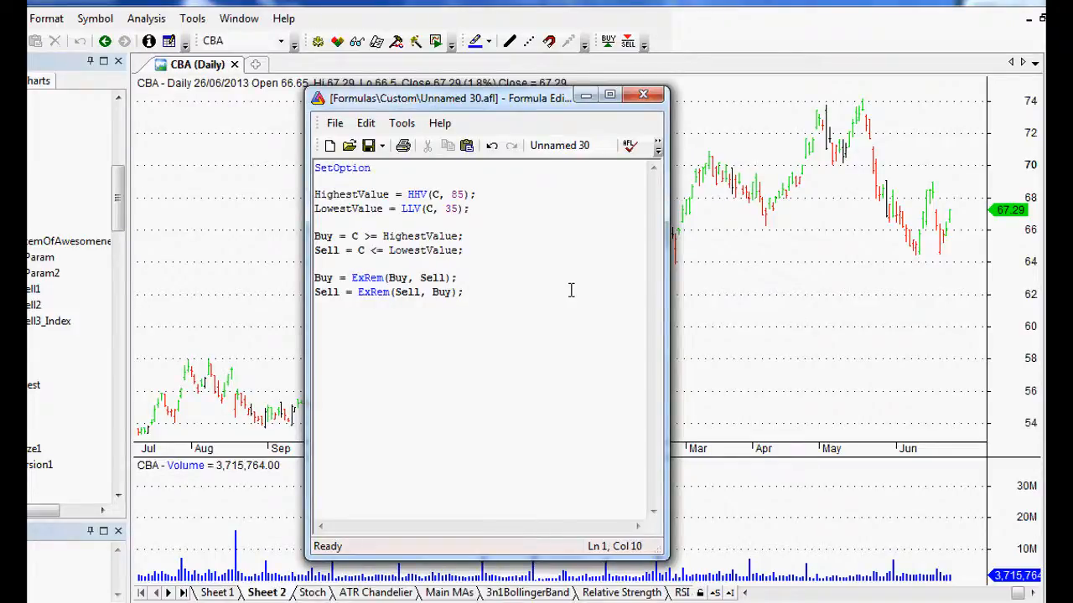
pyautogui.write('(')
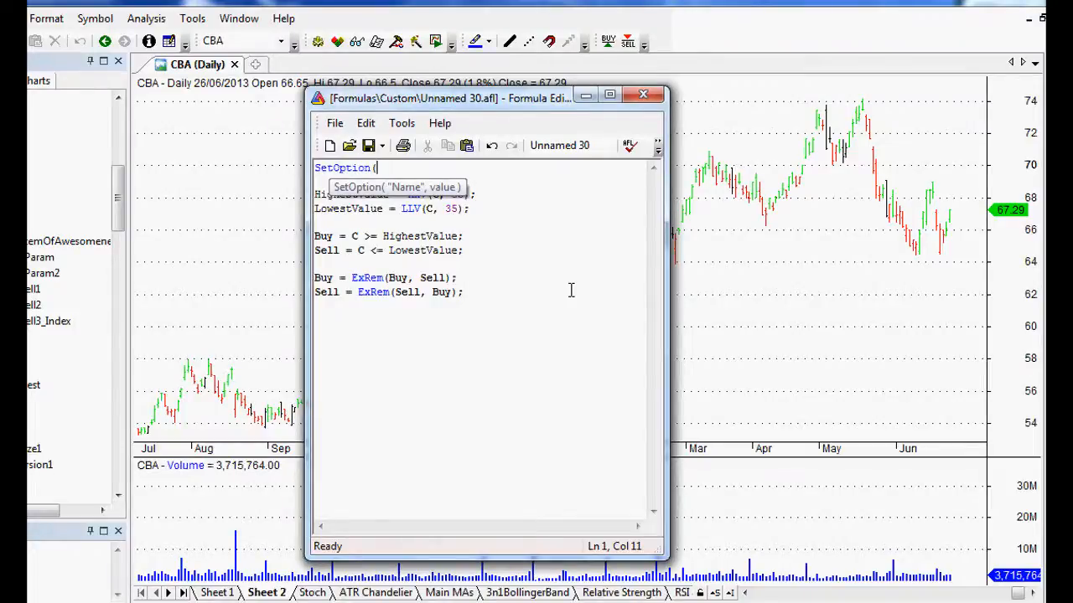
pyautogui.write('"Max')
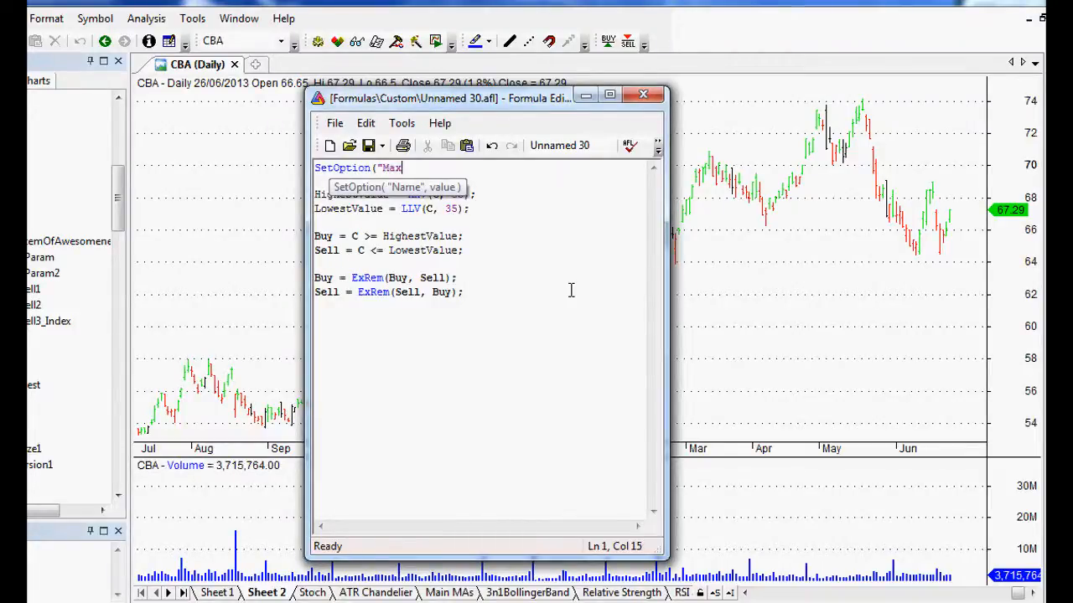
pyautogui.write('OpenPositions')
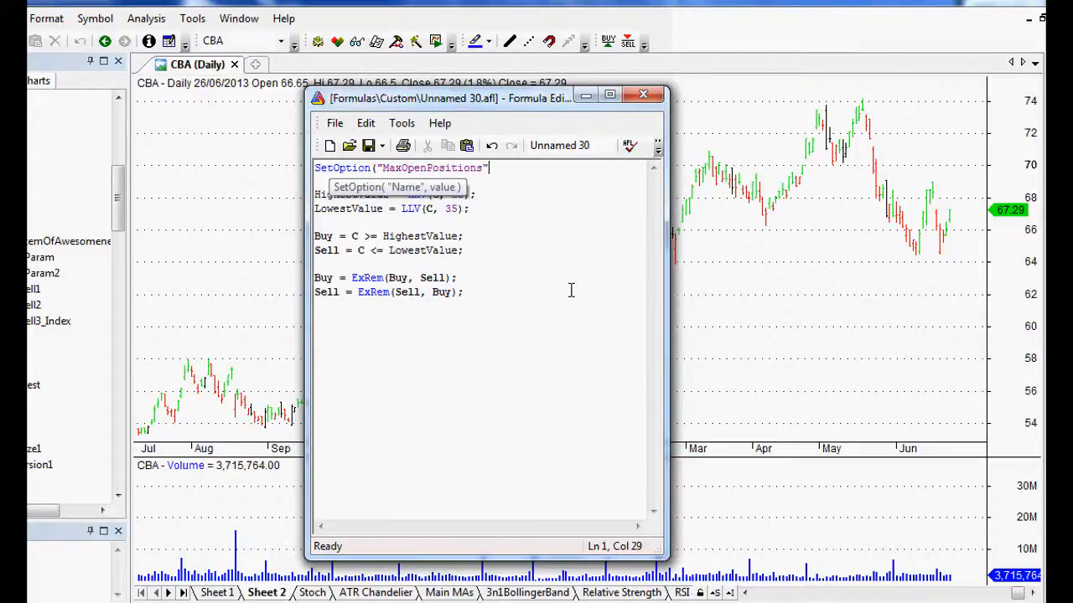
pyautogui.write(',')
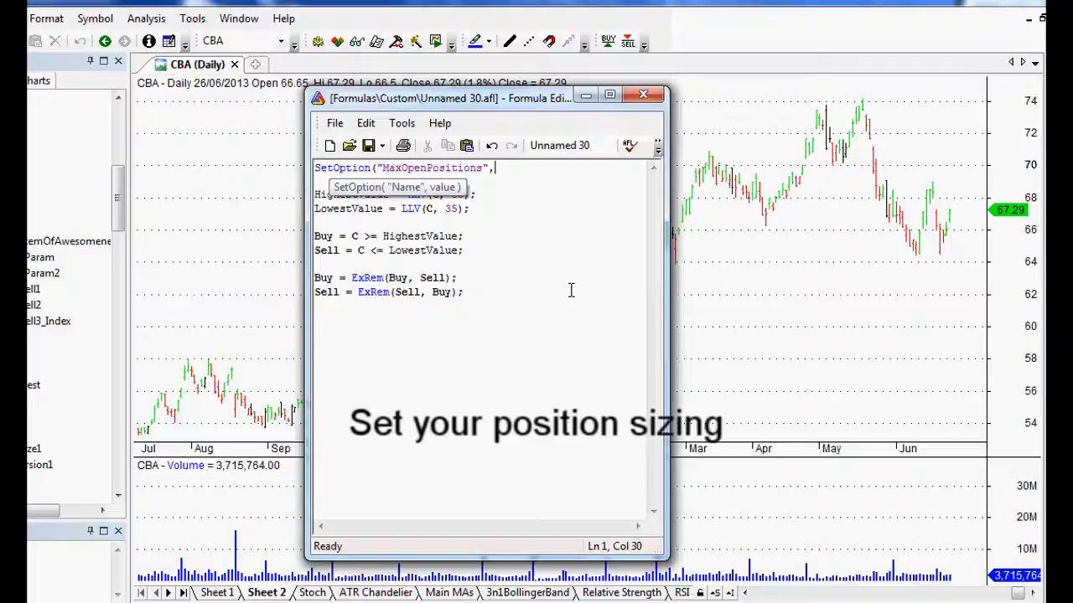
pyautogui.write('20);')
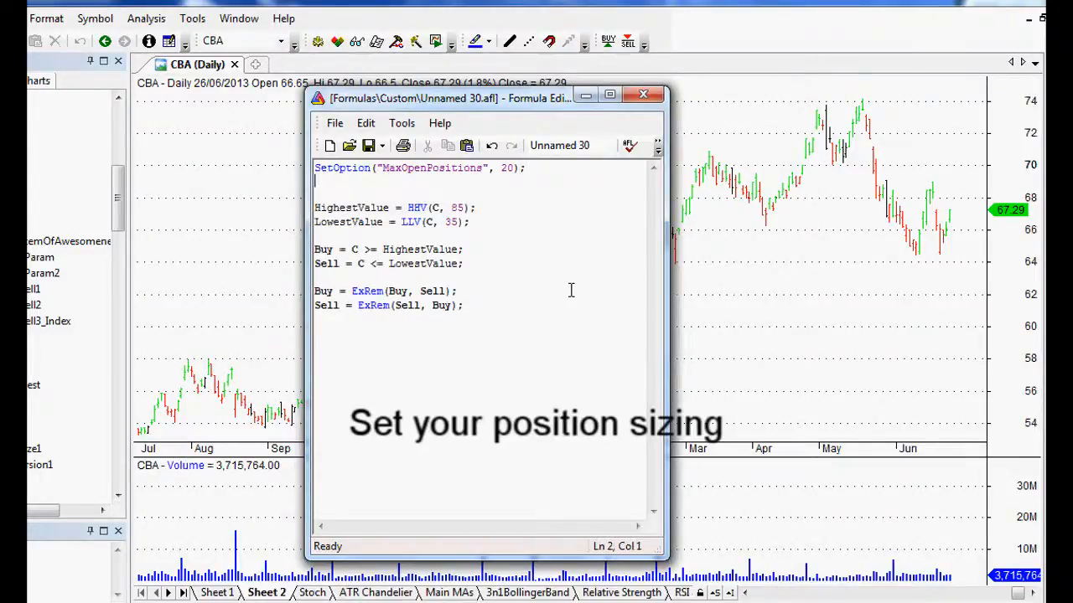
# Step: Add SetPositionSize(5, spsPercentOfEquity); sizing each position at 5 percent of equity
pyautogui.write('SetPositionSize')
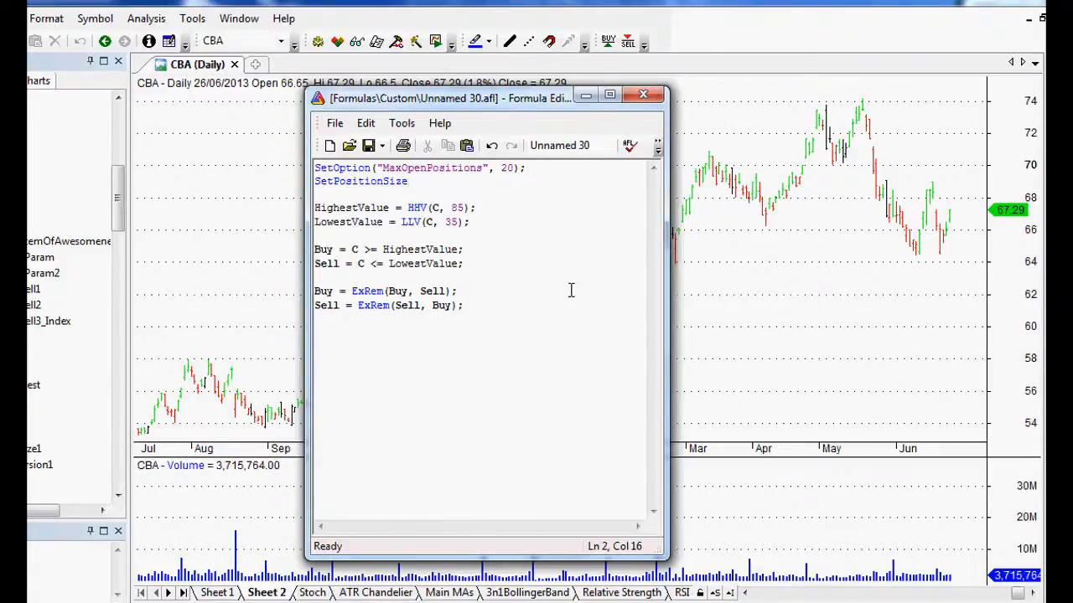
pyautogui.write('(')
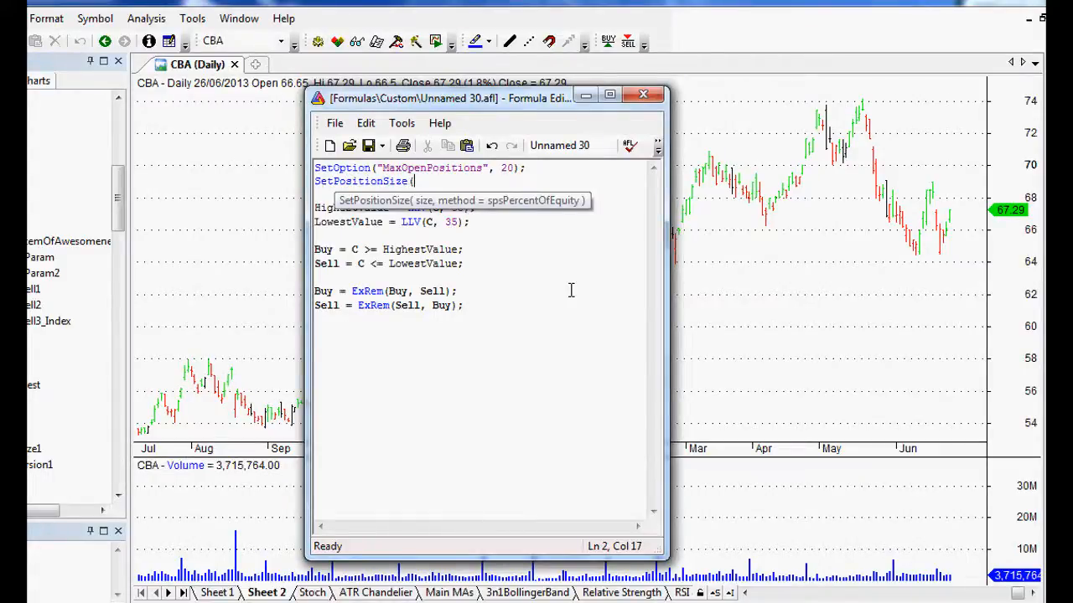
pyautogui.write('5,')
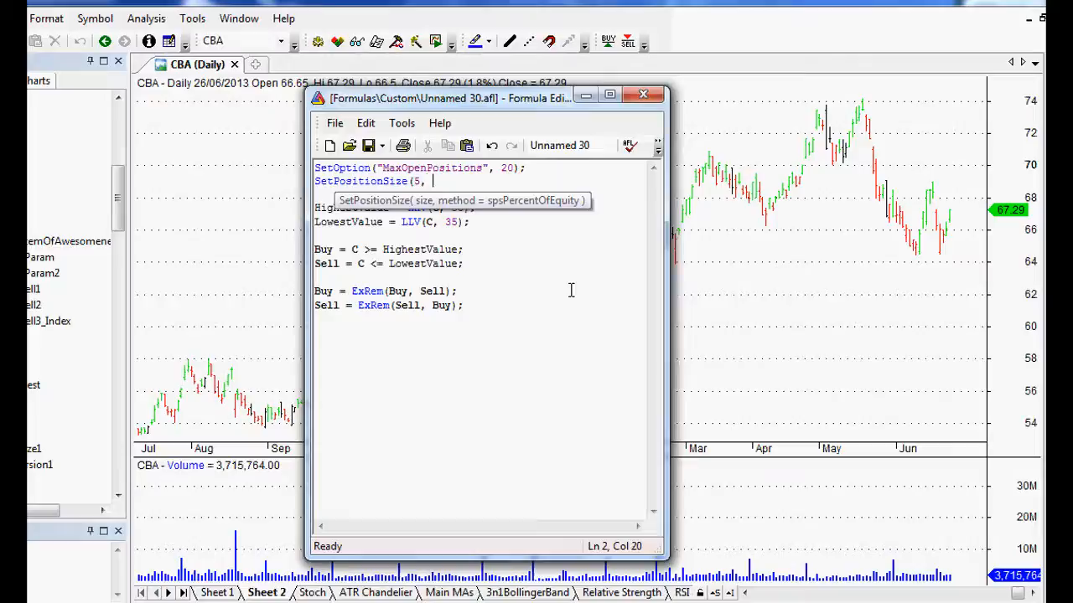
pyautogui.write('spsp')
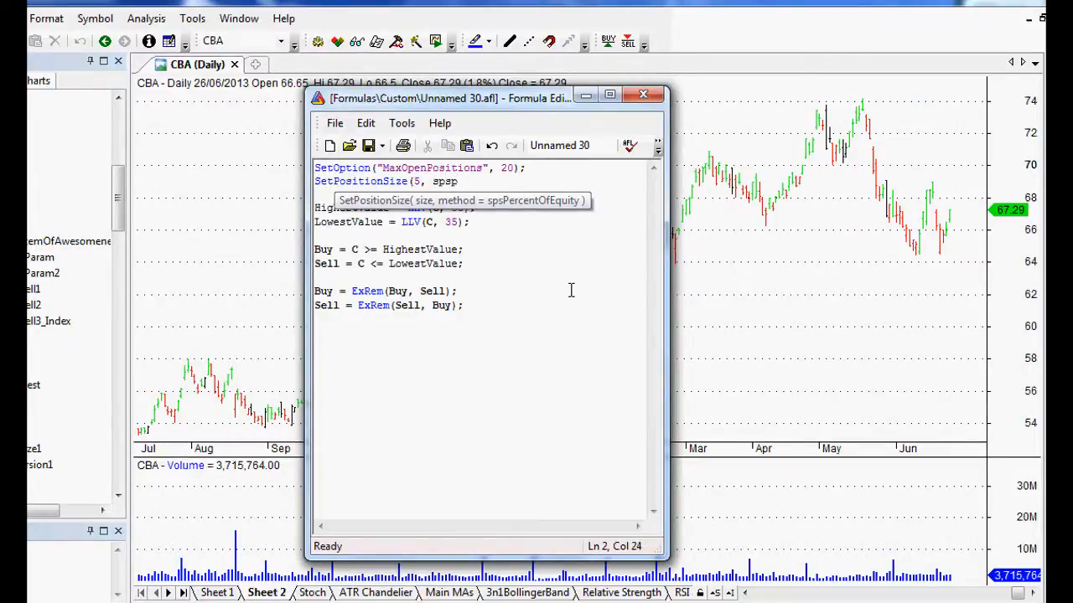
pyautogui.write('ercent')
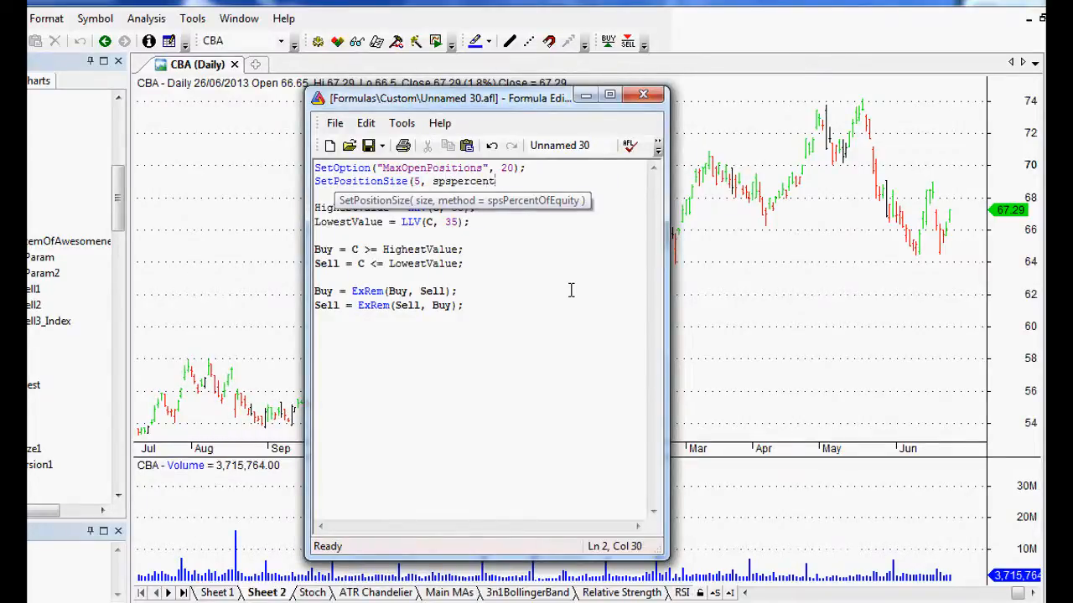
pyautogui.write('PercentOfEquity);')
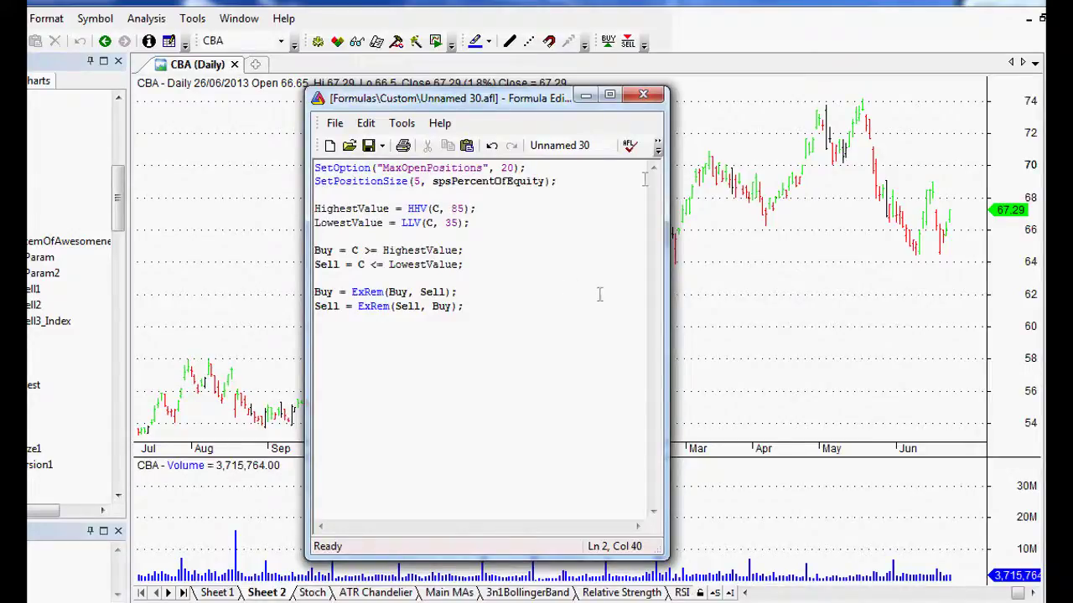
# Step: Save the formula as HighestHighTradingSystem.afl in Custom and close the editor
pyautogui.click(570, 145)
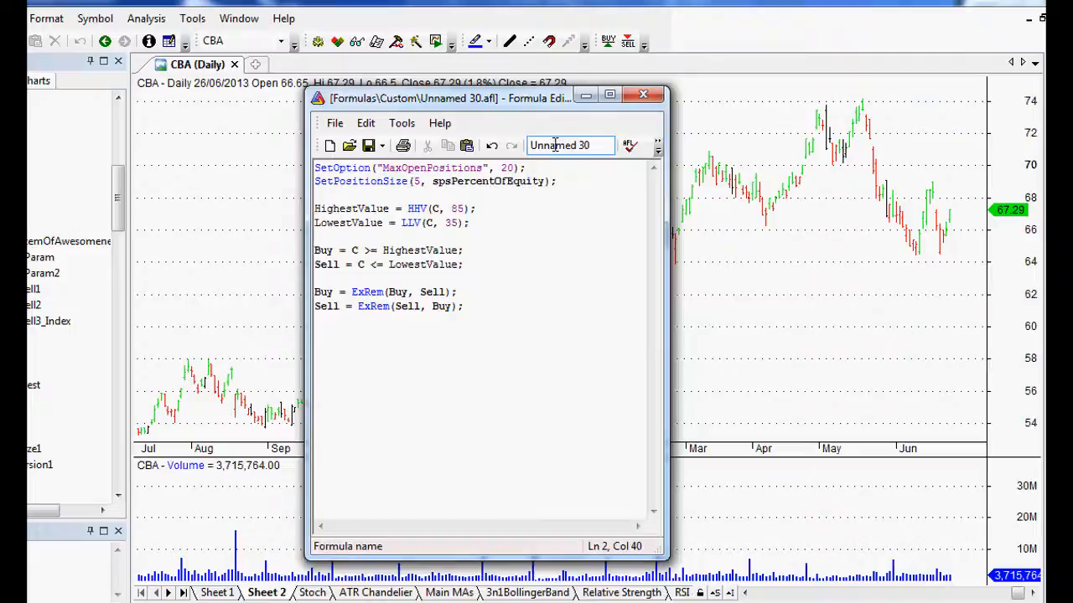
pyautogui.click(504, 302)
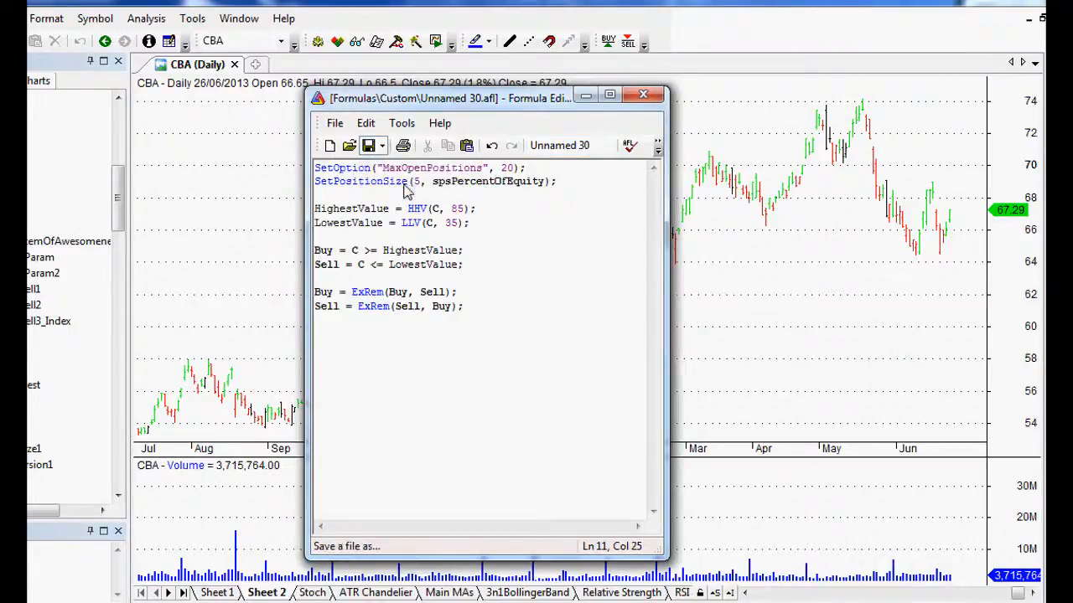
pyautogui.click(367, 145)
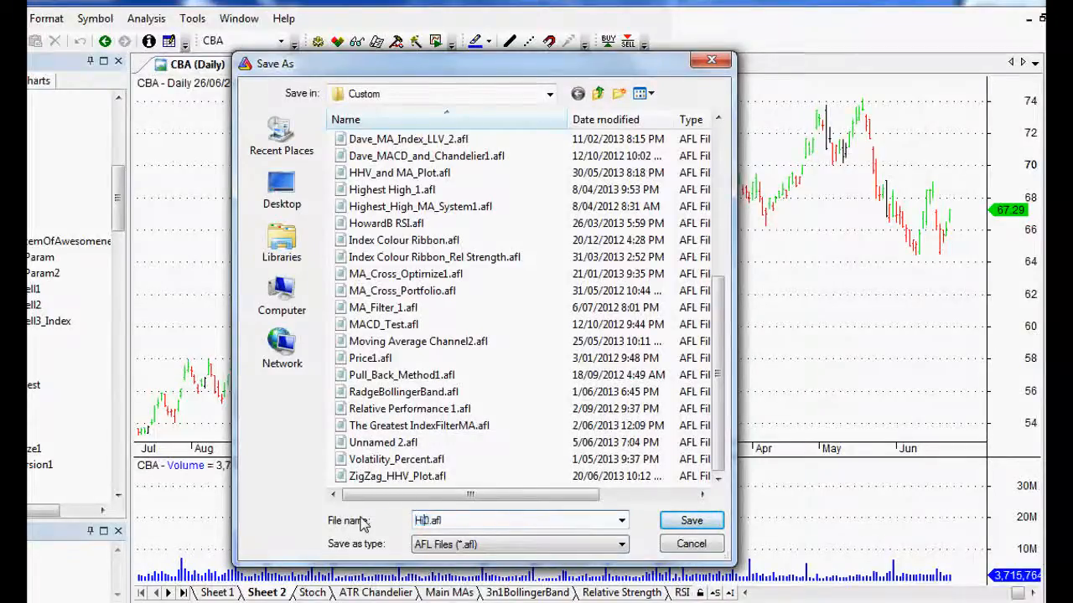
pyautogui.write('Highest')
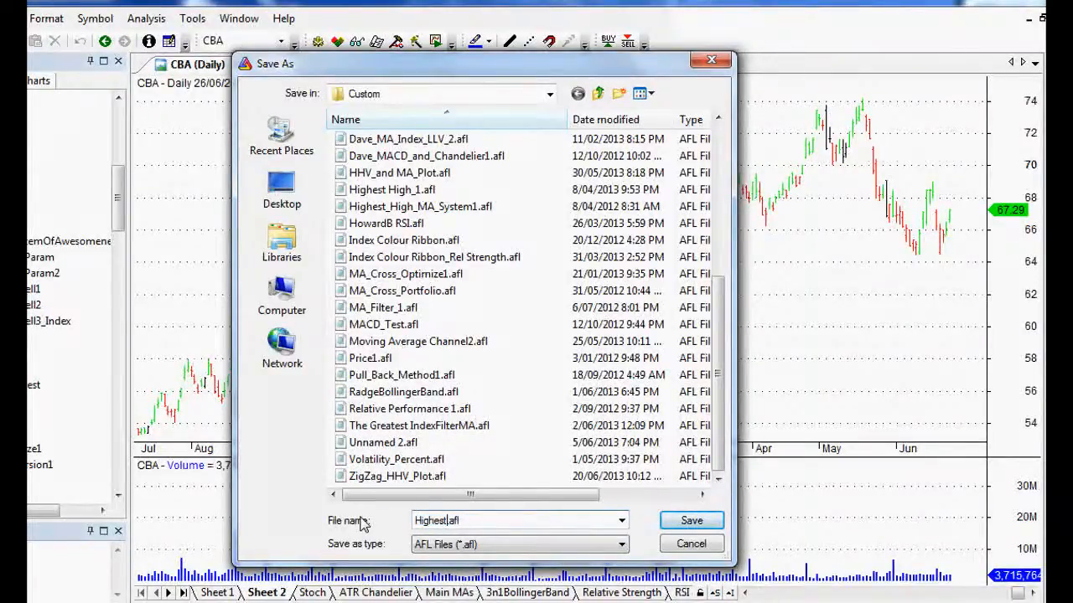
pyautogui.write('High')
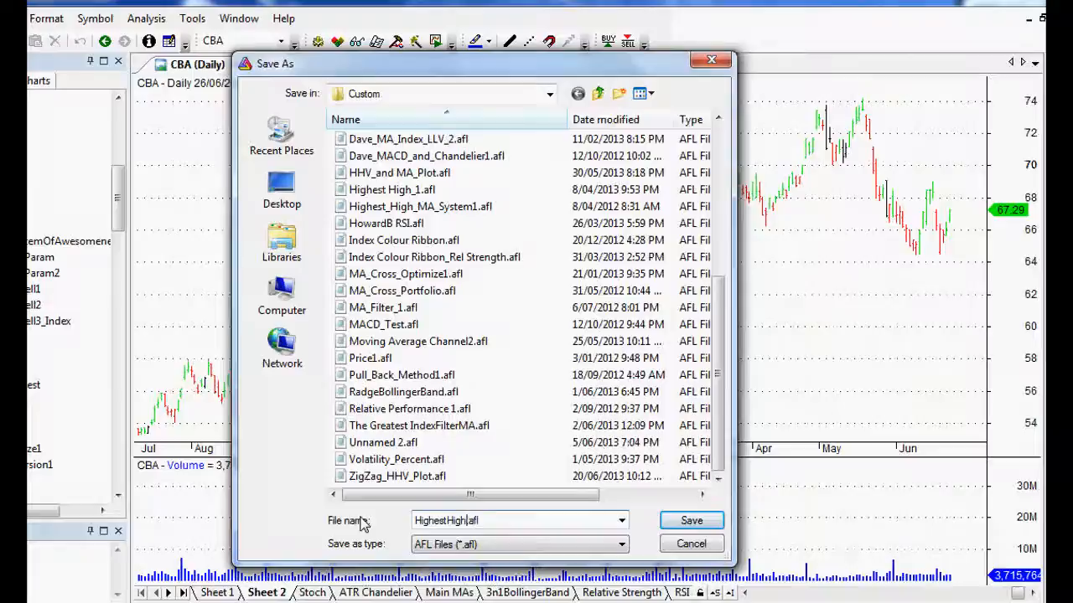
pyautogui.write('TradingSystem')
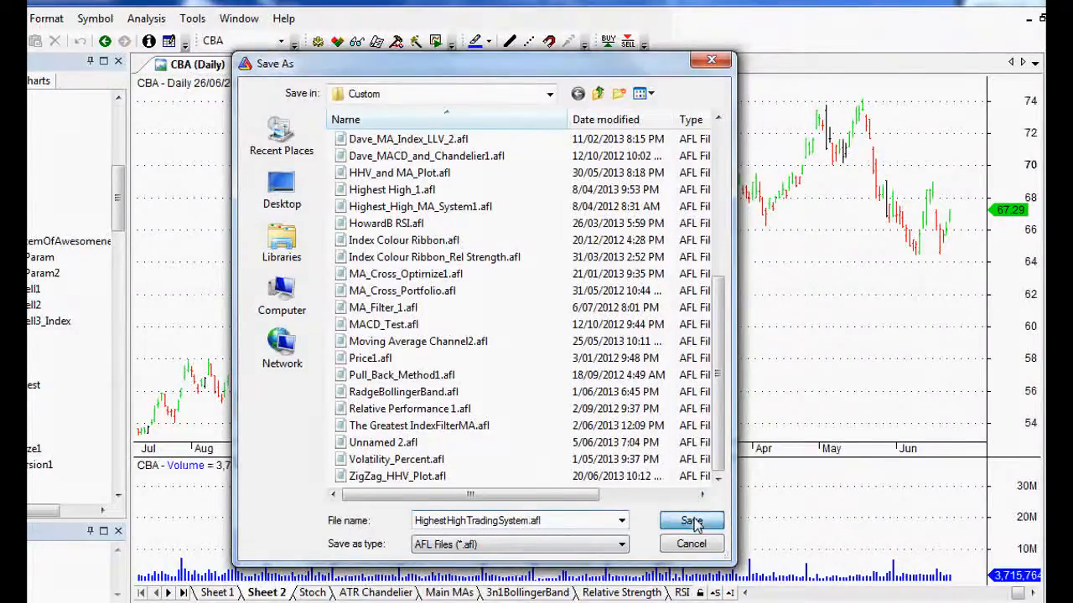
pyautogui.click(691, 521)
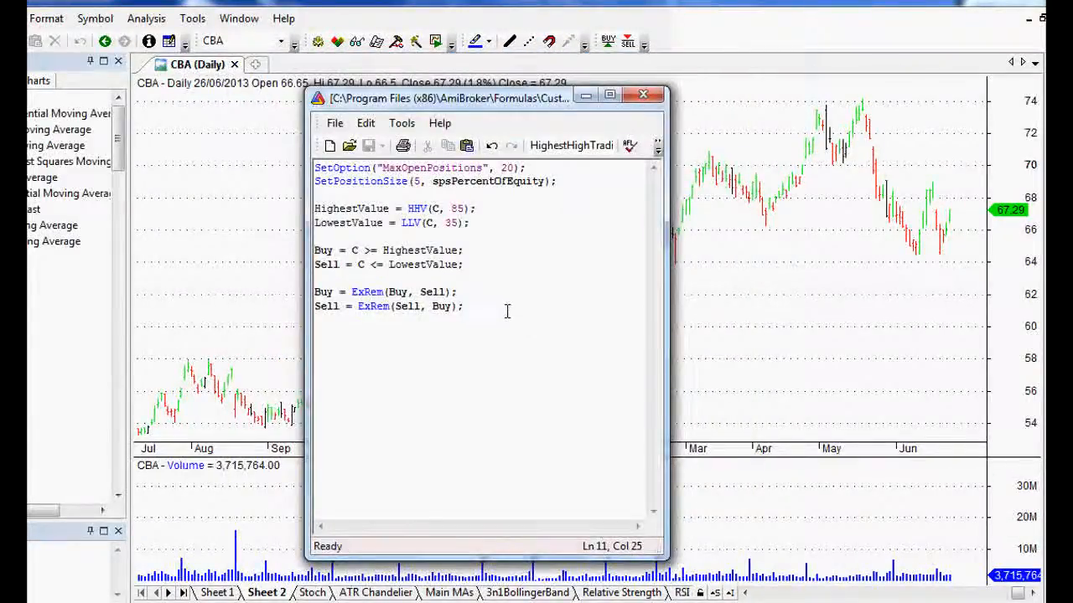
pyautogui.click(643, 95)
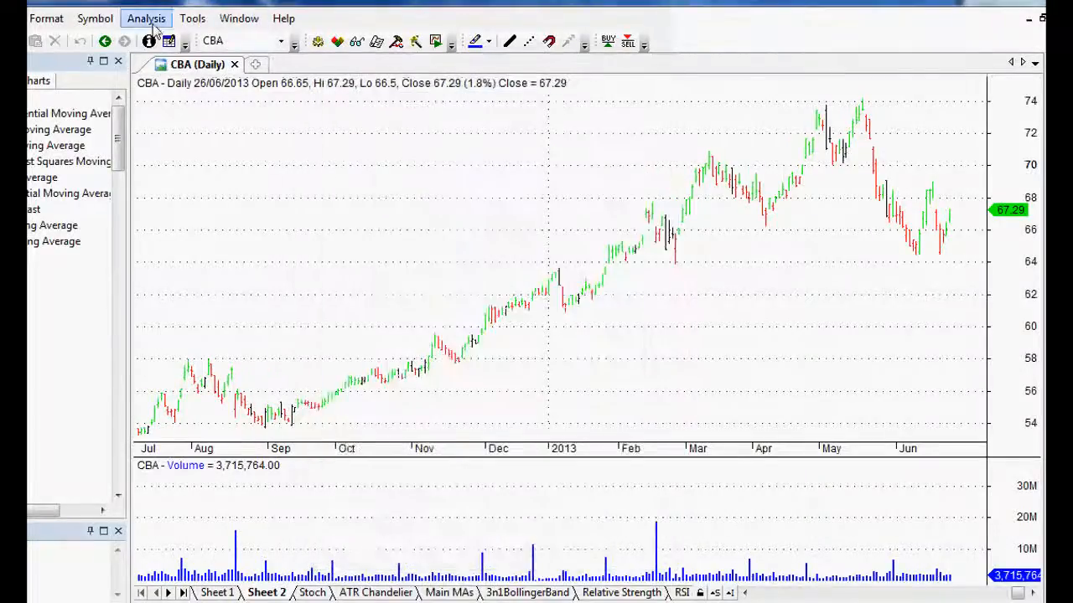
# Step: Load HighestHighTradingSystem.afl into the Automatic Analysis window
pyautogui.click(144, 18)
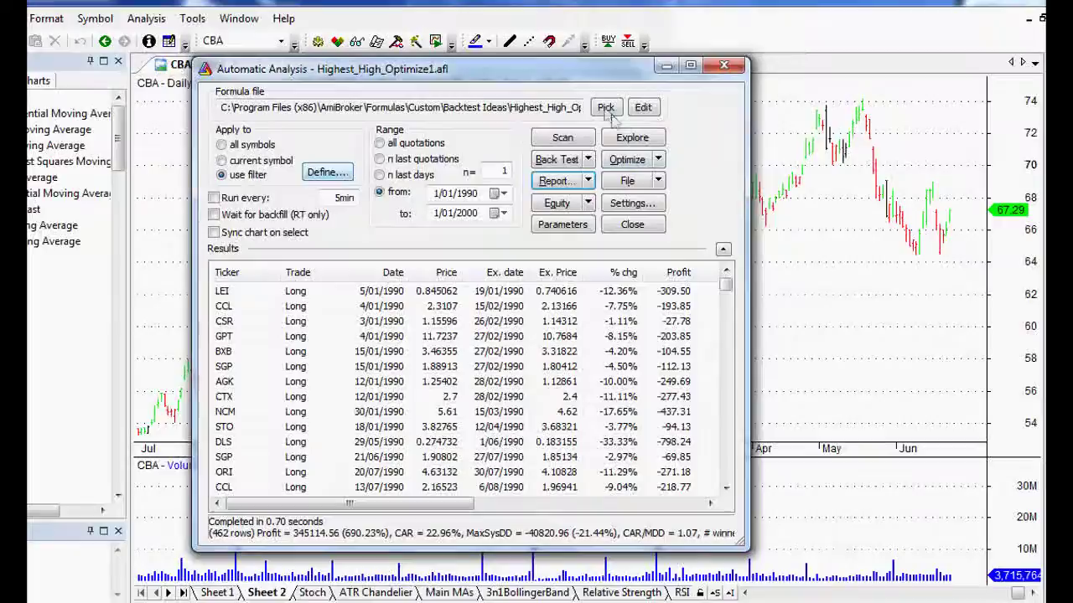
pyautogui.click(606, 107)
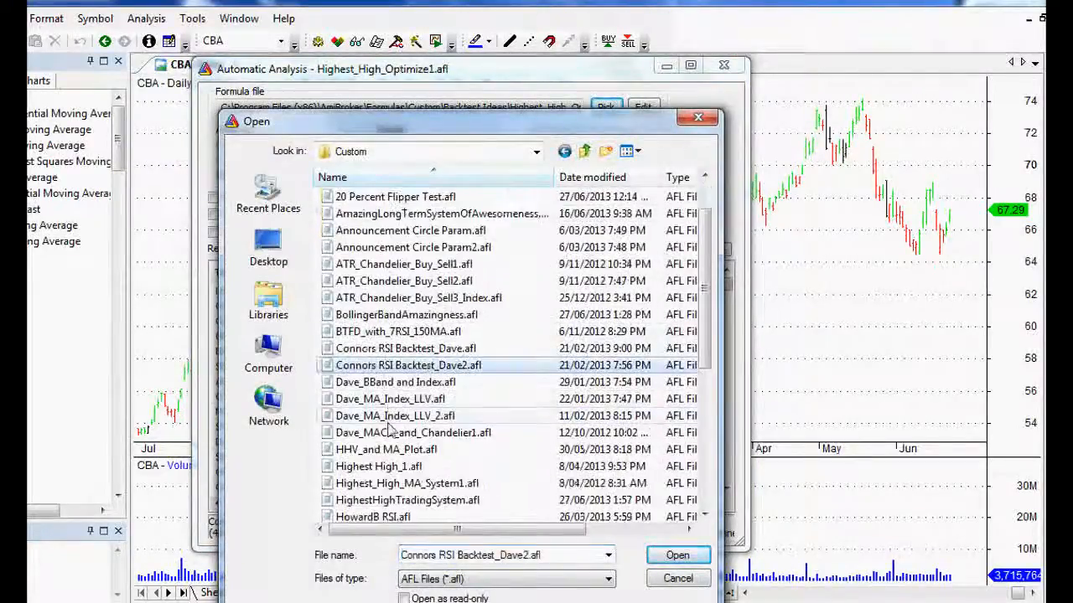
pyautogui.click(406, 499)
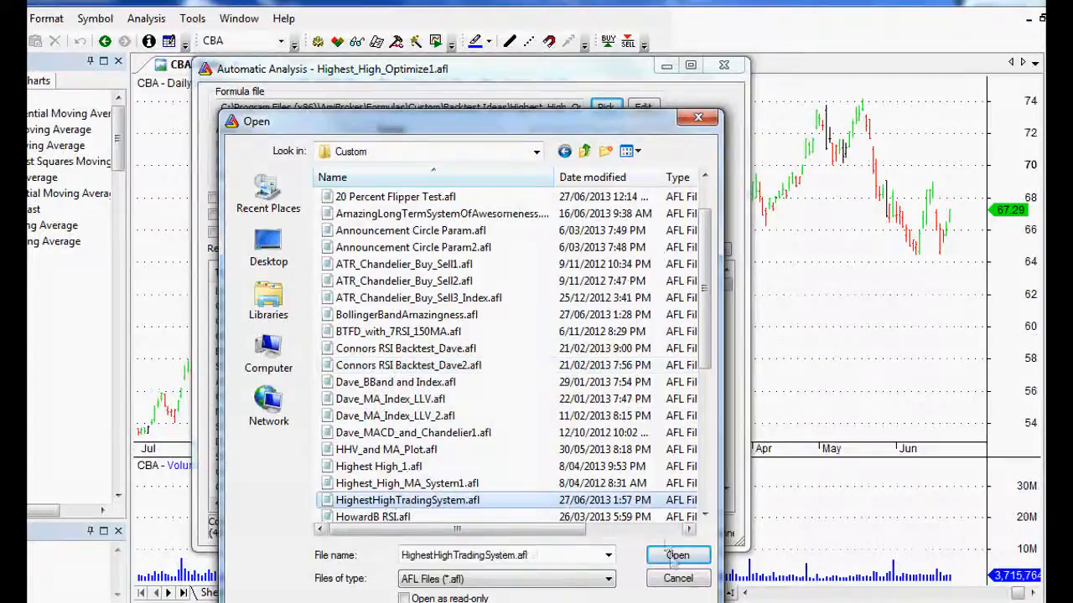
pyautogui.click(678, 554)
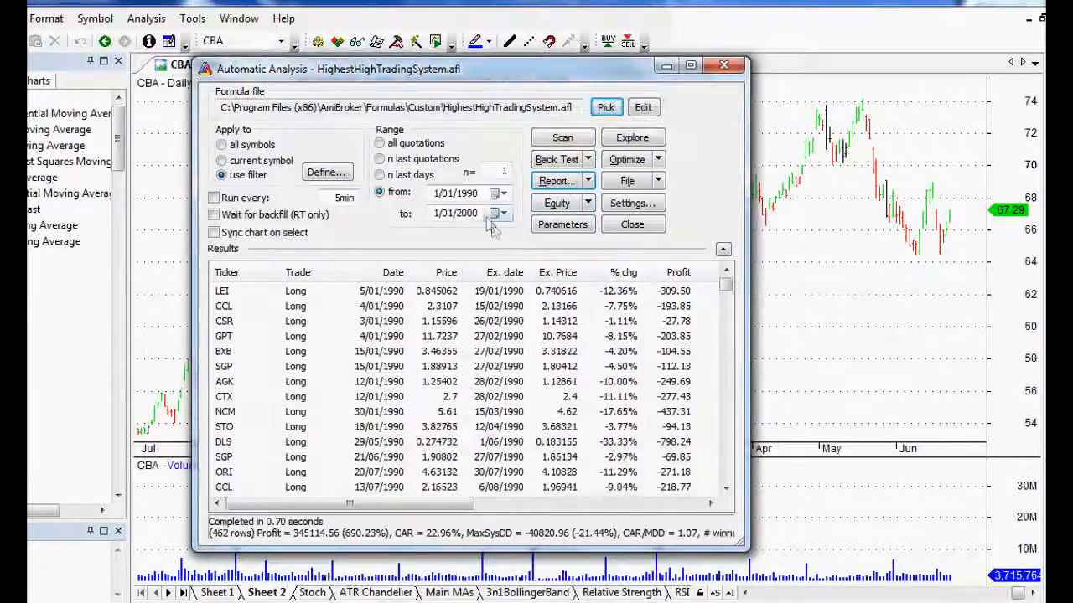
# Step: Backtest from 2000 on the Top200 Backtest List filter, producing 910 trades
pyautogui.click(495, 192)
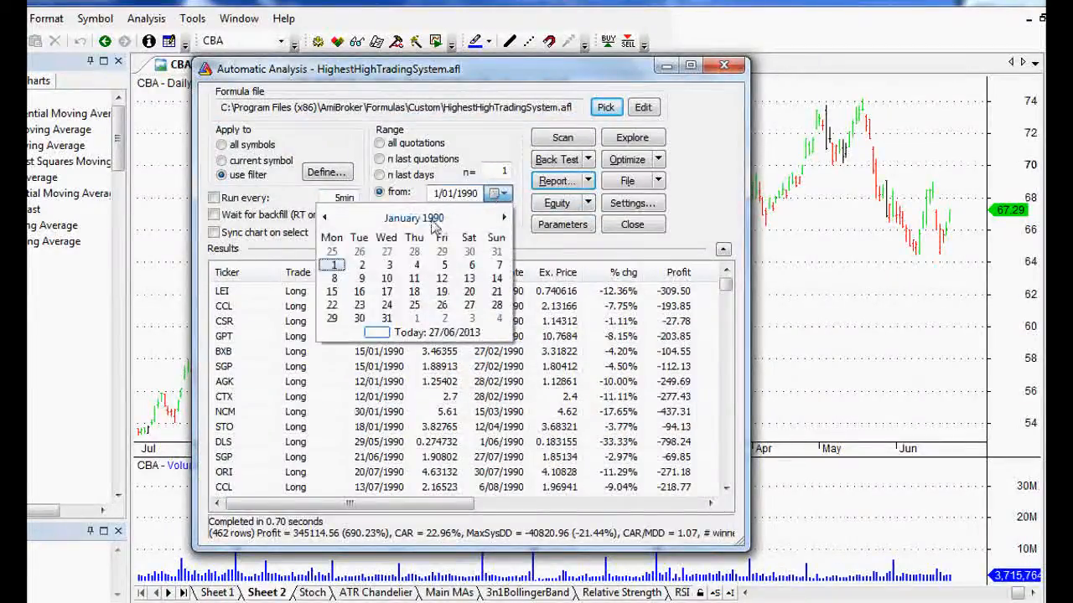
pyautogui.click(414, 217)
pyautogui.write('2000')
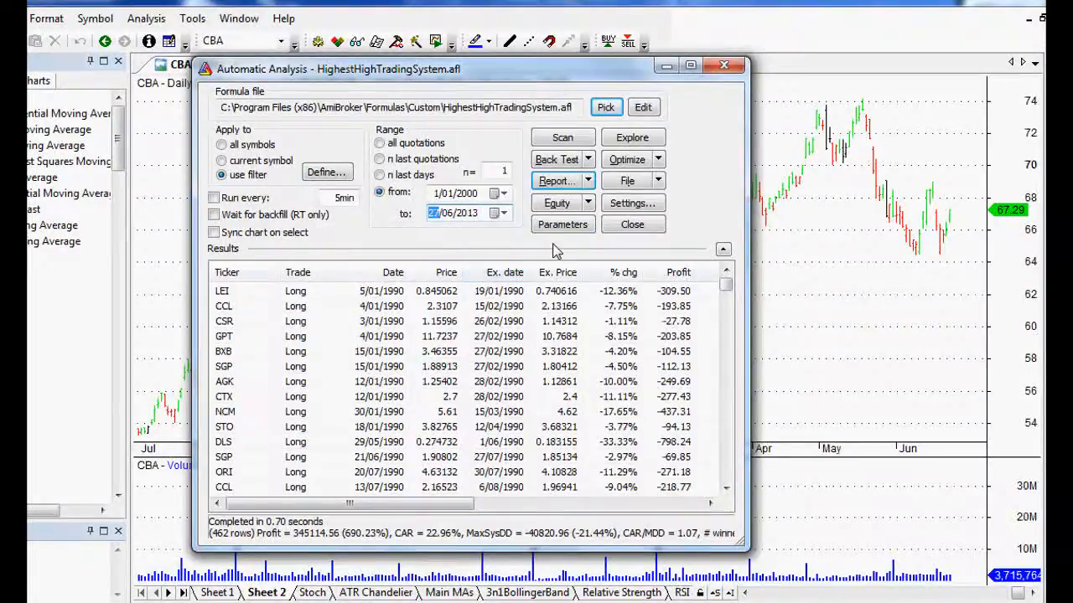
pyautogui.click(327, 172)
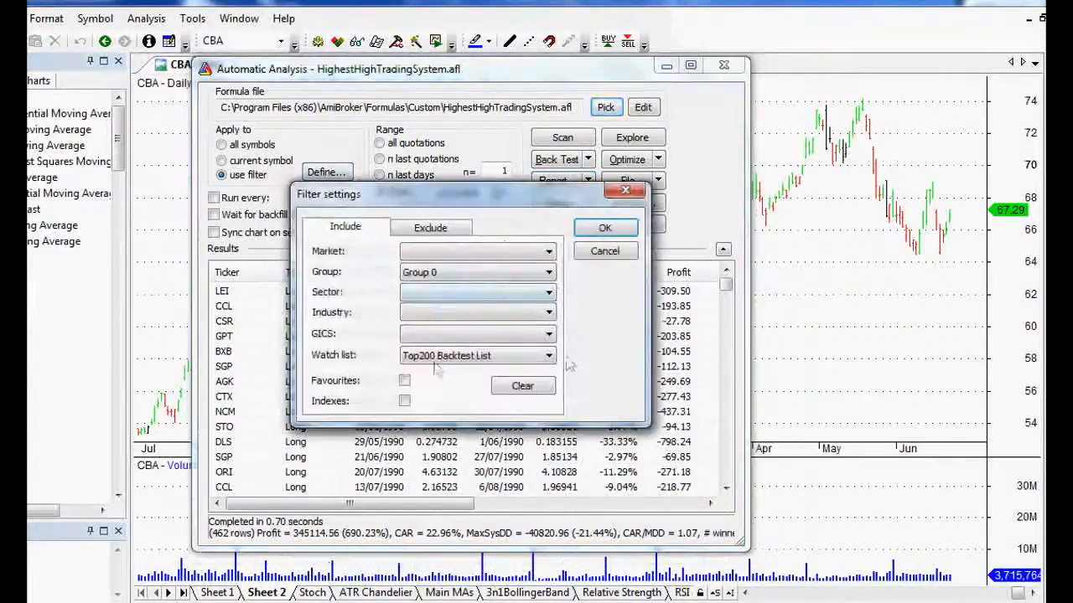
pyautogui.click(605, 227)
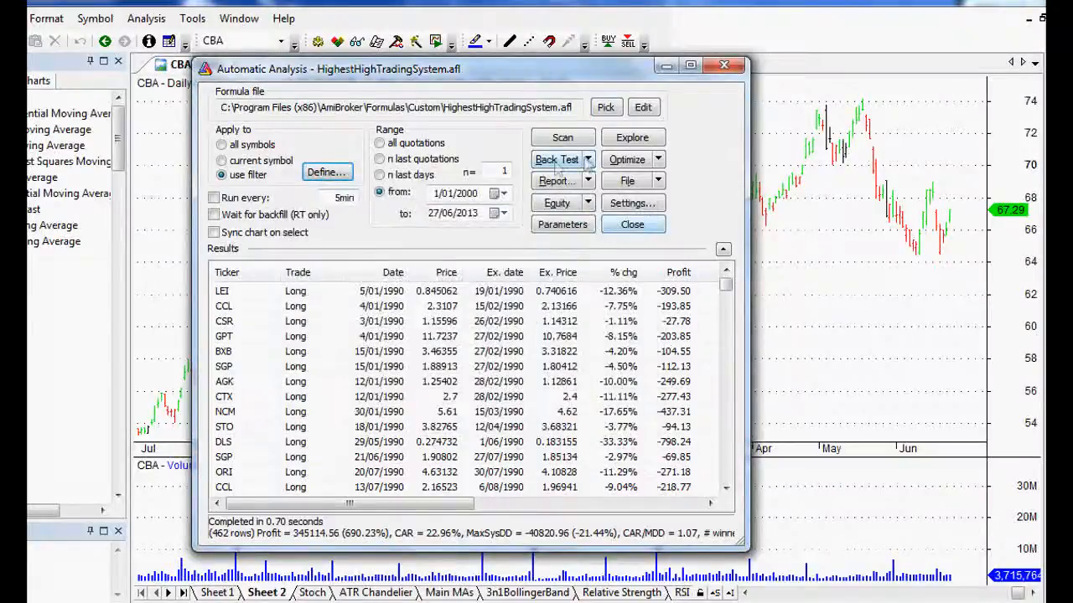
pyautogui.click(557, 159)
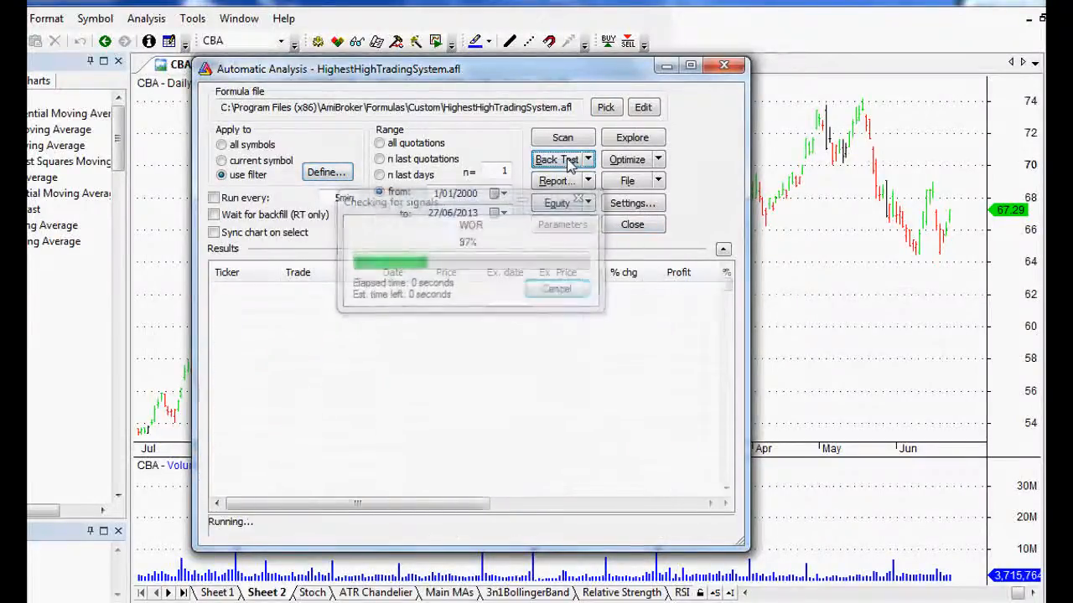
pyautogui.click(557, 160)
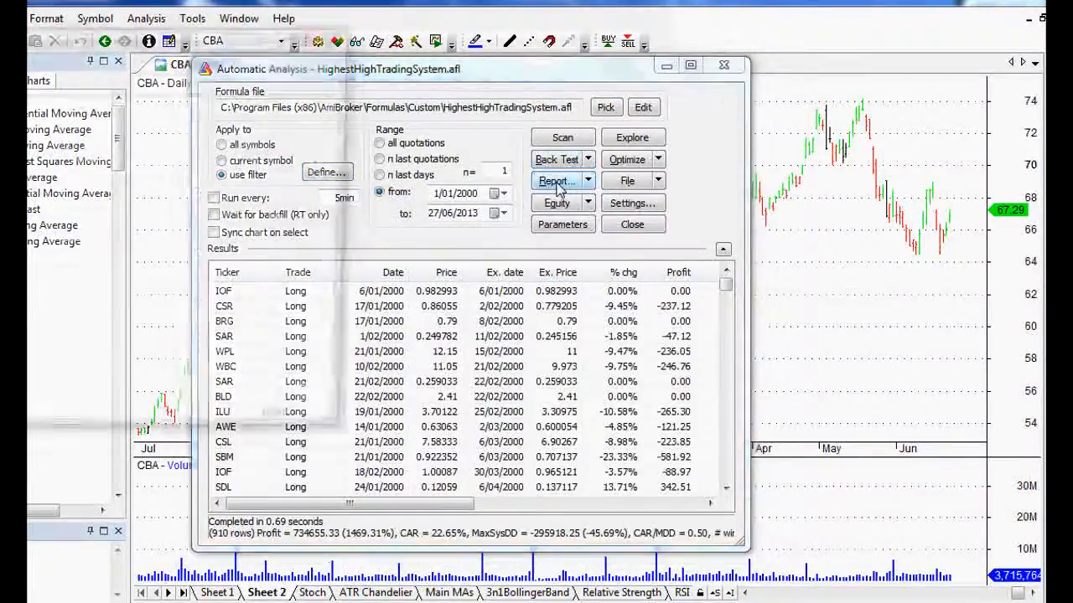
# Step: Review the Backtest Report's statistics and portfolio equity chart, then minimize it
pyautogui.click(557, 181)
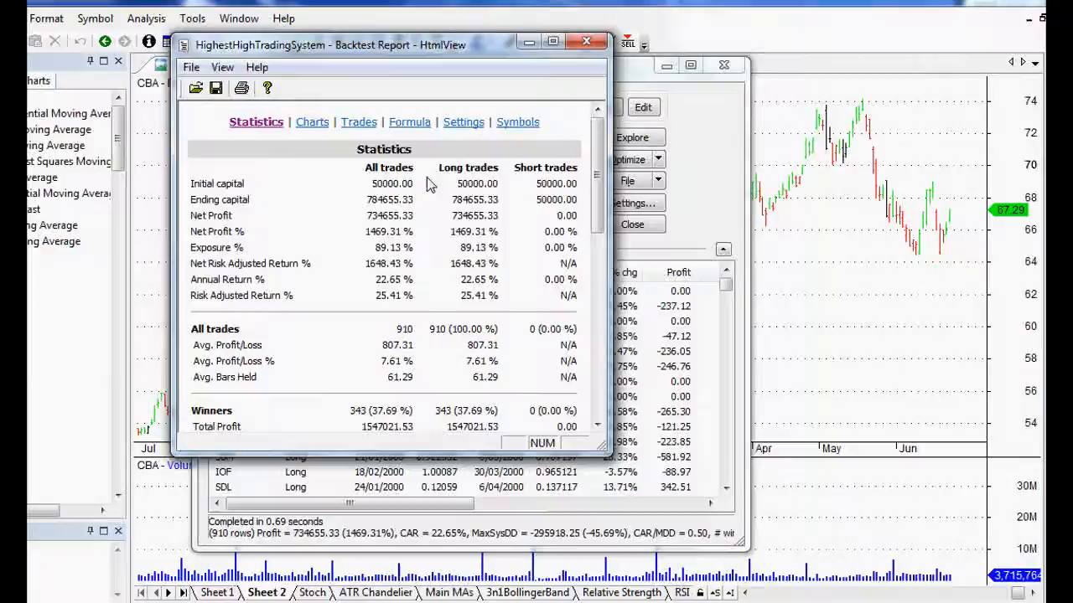
pyautogui.moveTo(382, 279)
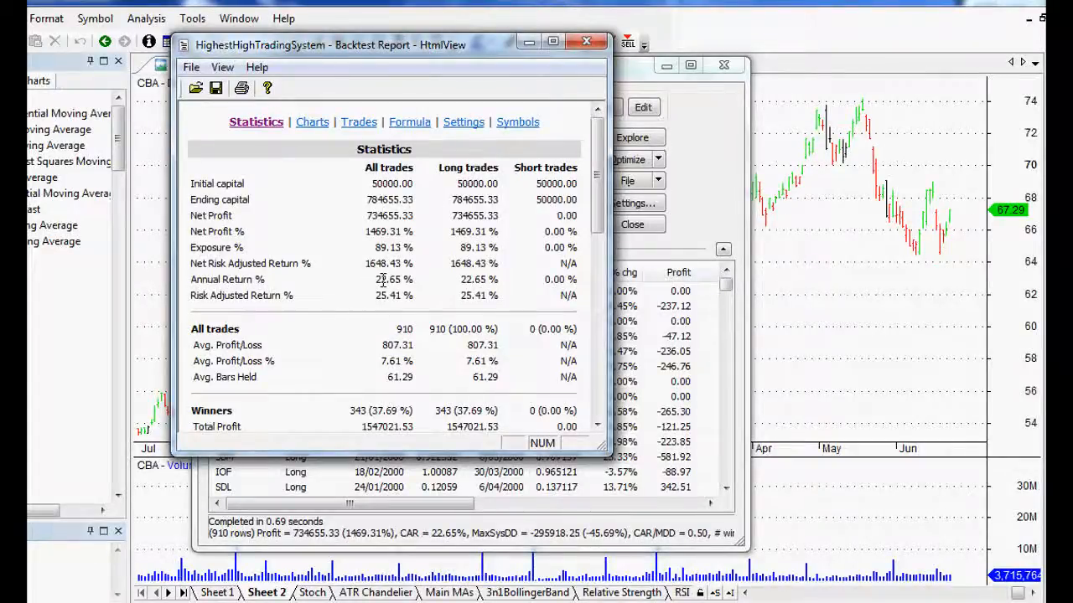
pyautogui.moveTo(426, 240)
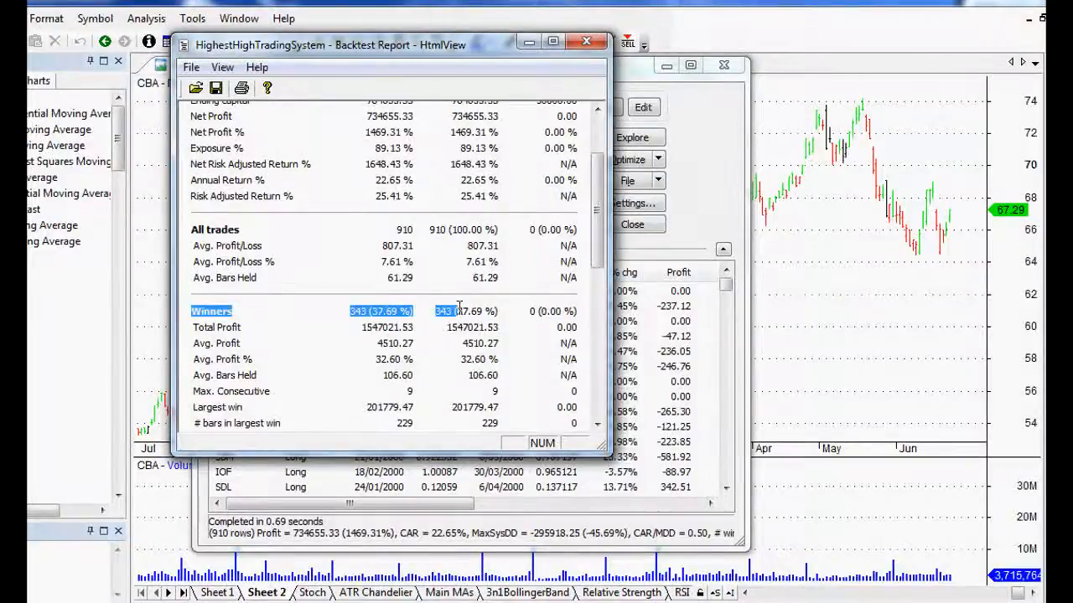
pyautogui.click(307, 121)
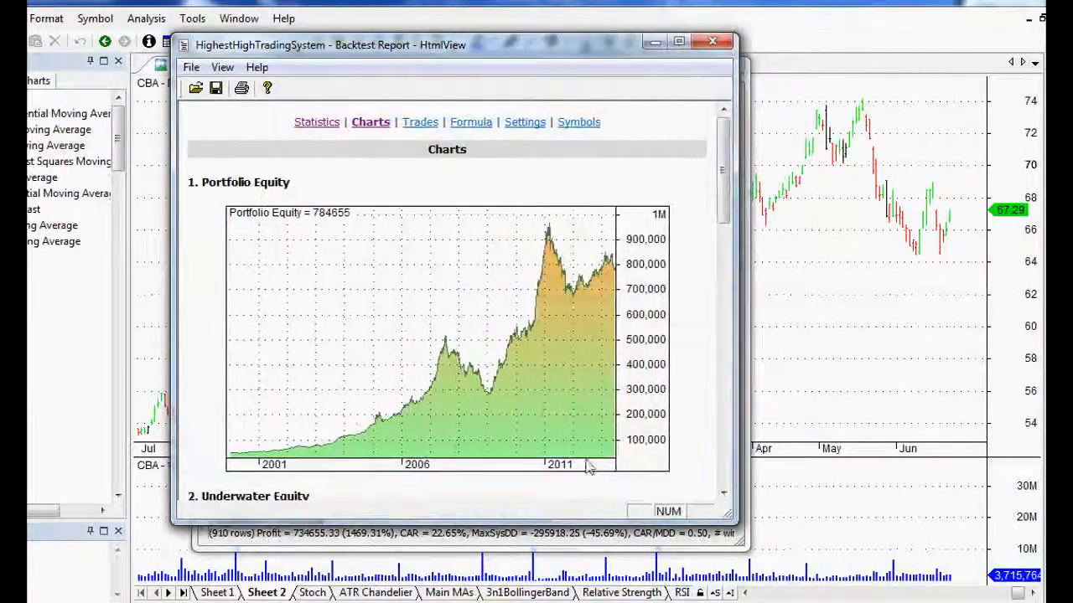
pyautogui.moveTo(465, 383)
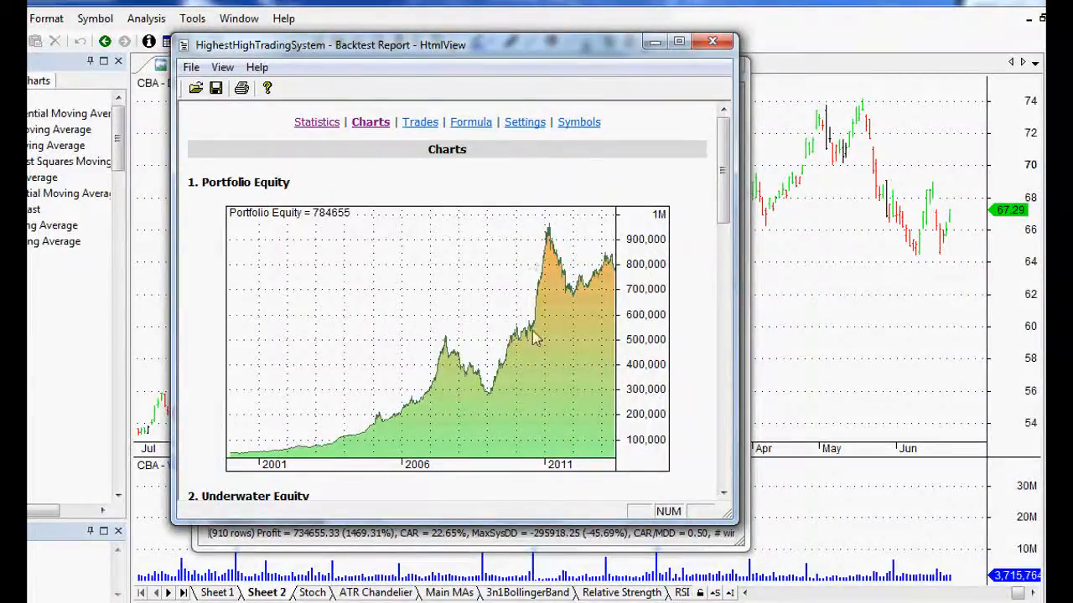
pyautogui.moveTo(577, 315)
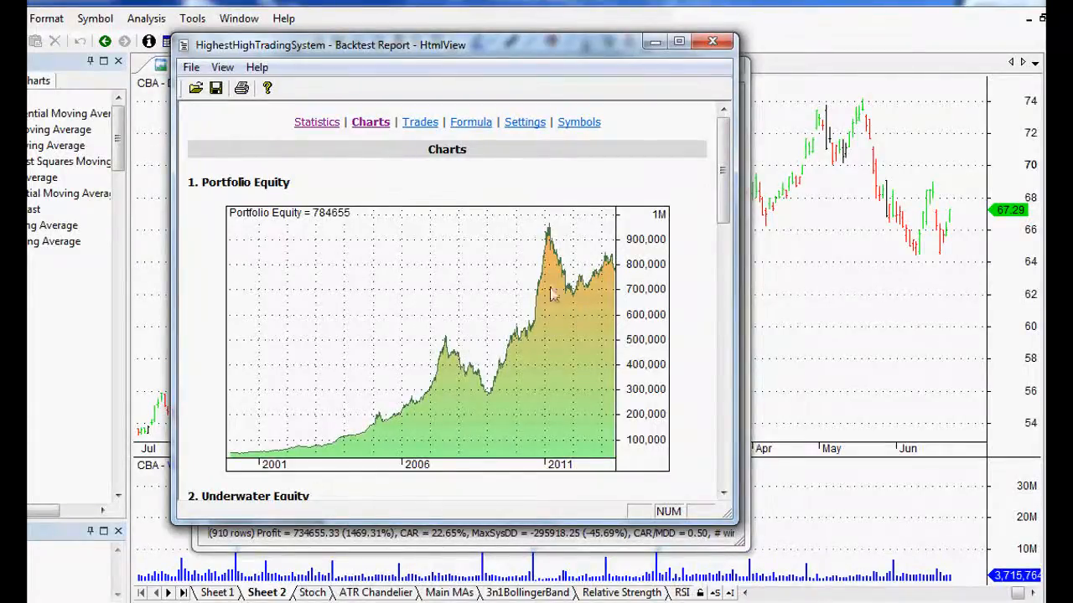
pyautogui.click(317, 122)
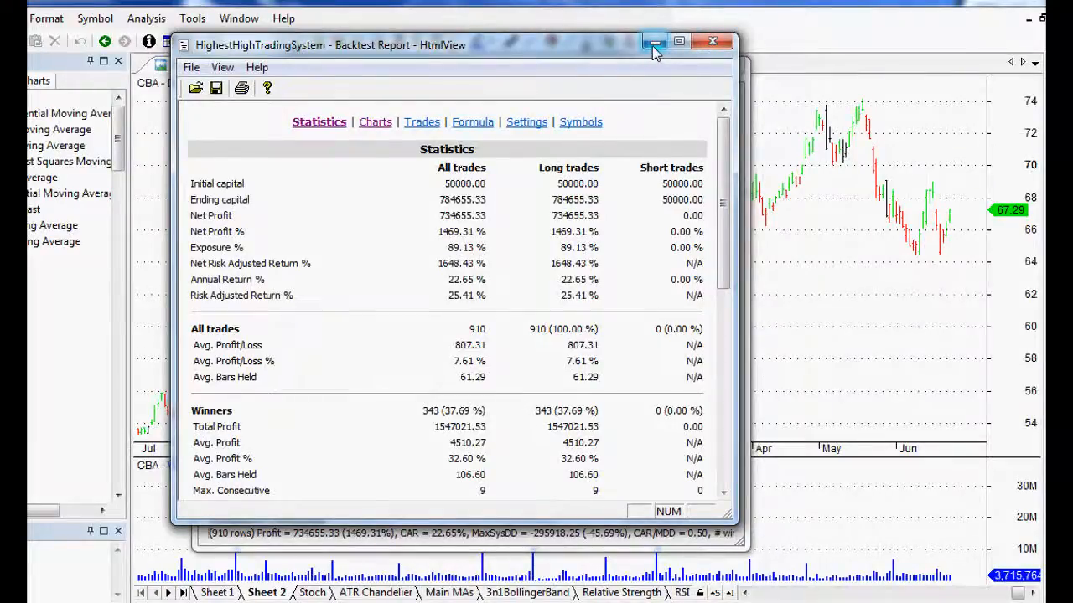
pyautogui.moveTo(652, 40)
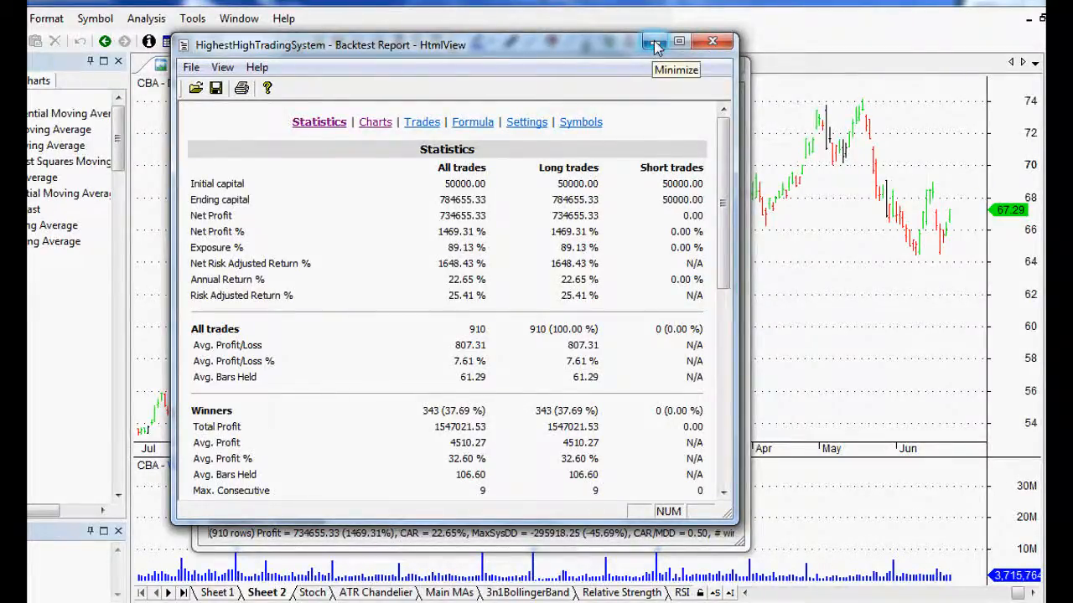
pyautogui.click(713, 41)
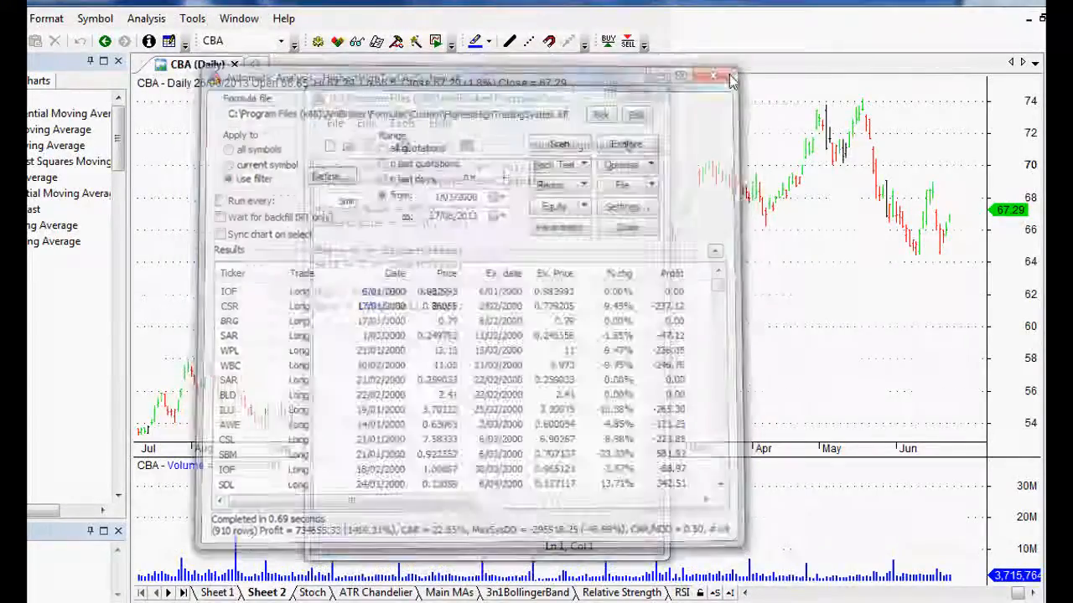
# Step: Write Plot(HighestValue, "High", colorGreen, styleLine, 0,0,0,0); beneath the ExRem lines in the formula
pyautogui.click(711, 74)
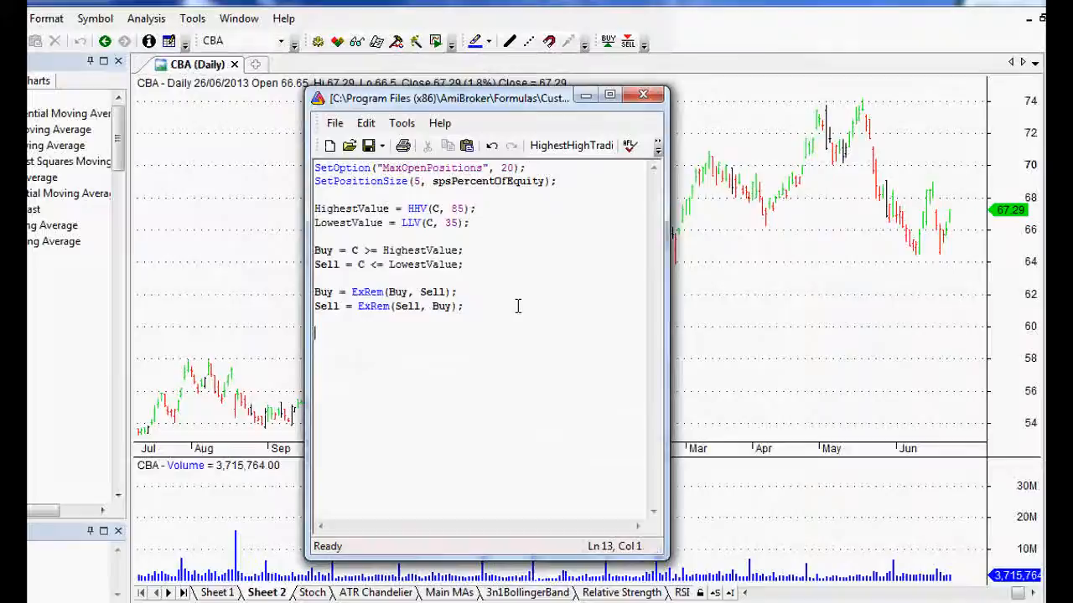
pyautogui.write('p')
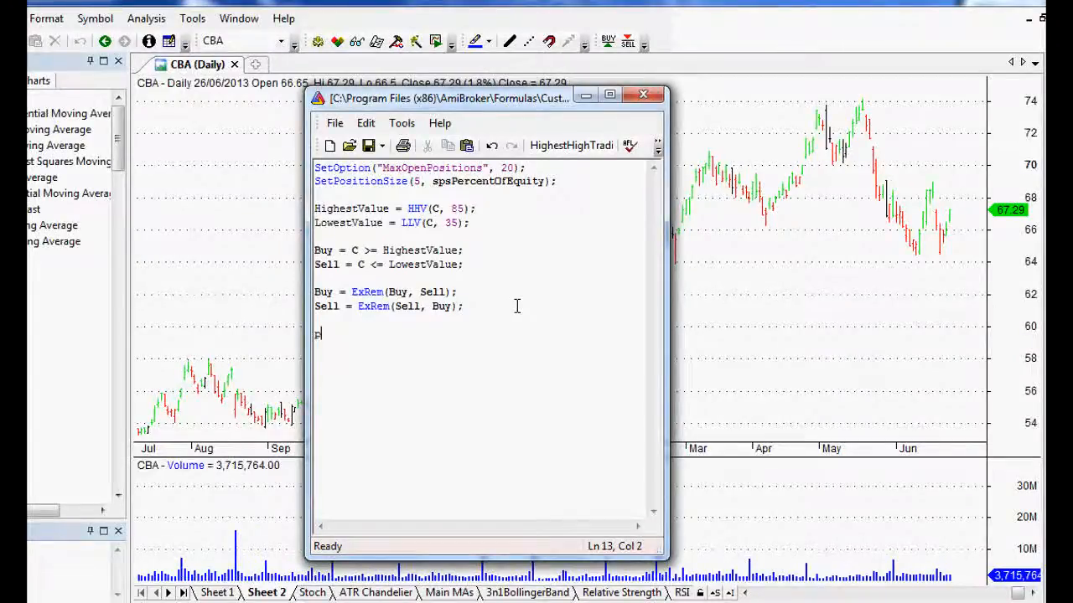
pyautogui.write('Plot')
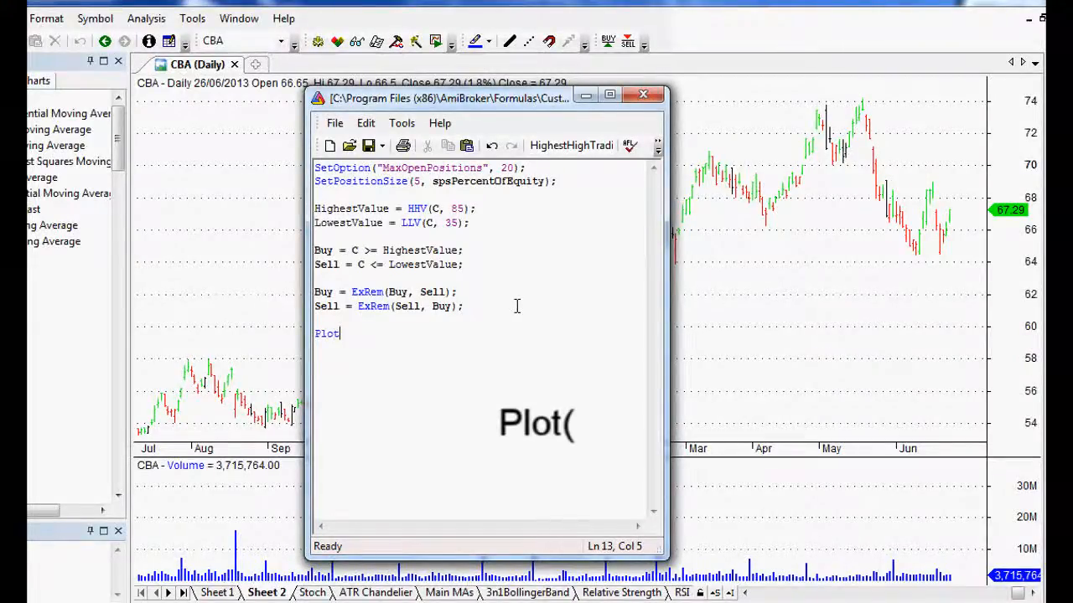
pyautogui.write('(')
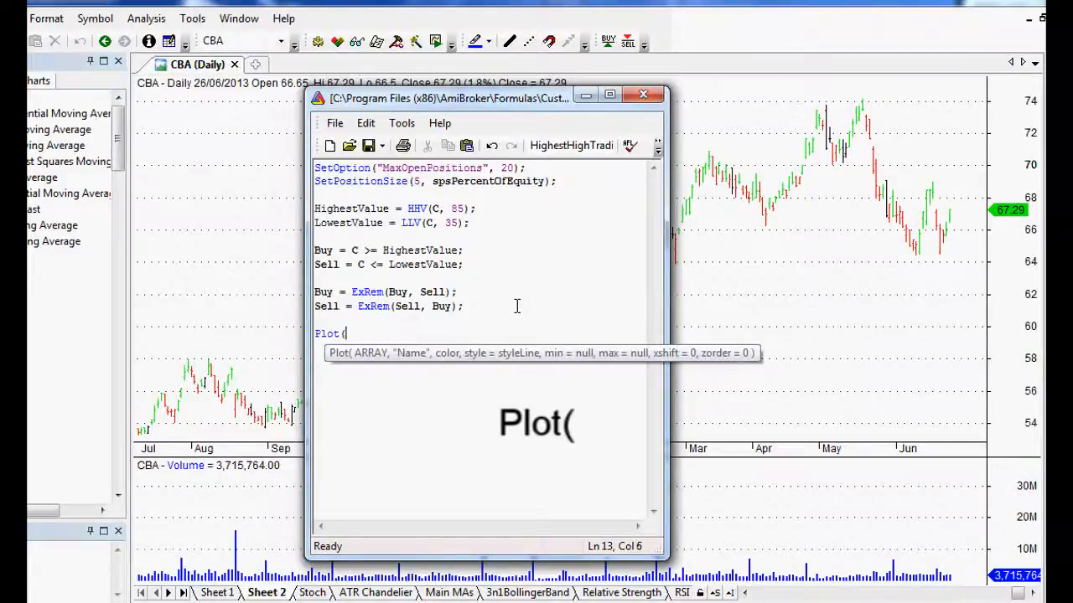
pyautogui.write('Buy')
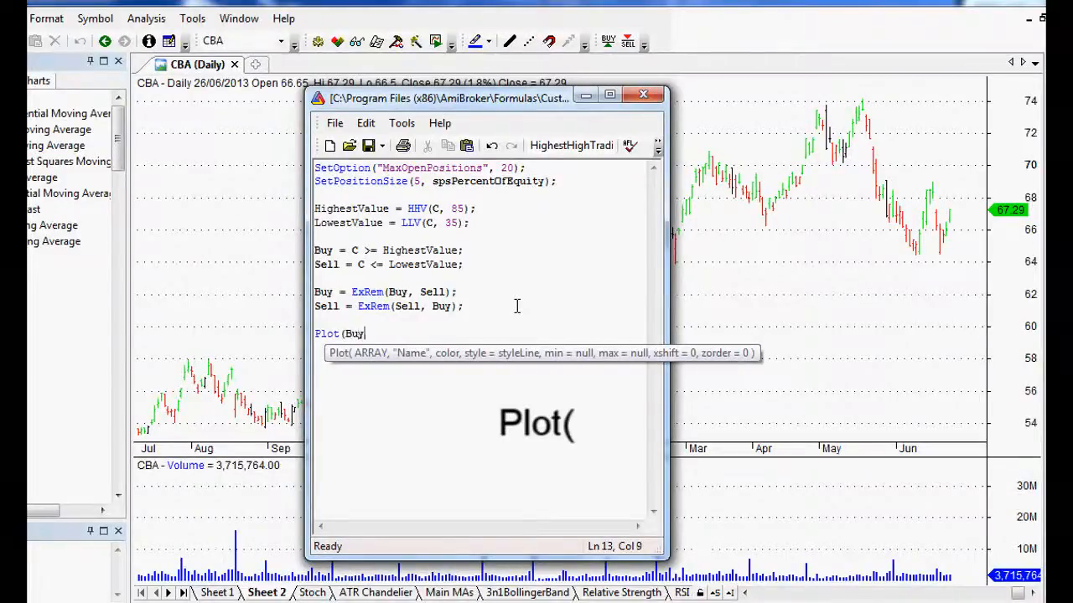
pyautogui.write('*')
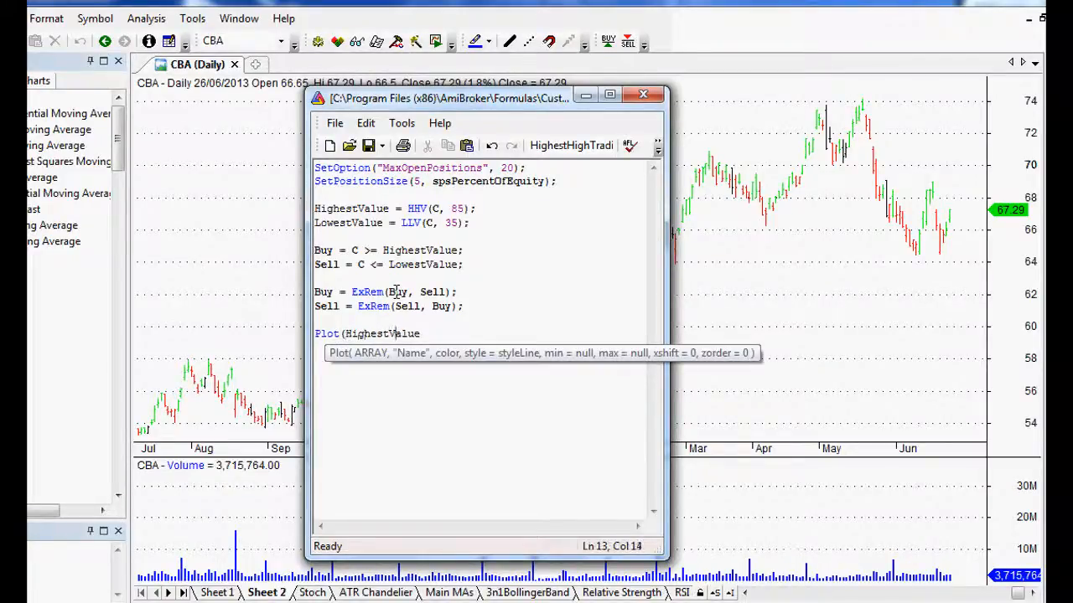
pyautogui.write(',')
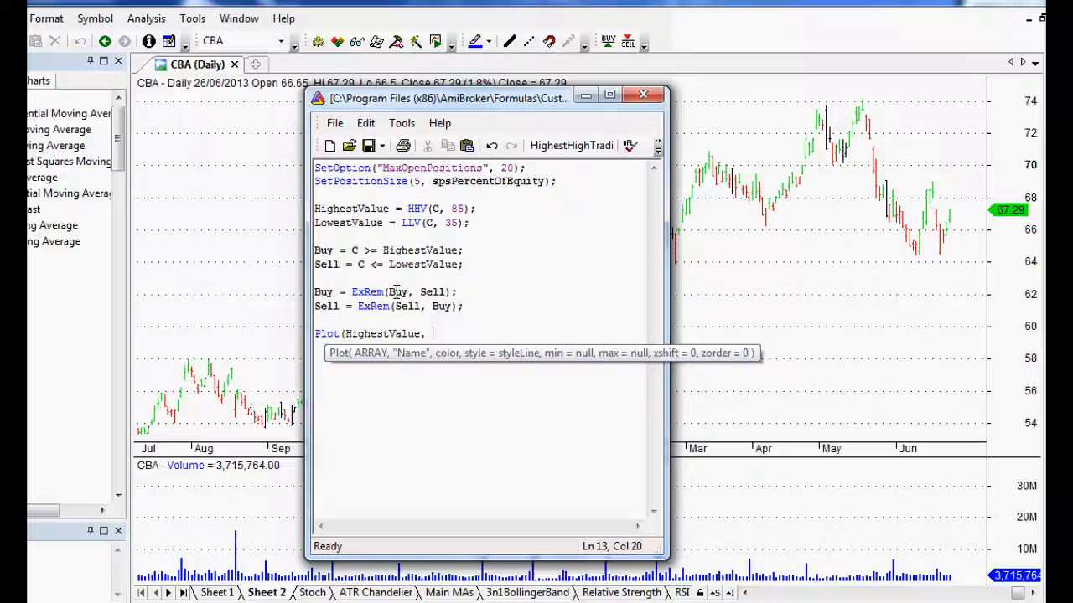
pyautogui.write('"High"')
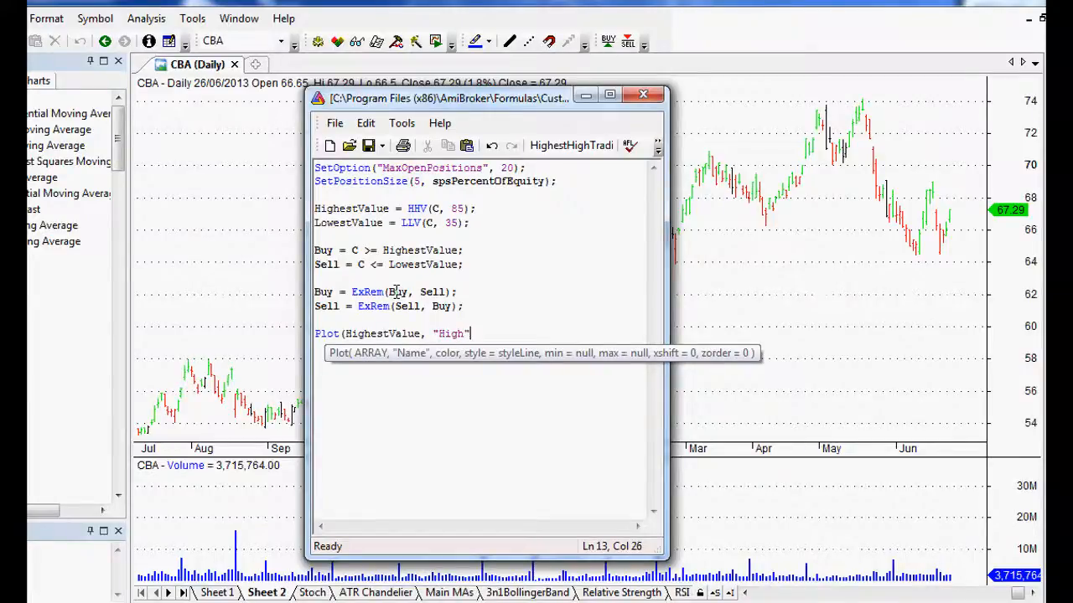
pyautogui.write('",')
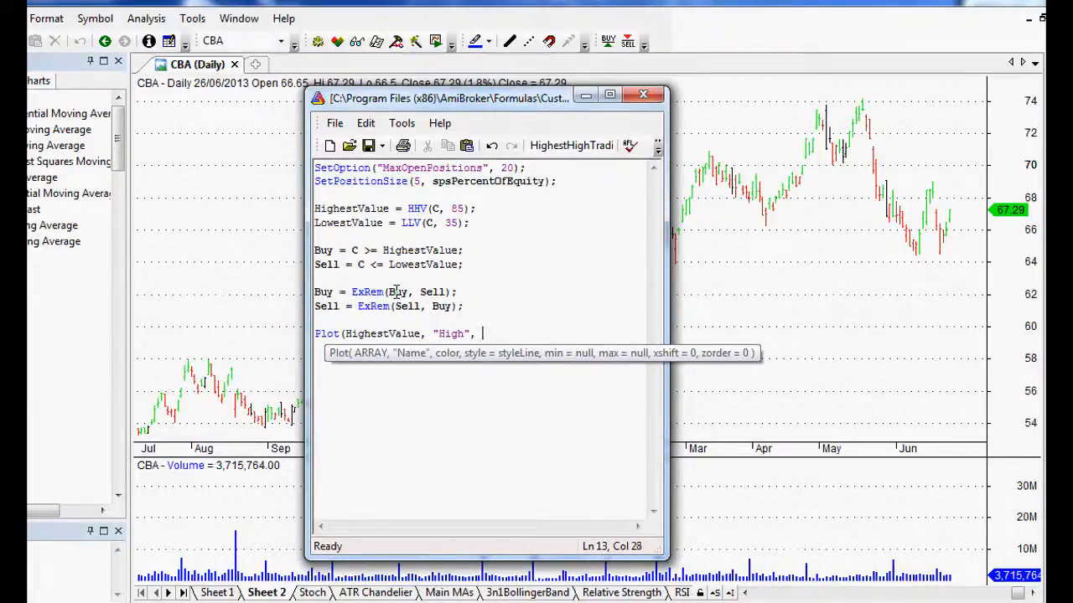
pyautogui.write('Colour')
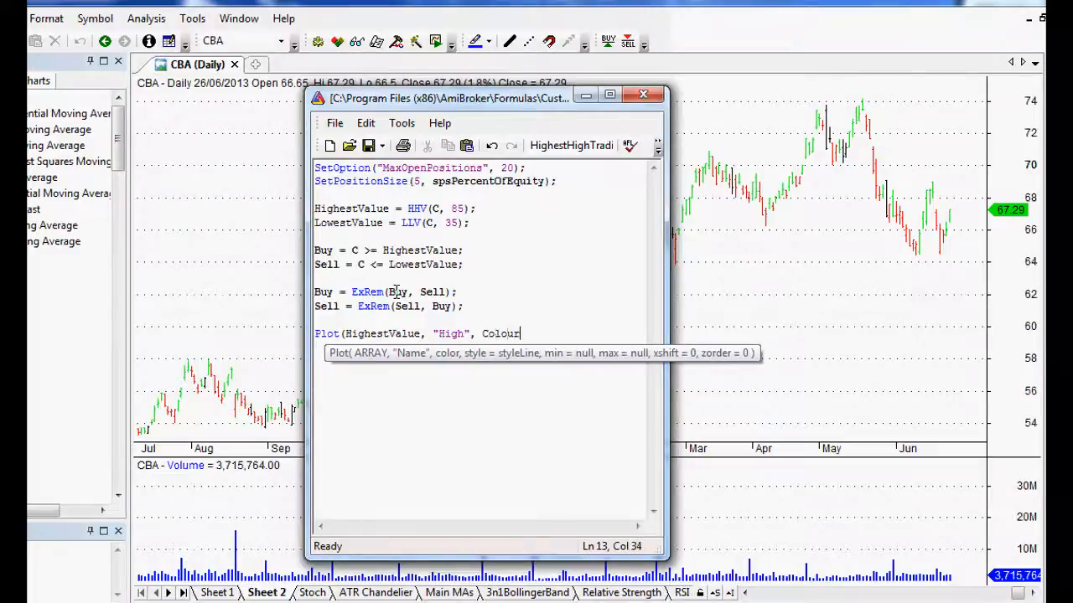
pyautogui.write('gre')
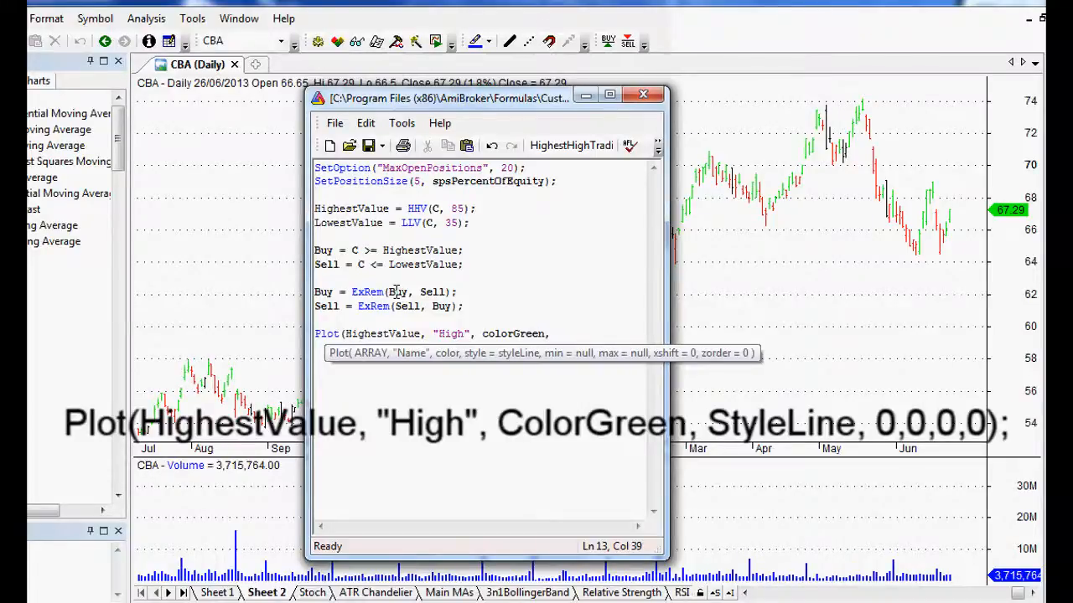
pyautogui.write('a')
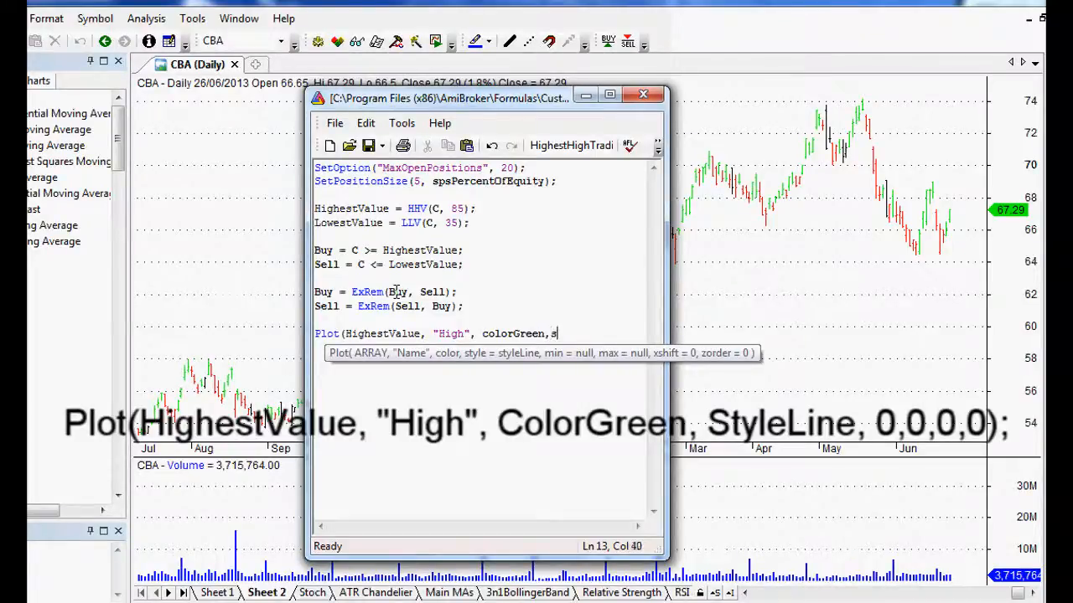
pyautogui.write('tyleLine,0,0,0,0);')
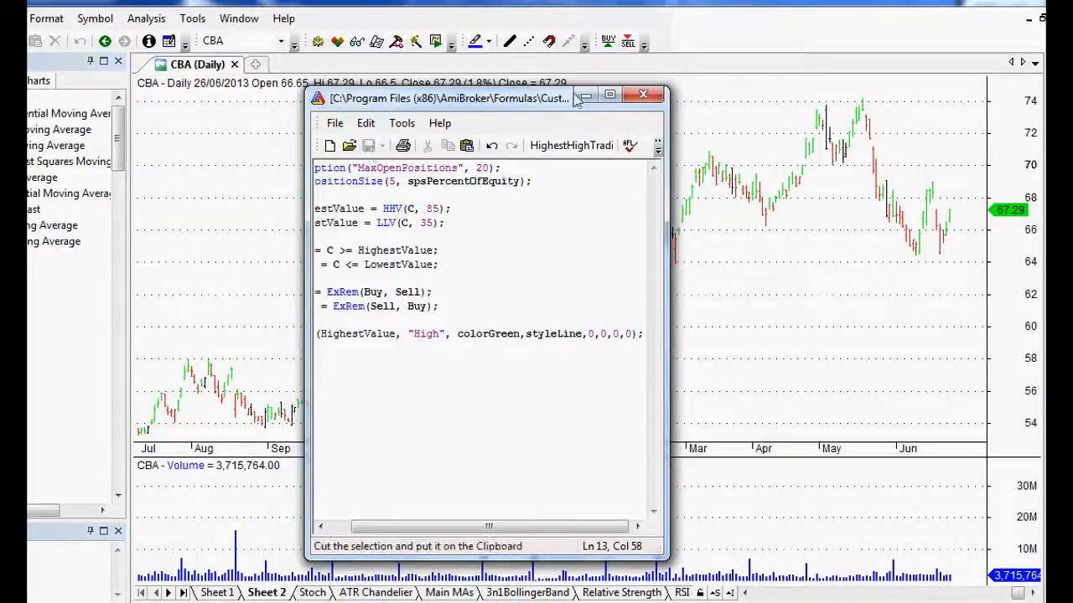
pyautogui.click(643, 95)
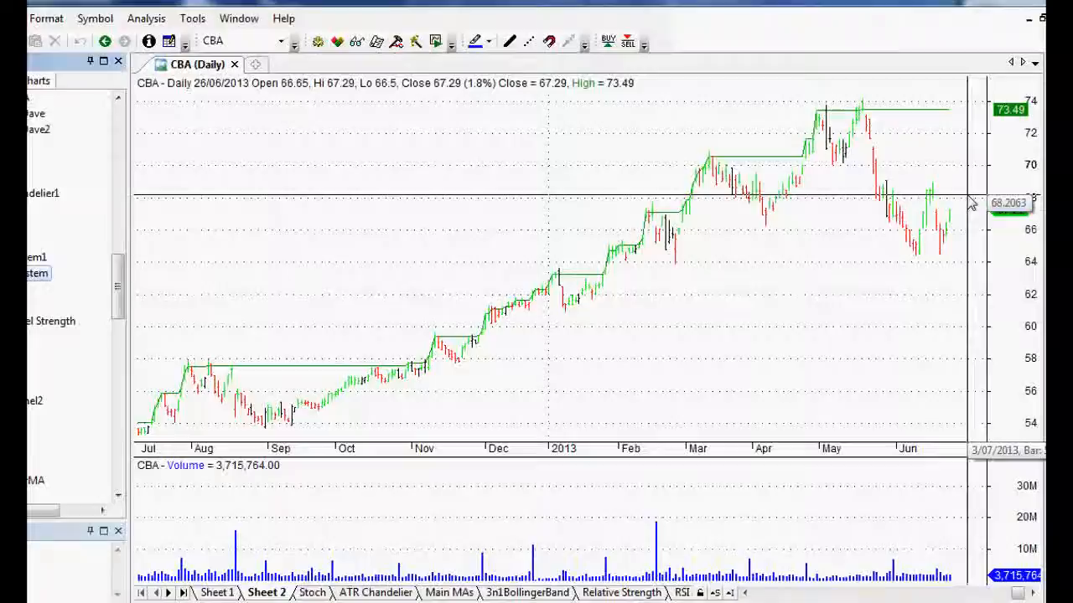
pyautogui.moveTo(968, 201)
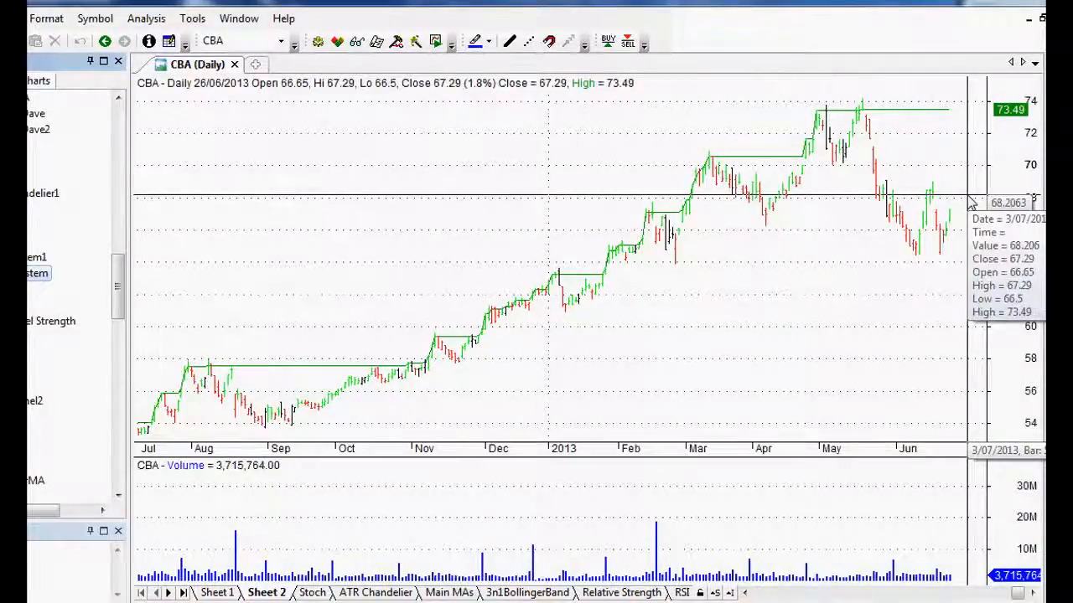